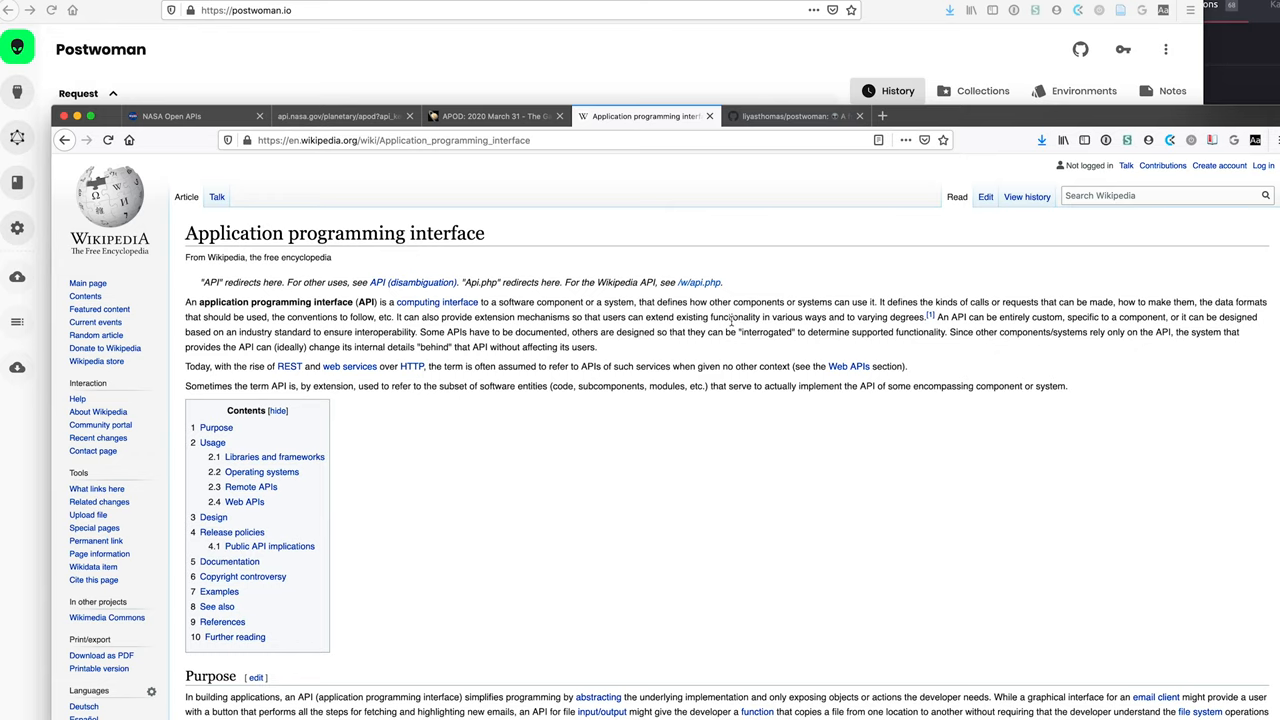
mouse_move(340, 155)
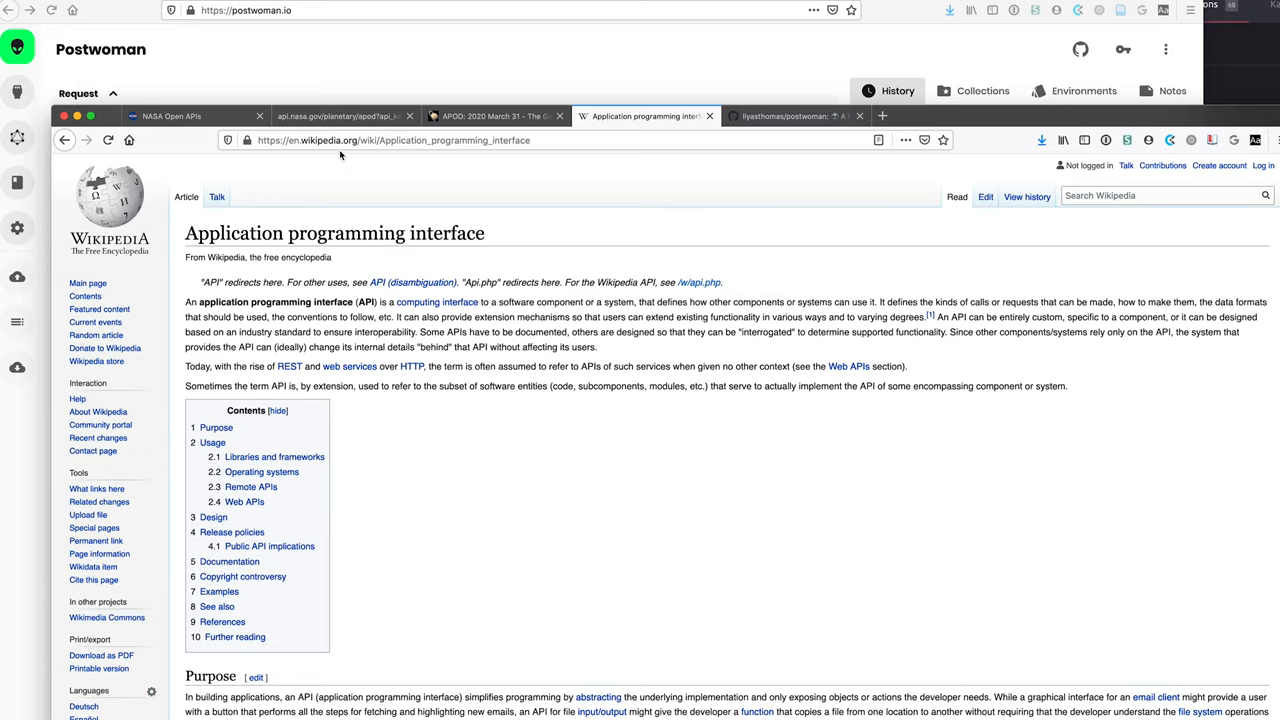
View the March 31 Galactic Center image at full size, then scroll to its explanation.
click(490, 116)
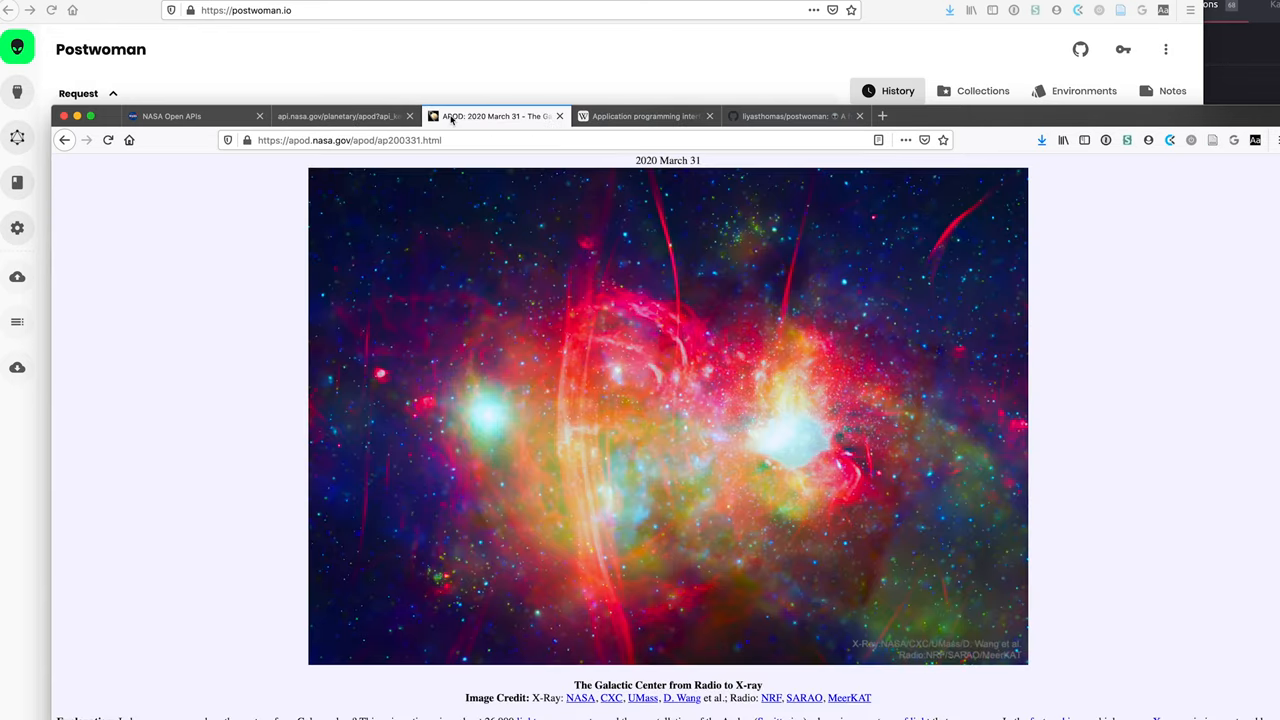
scroll(up, 3)
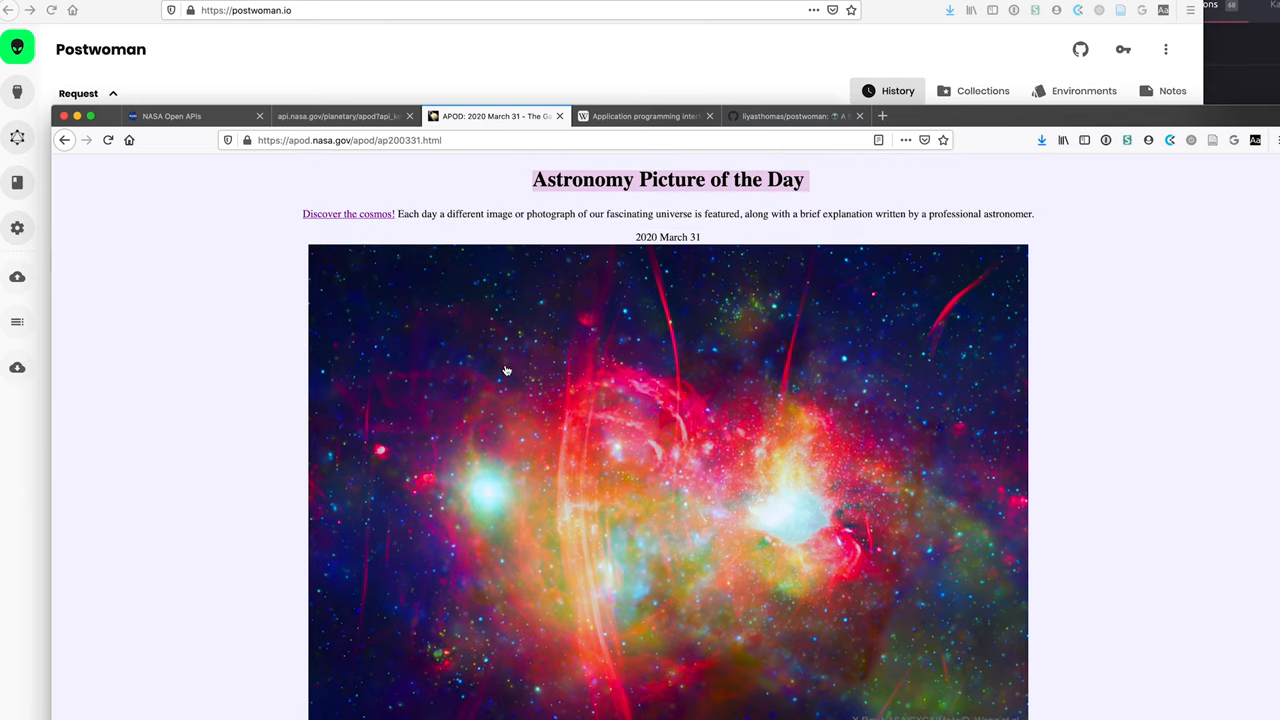
click(667, 480)
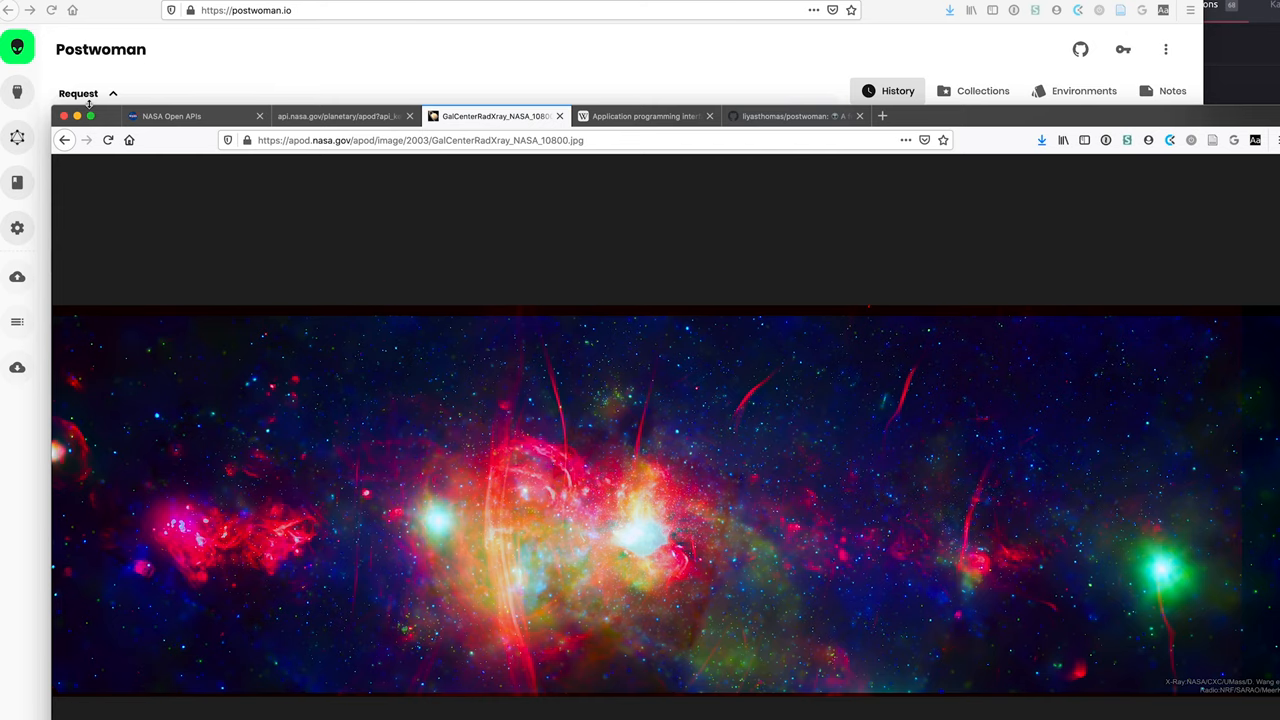
click(64, 140)
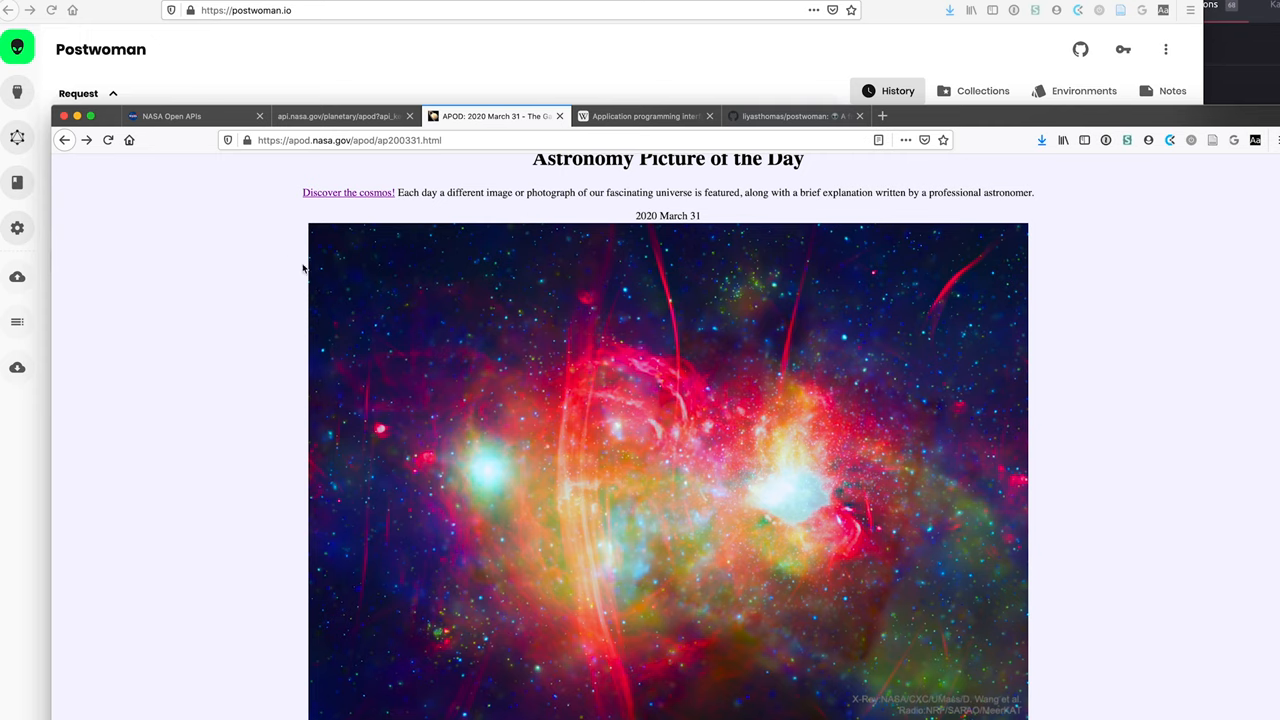
scroll(down, 3)
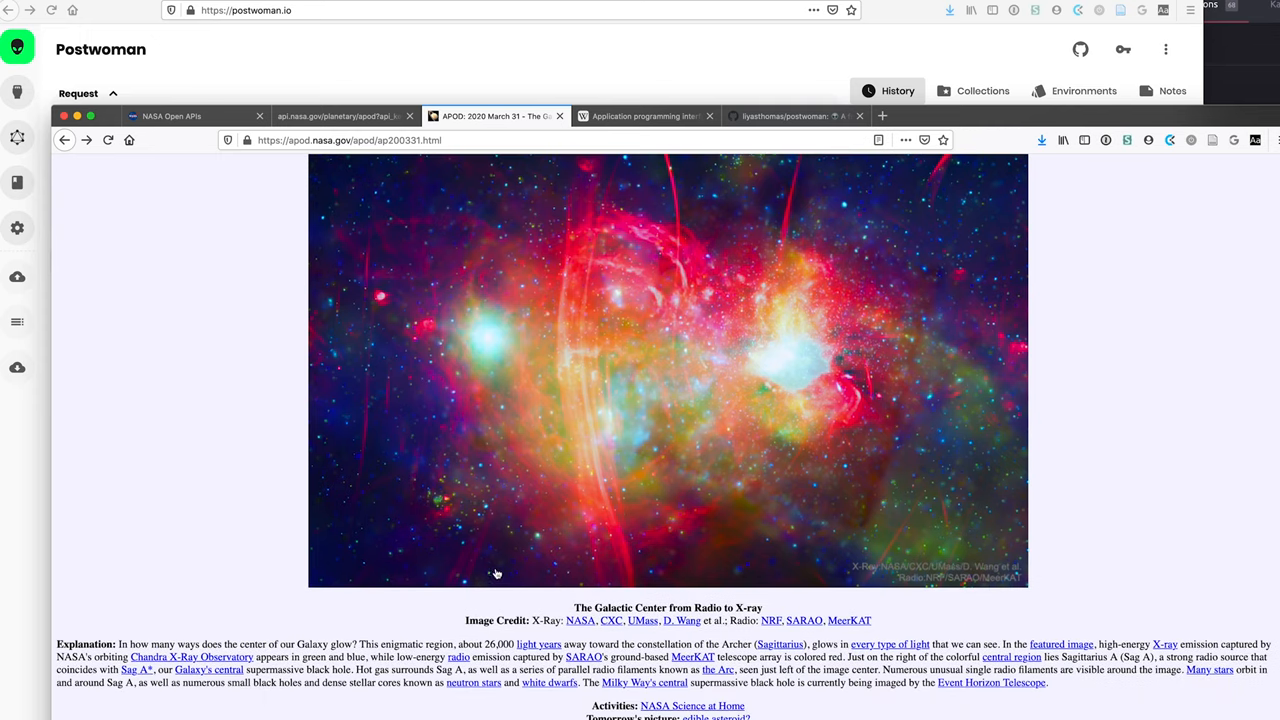
click(340, 116)
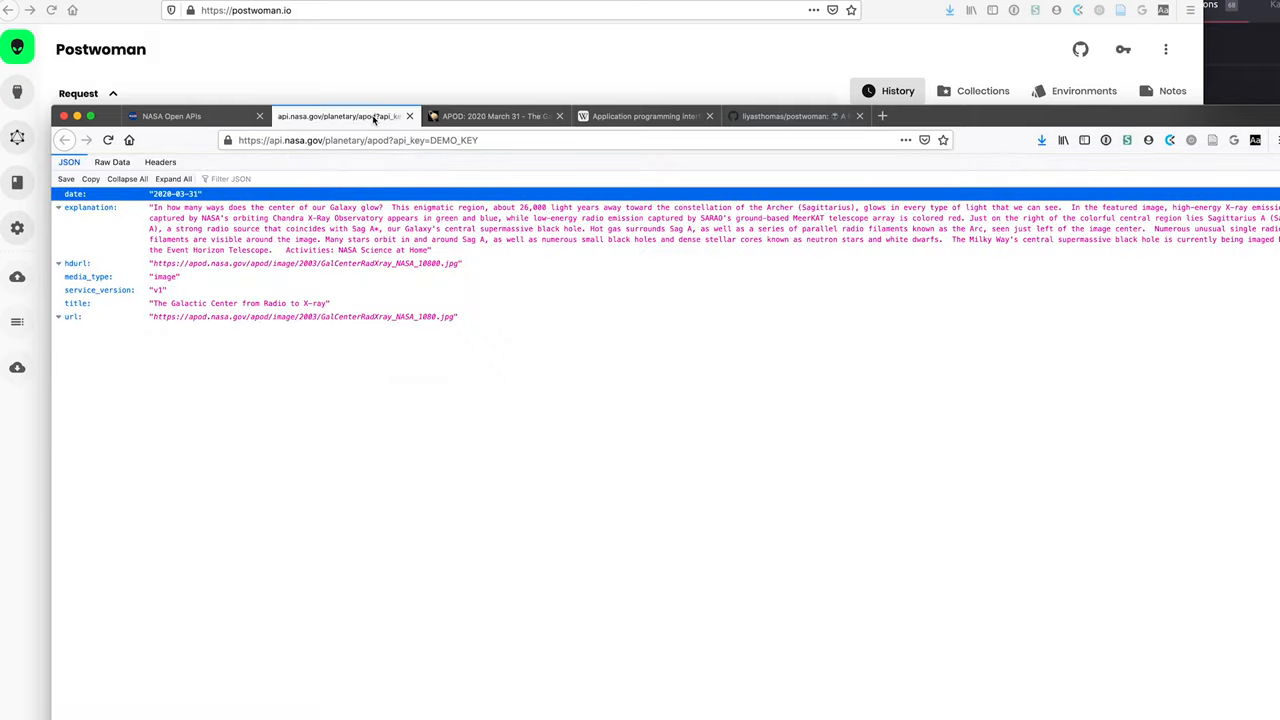
click(111, 162)
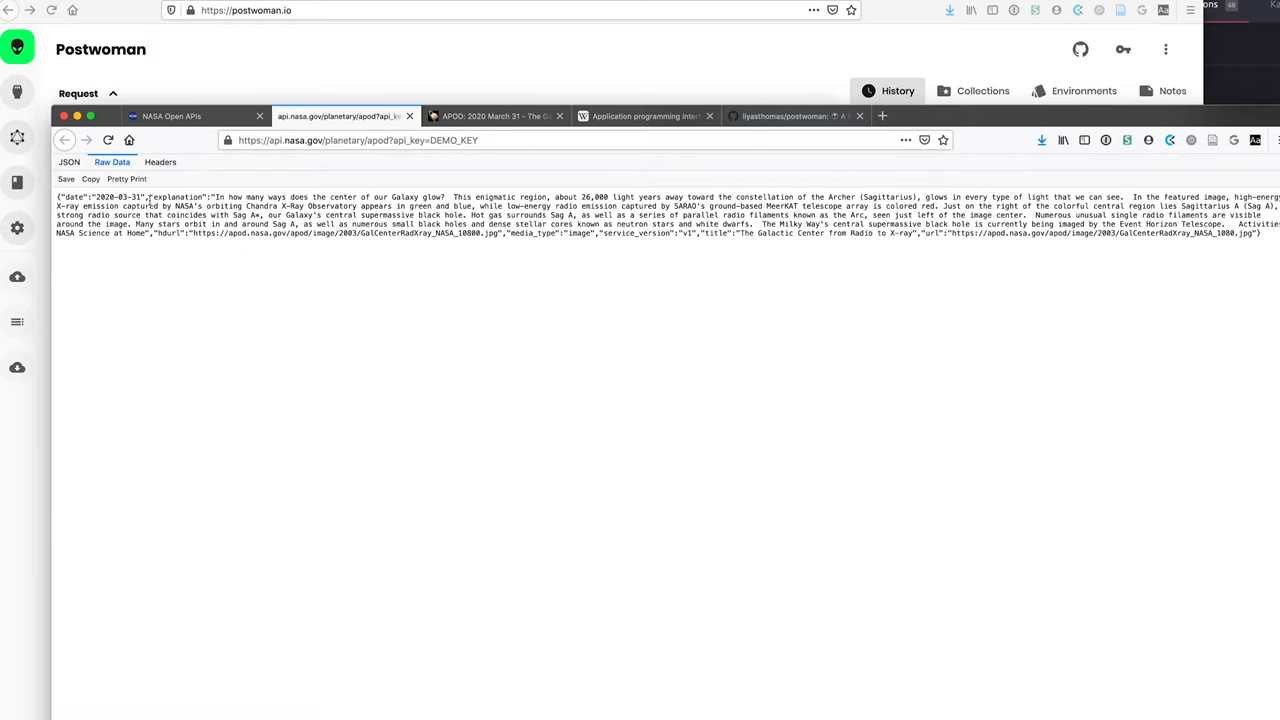
mouse_move(256, 290)
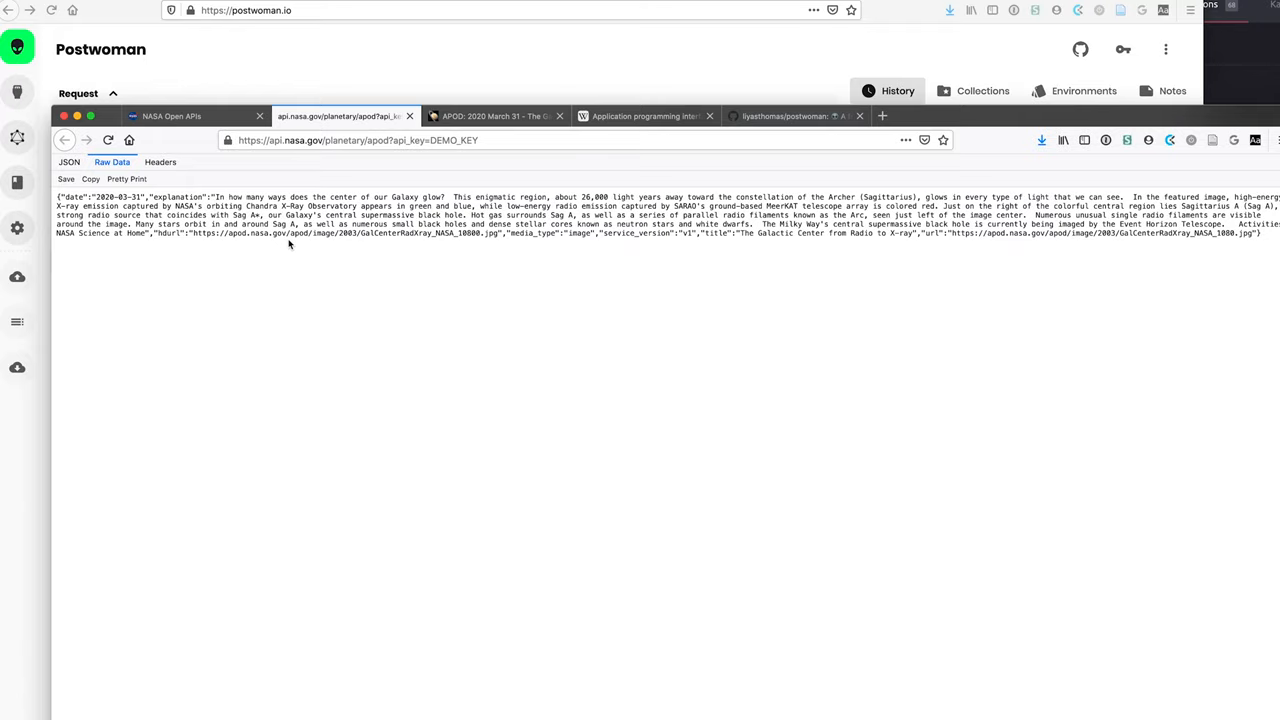
mouse_move(185, 262)
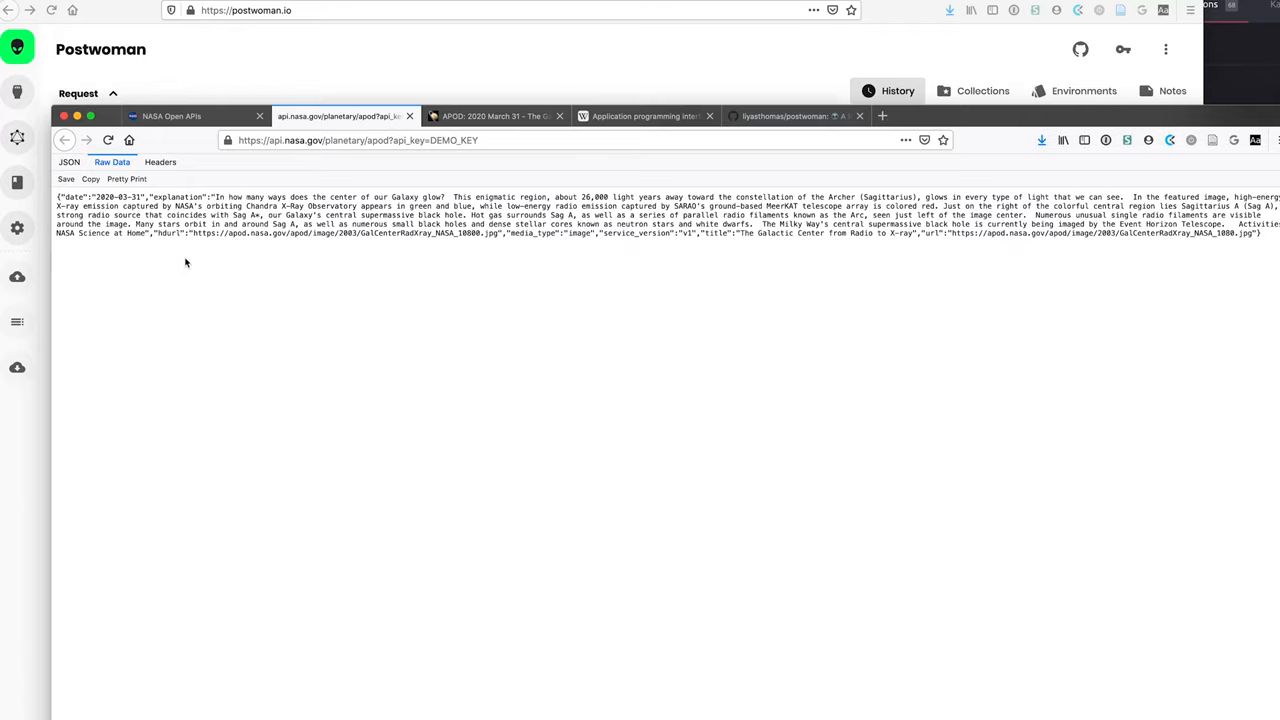
click(170, 116)
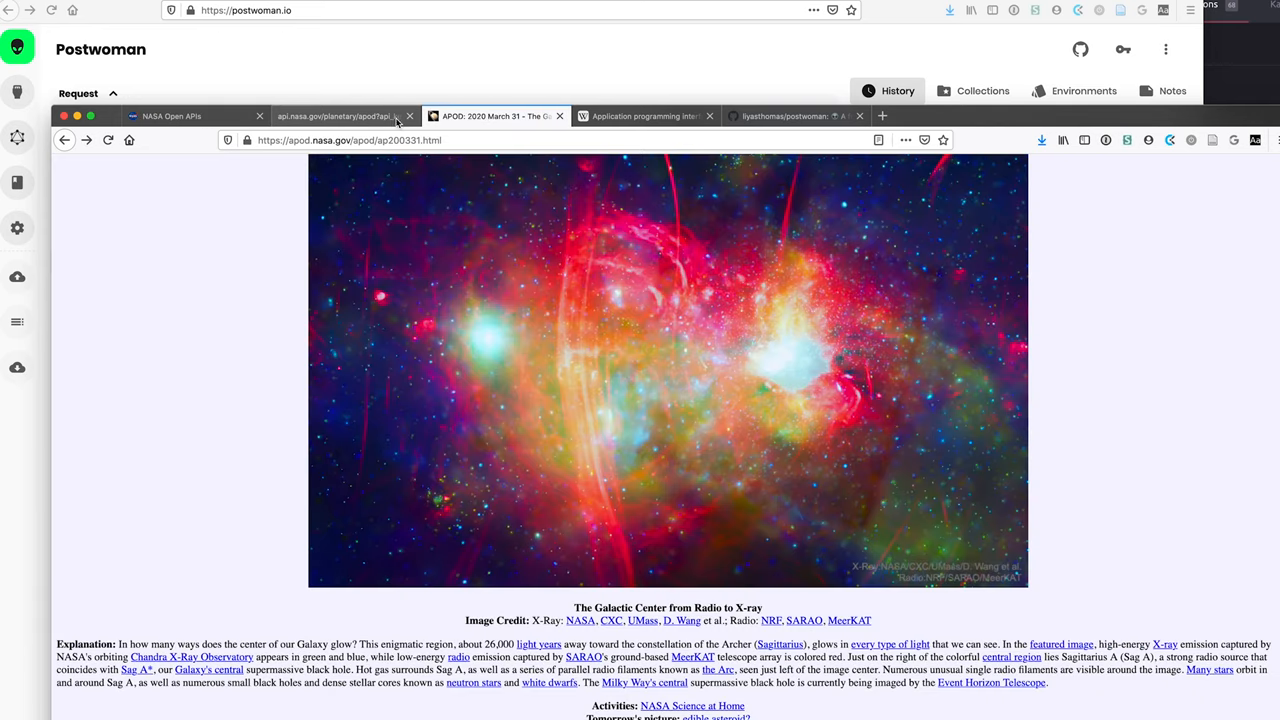
mouse_move(340, 116)
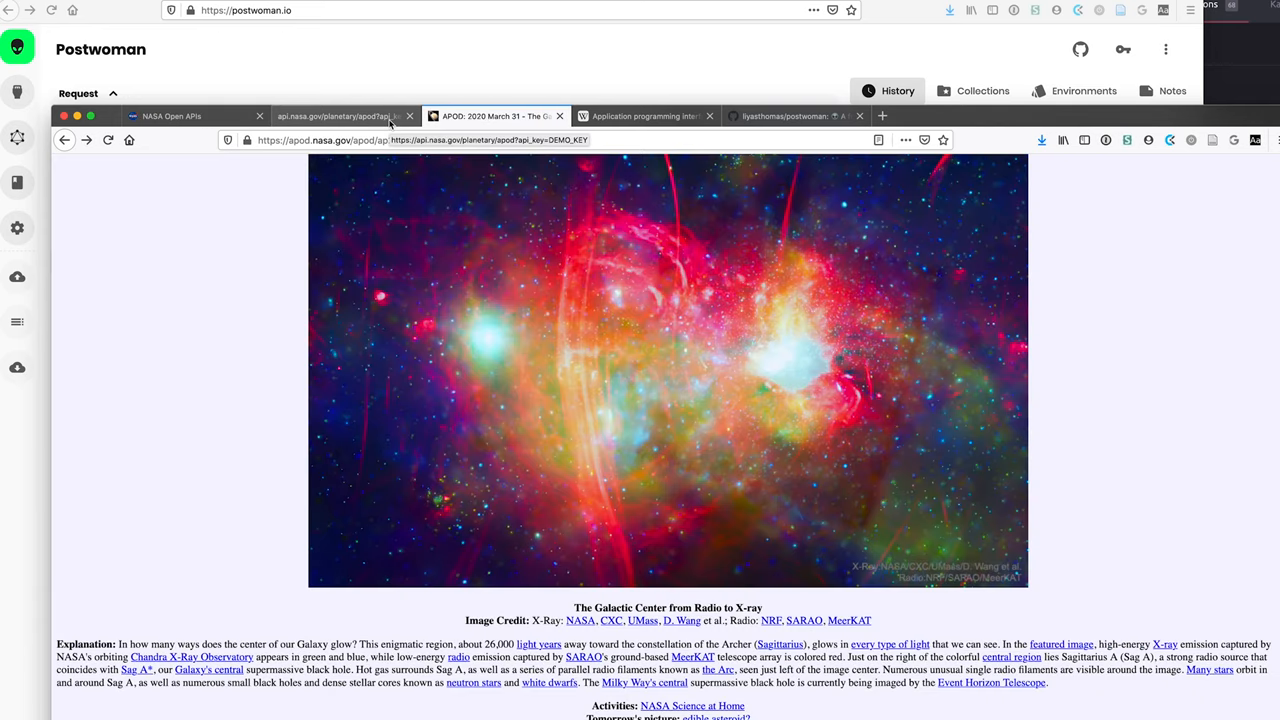
mouse_move(308, 534)
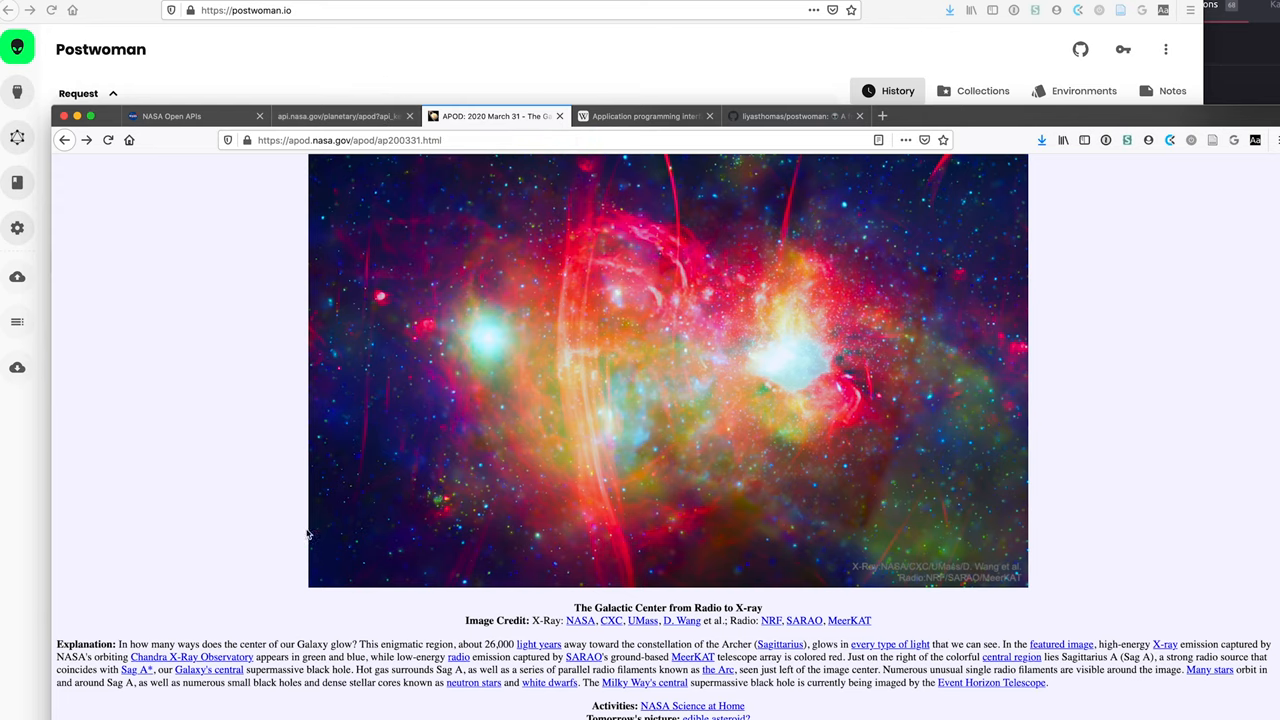
scroll(up, 3)
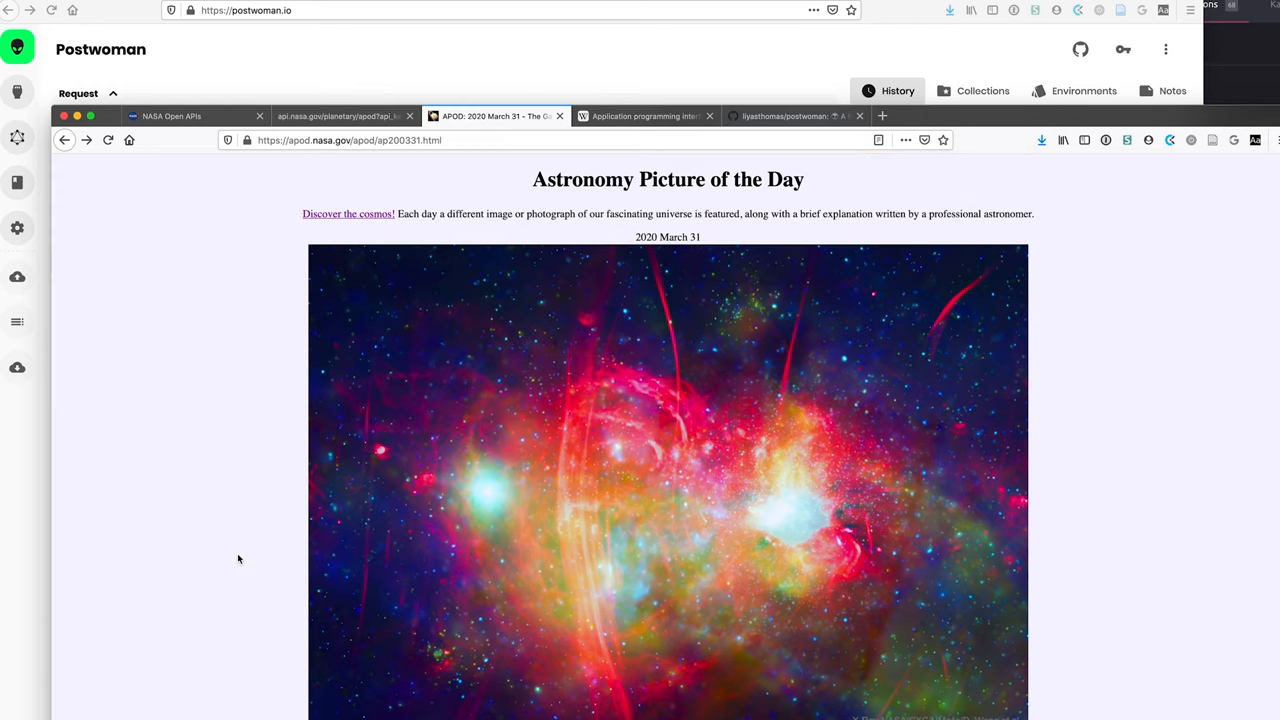
scroll(down, 3)
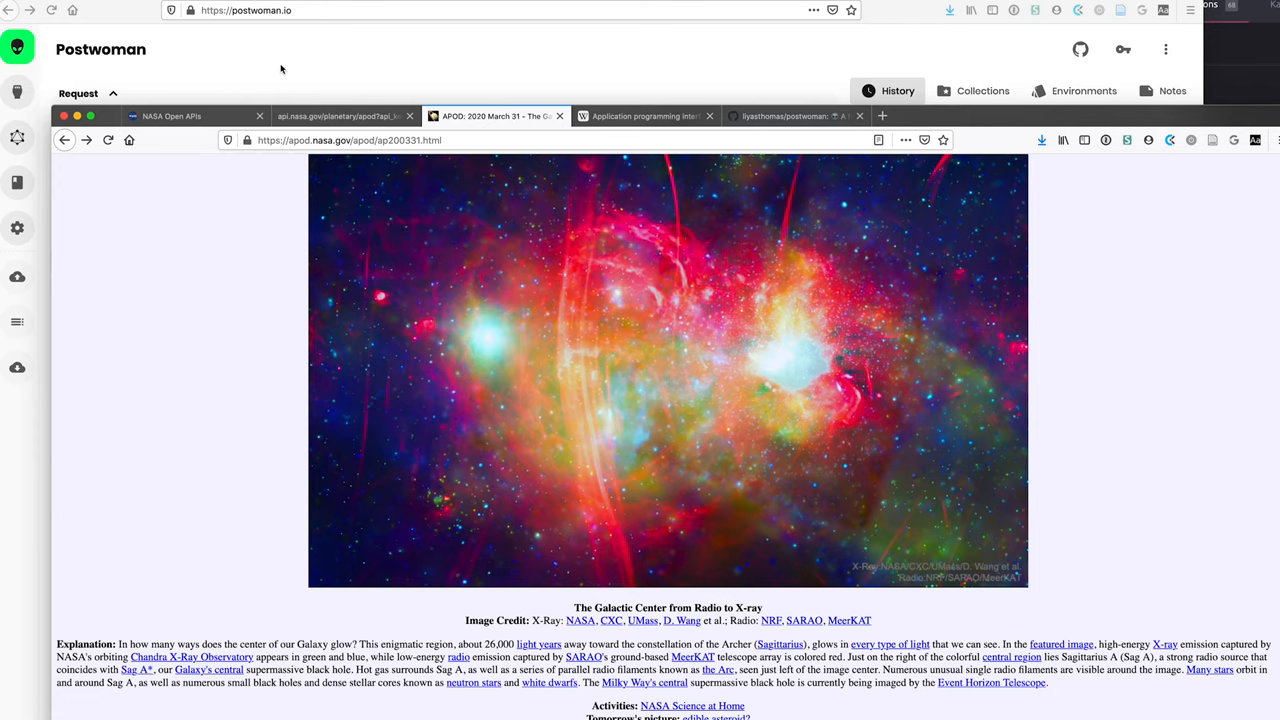
Browse the NASA Open APIs catalog and expand the APOD entry to its documentation.
click(340, 116)
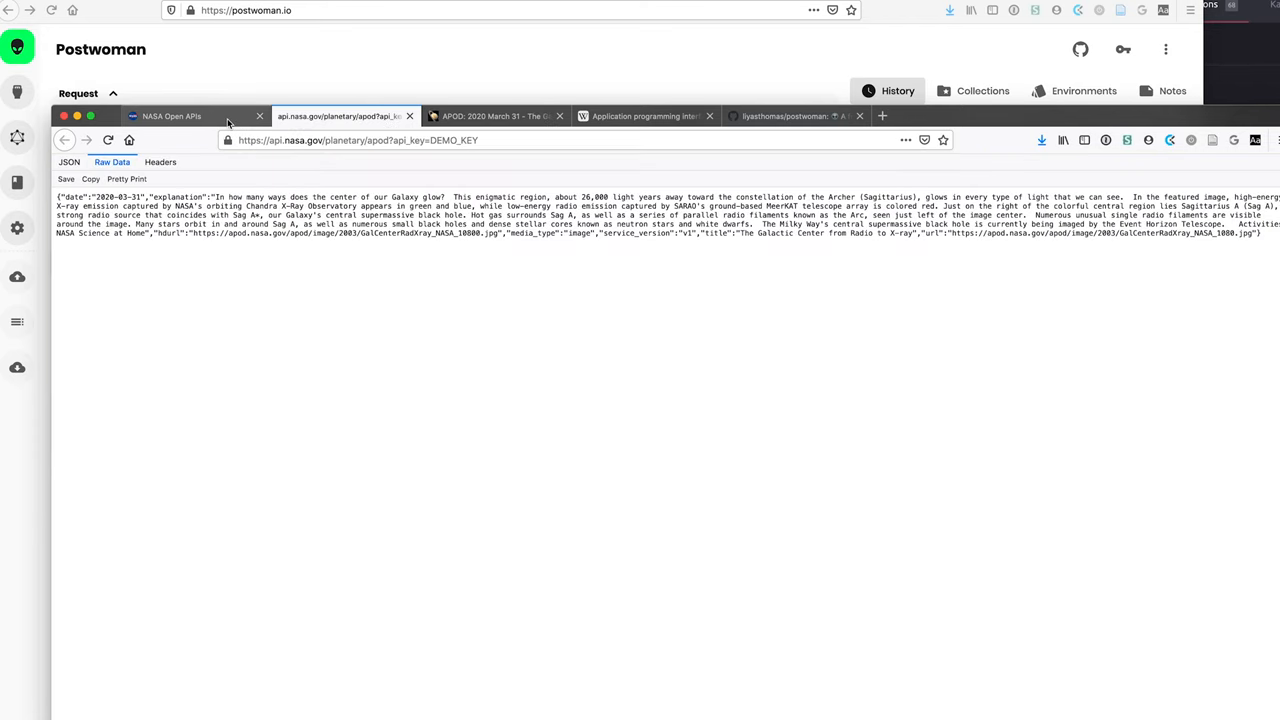
click(171, 116)
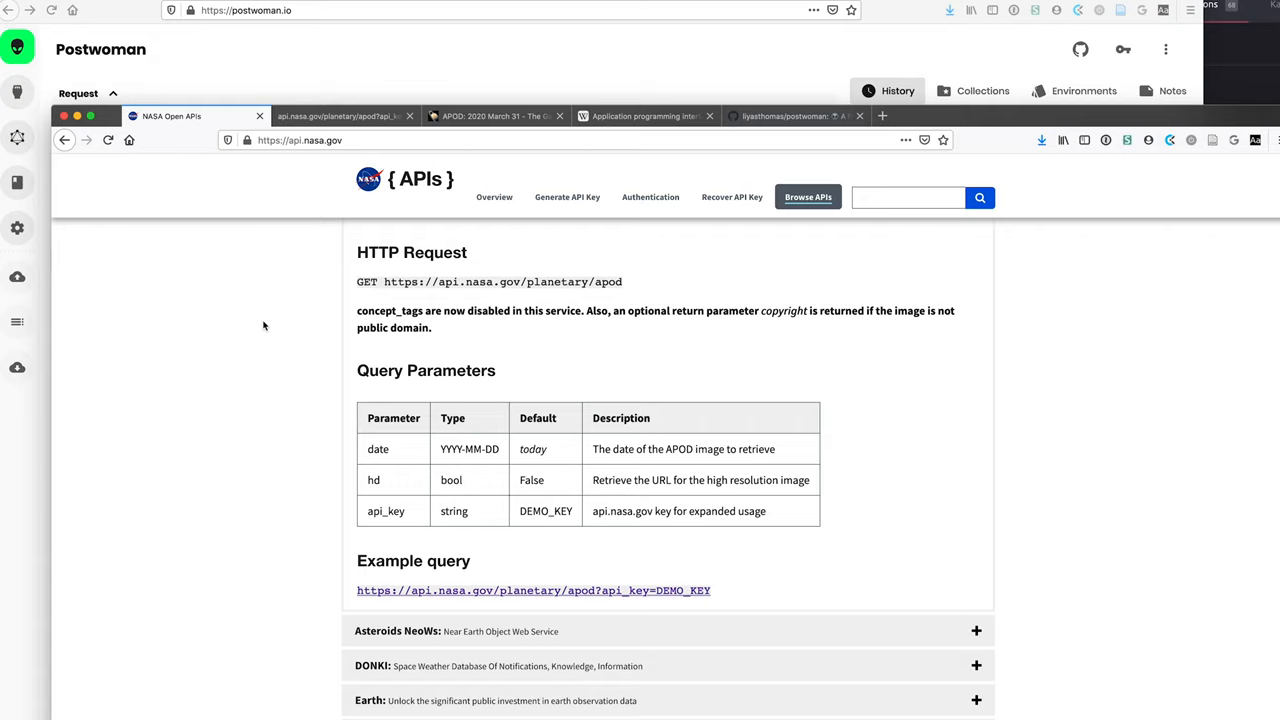
mouse_move(197, 372)
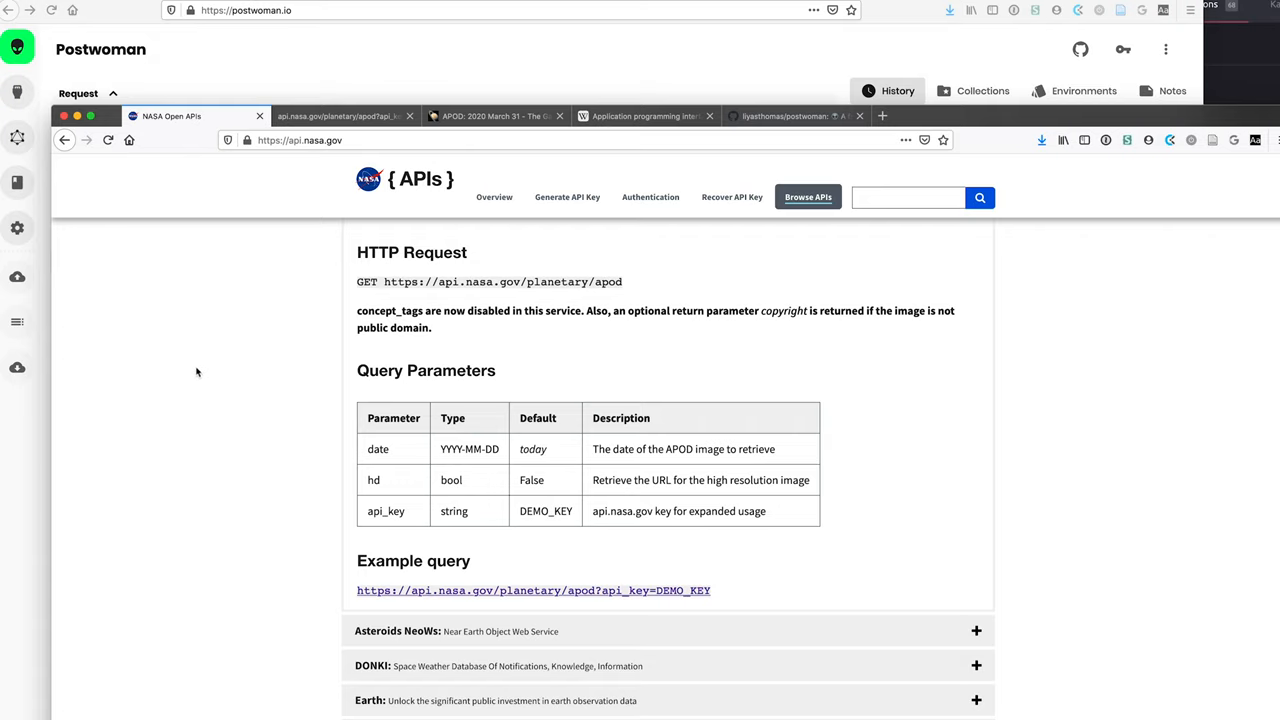
scroll(up, 3)
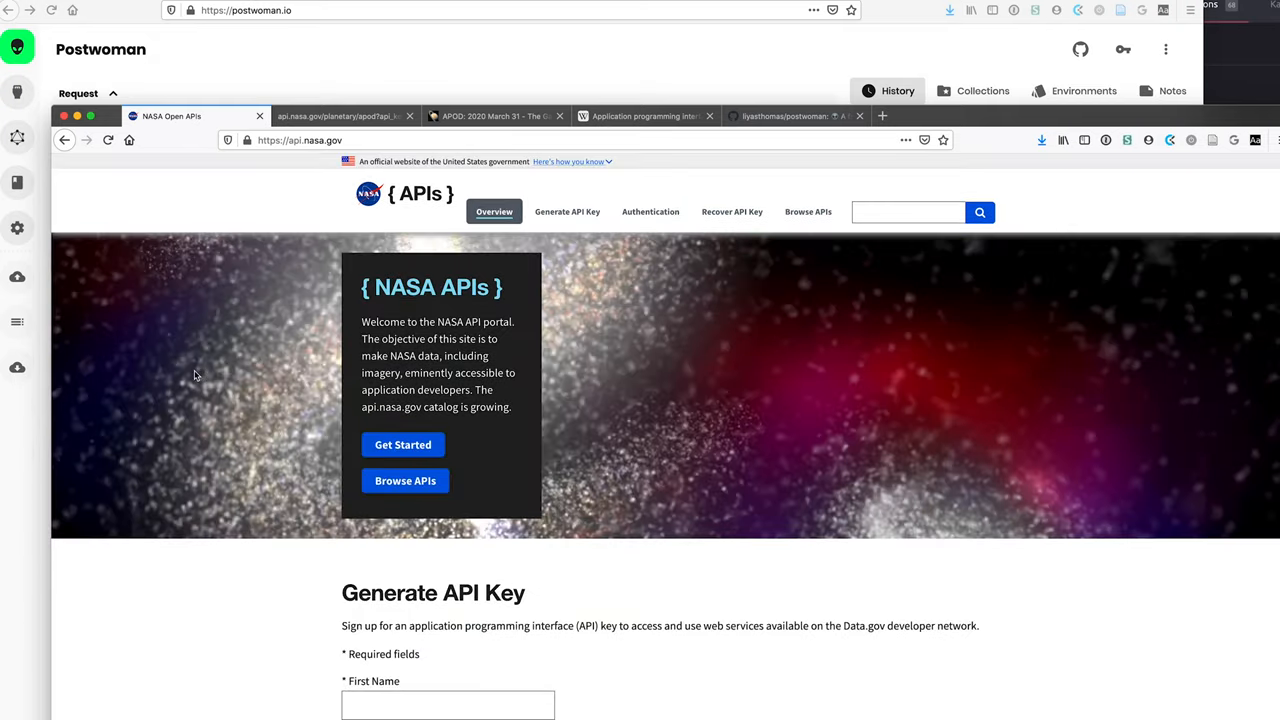
click(731, 211)
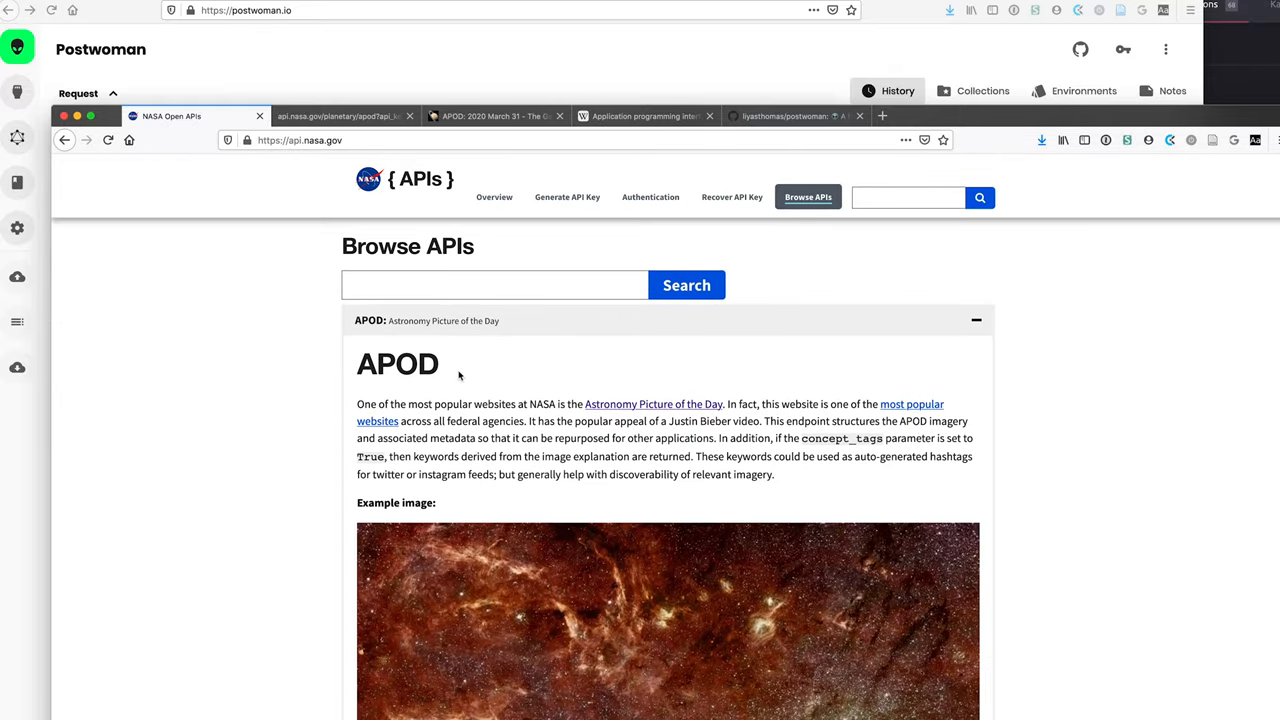
click(976, 320)
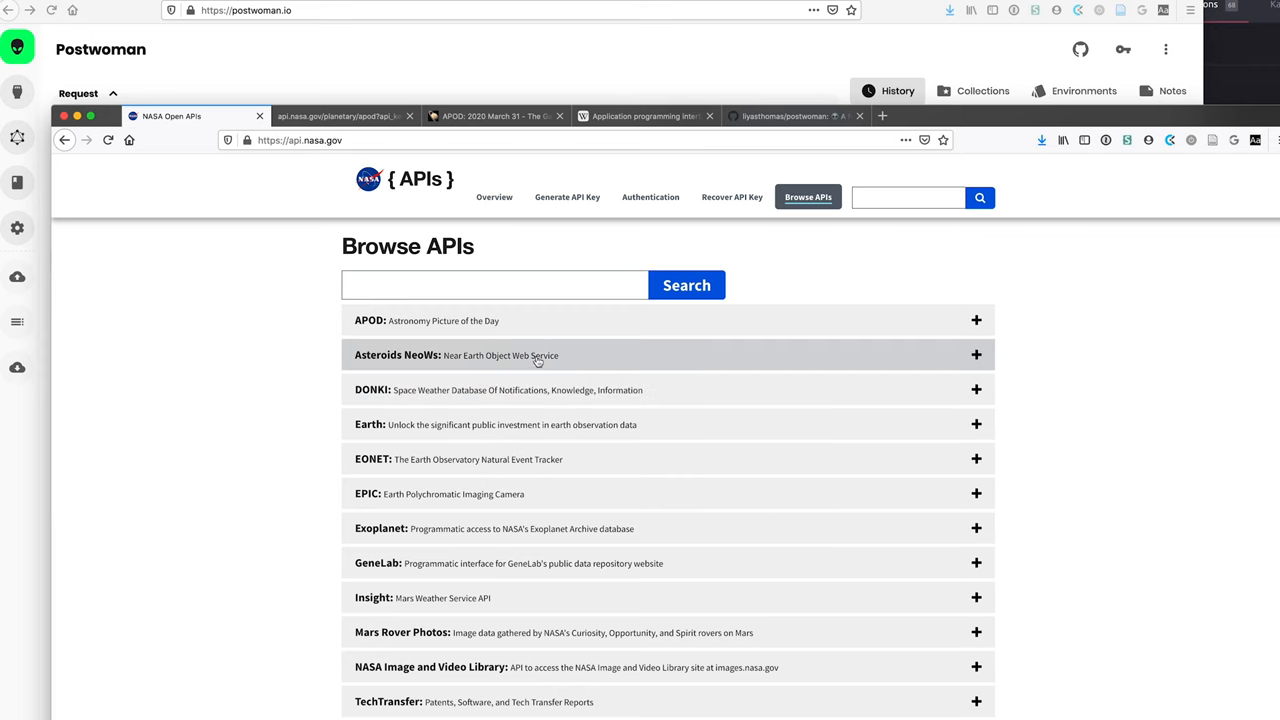
click(975, 320)
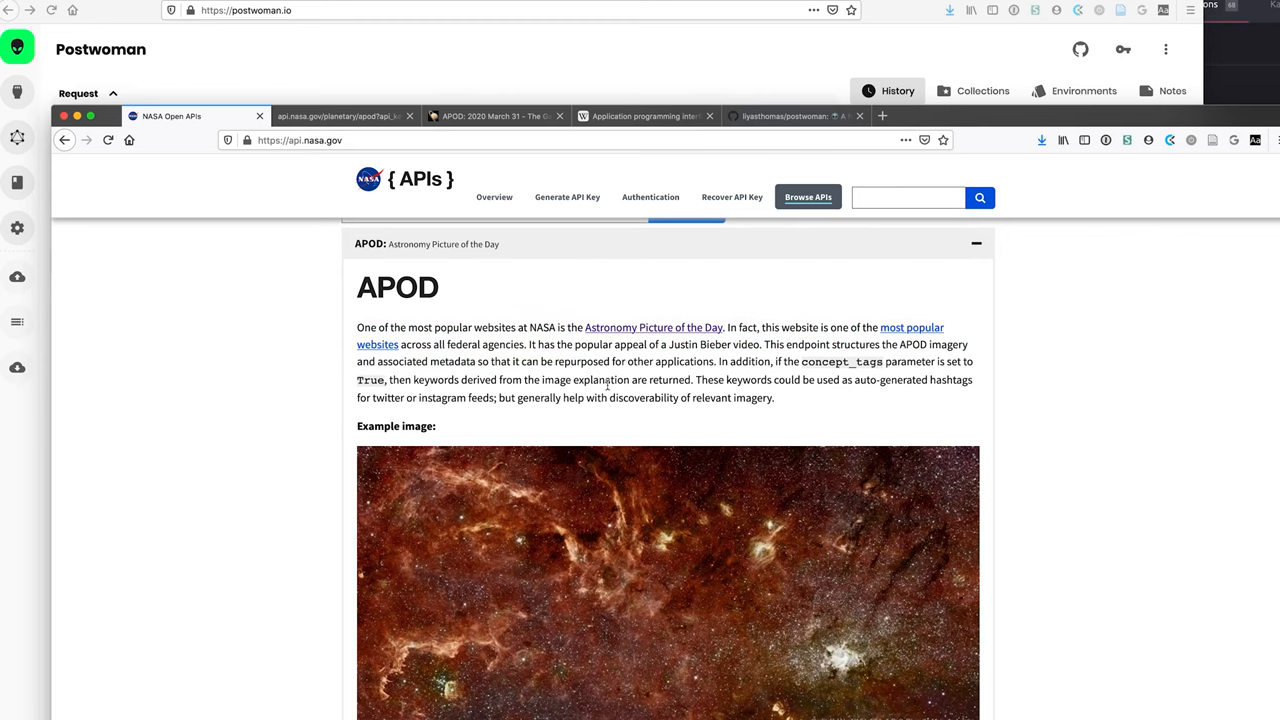
scroll(down, 3)
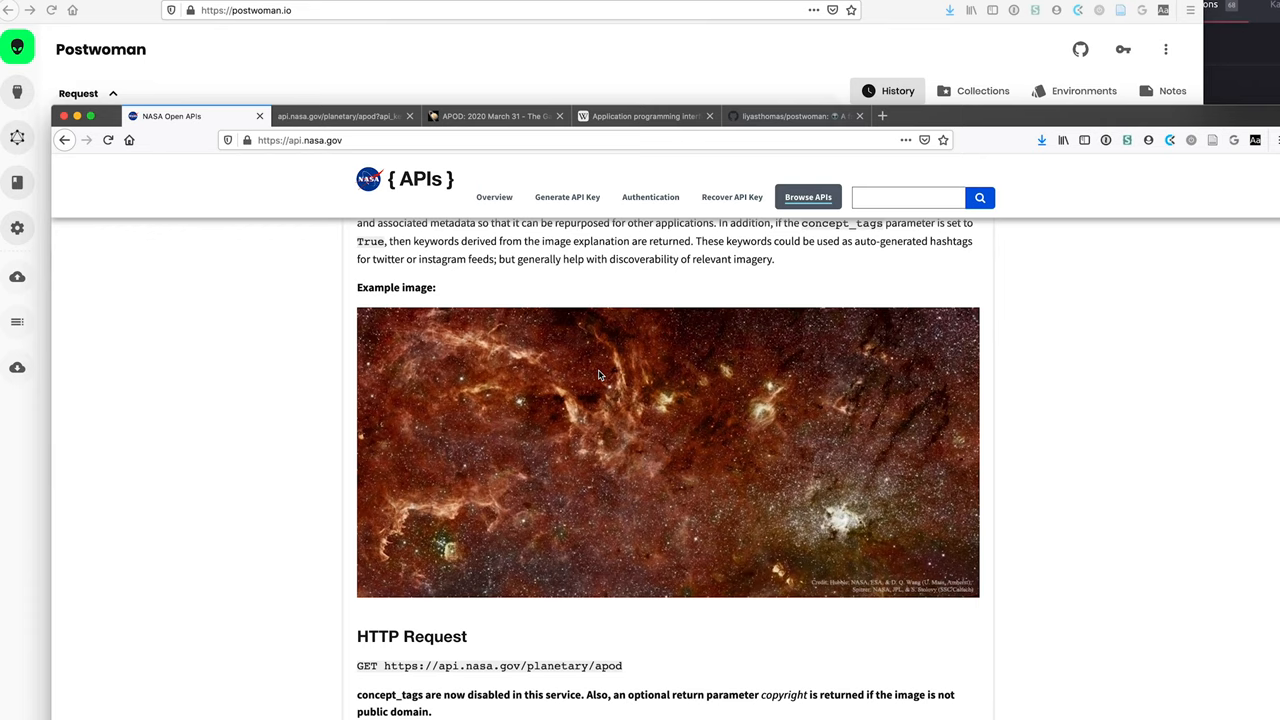
mouse_move(635, 665)
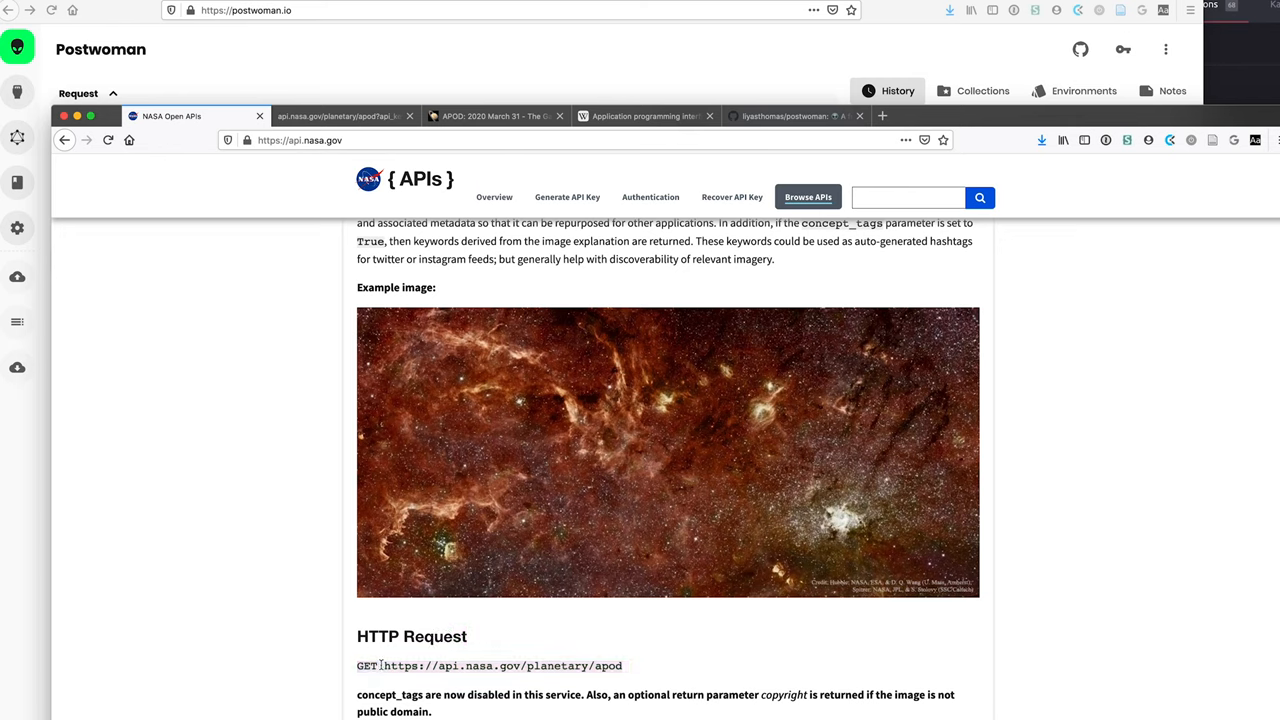
mouse_move(375, 663)
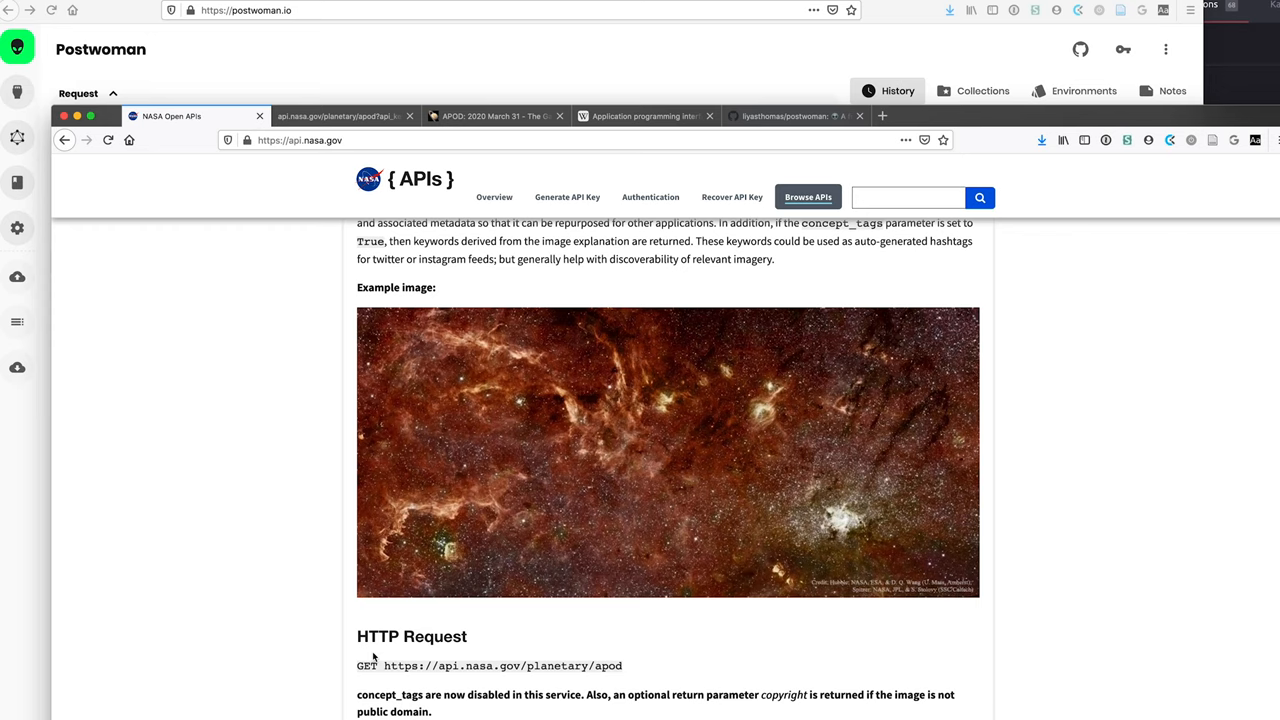
Bring up Wikipedia's Hypertext Transfer Protocol article and scroll to its request methods section.
click(645, 116)
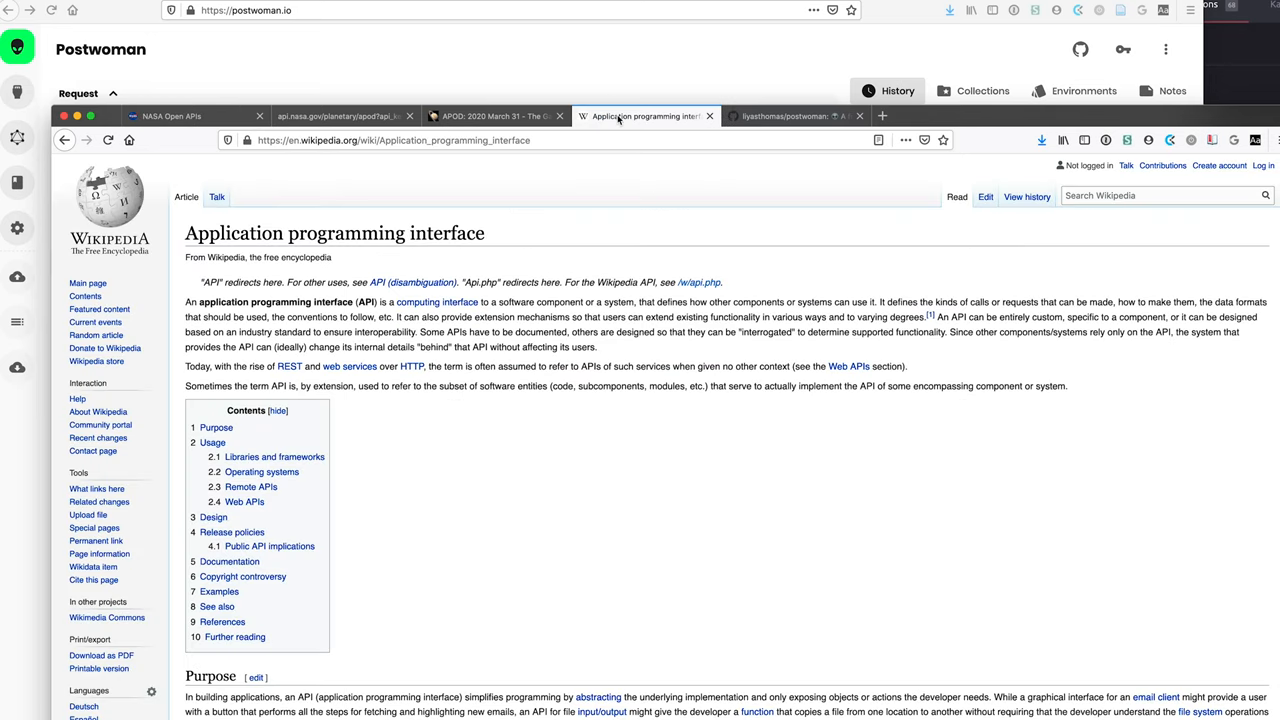
click(1160, 195)
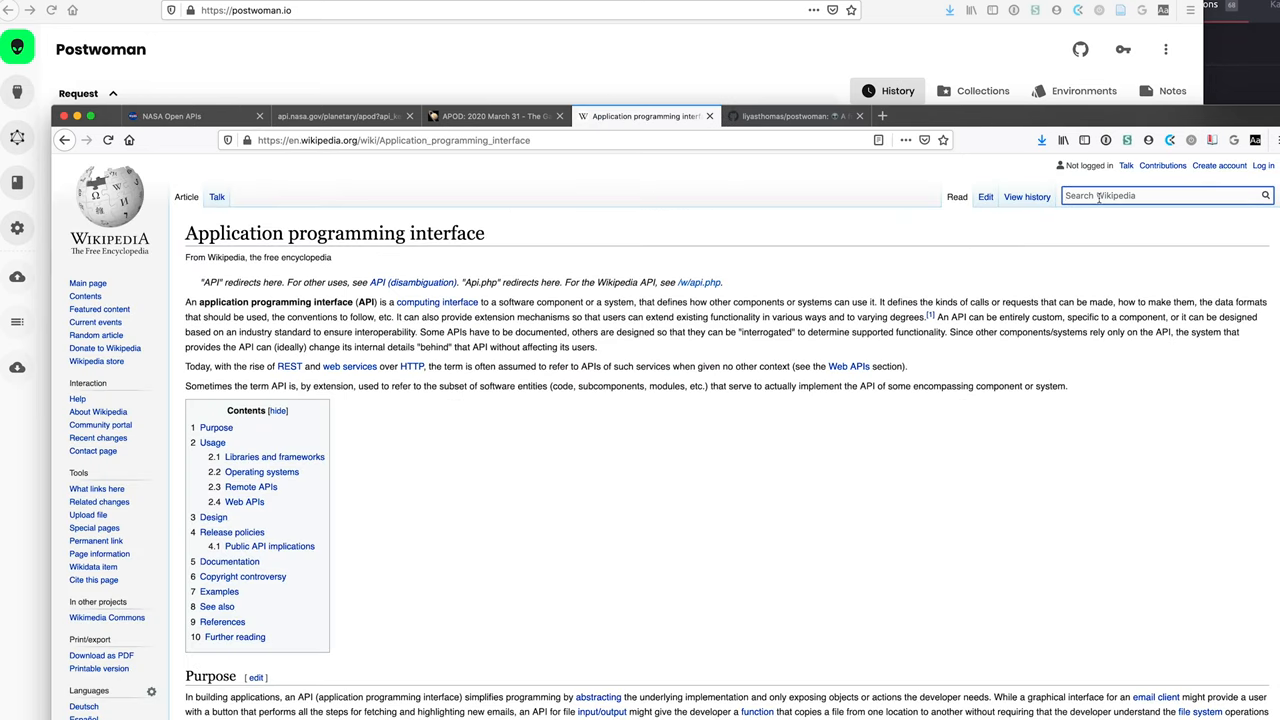
click(411, 366)
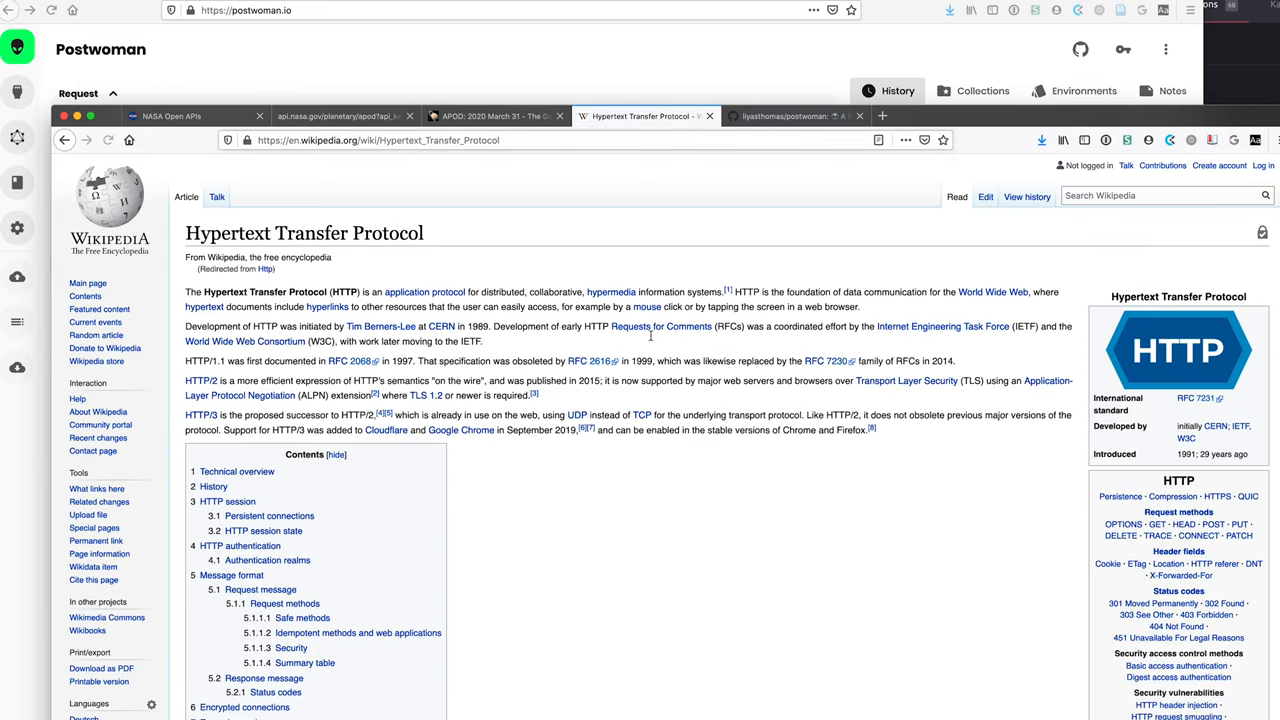
mouse_move(640, 471)
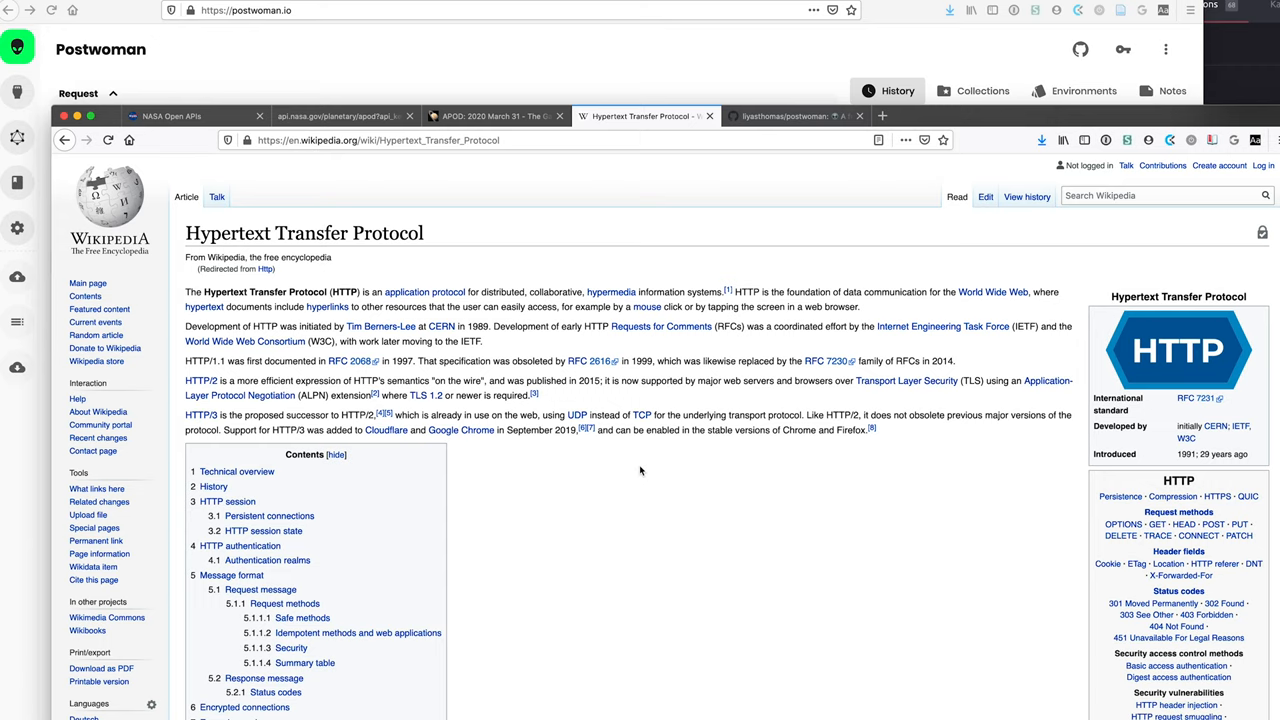
mouse_move(625, 342)
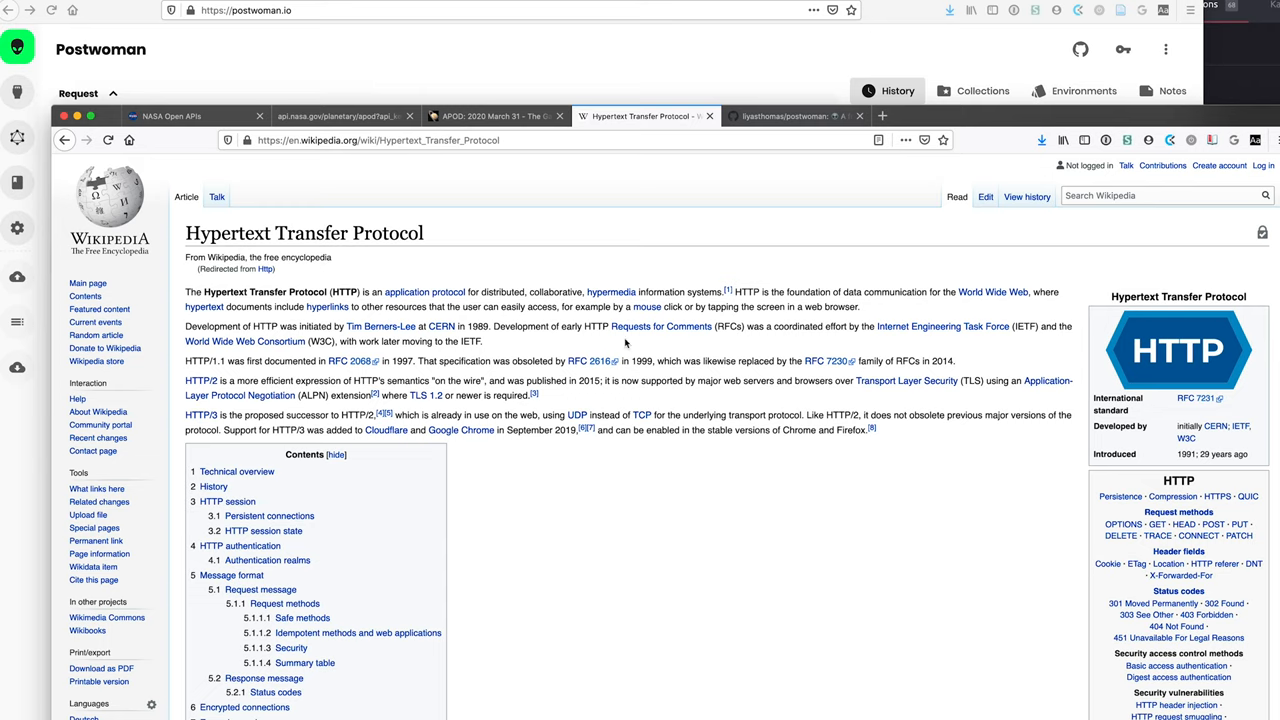
mouse_move(447, 292)
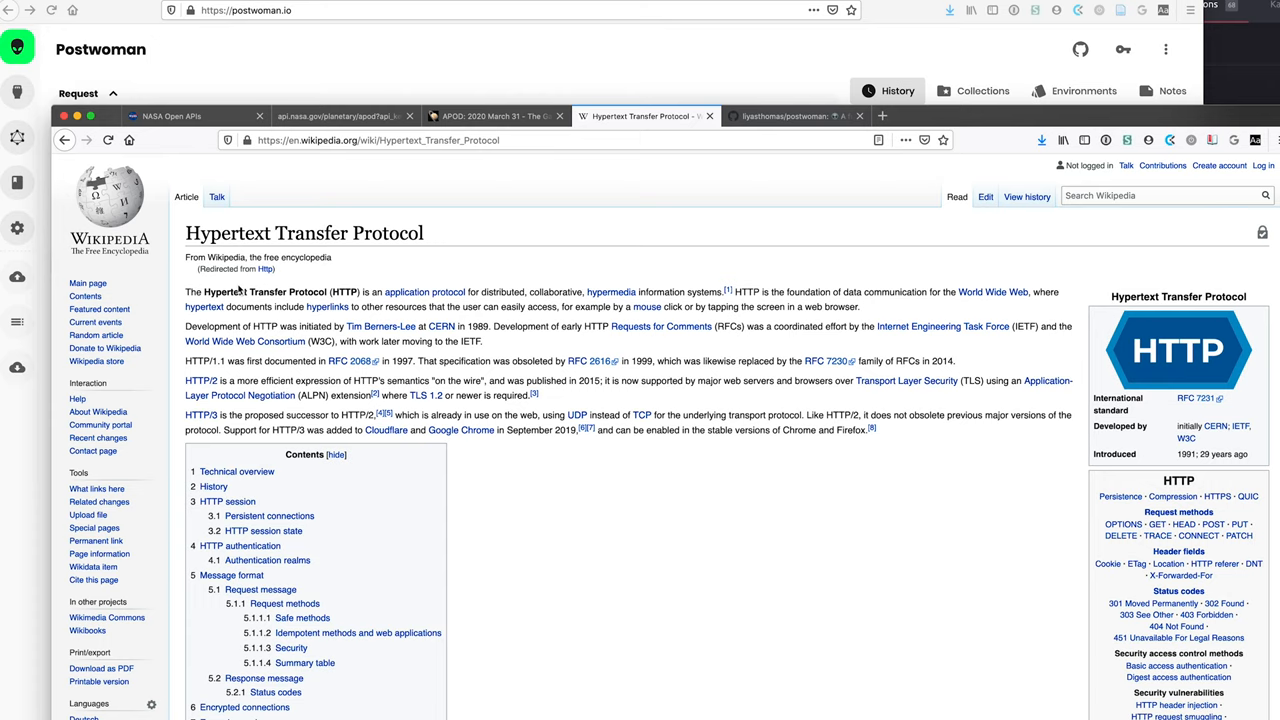
mouse_move(308, 226)
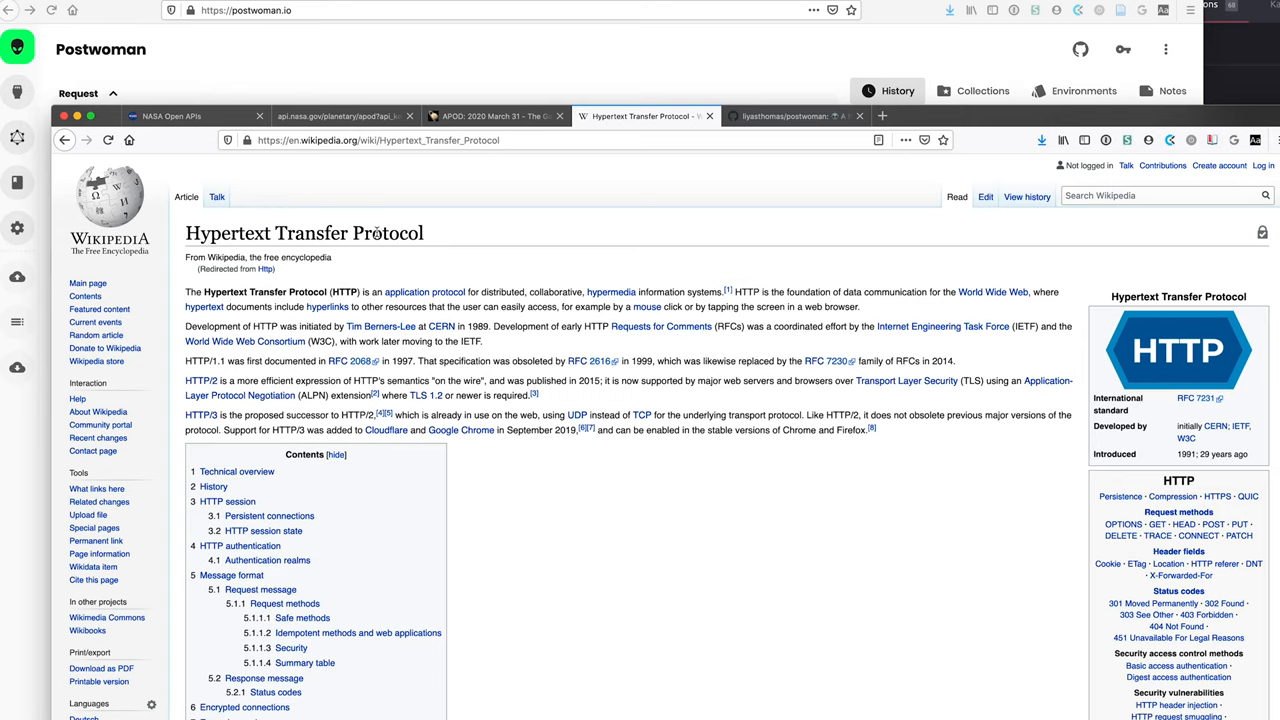
scroll(down, 3)
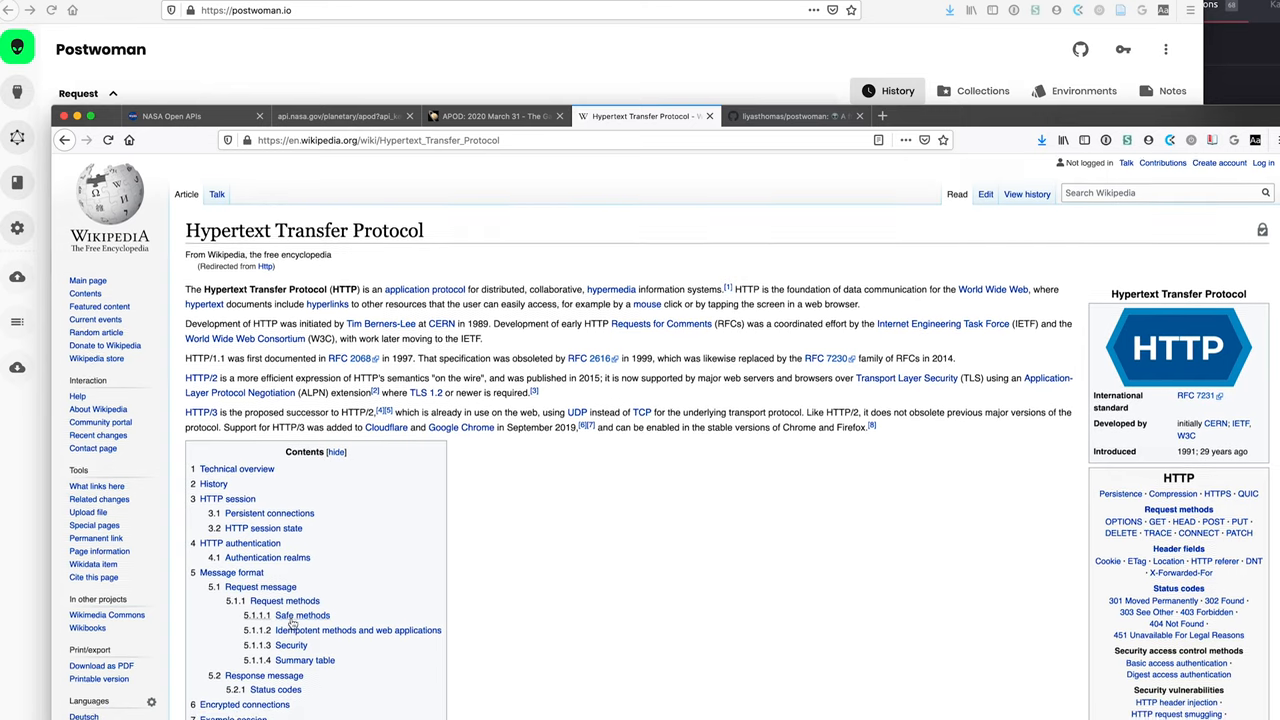
scroll(down, 3)
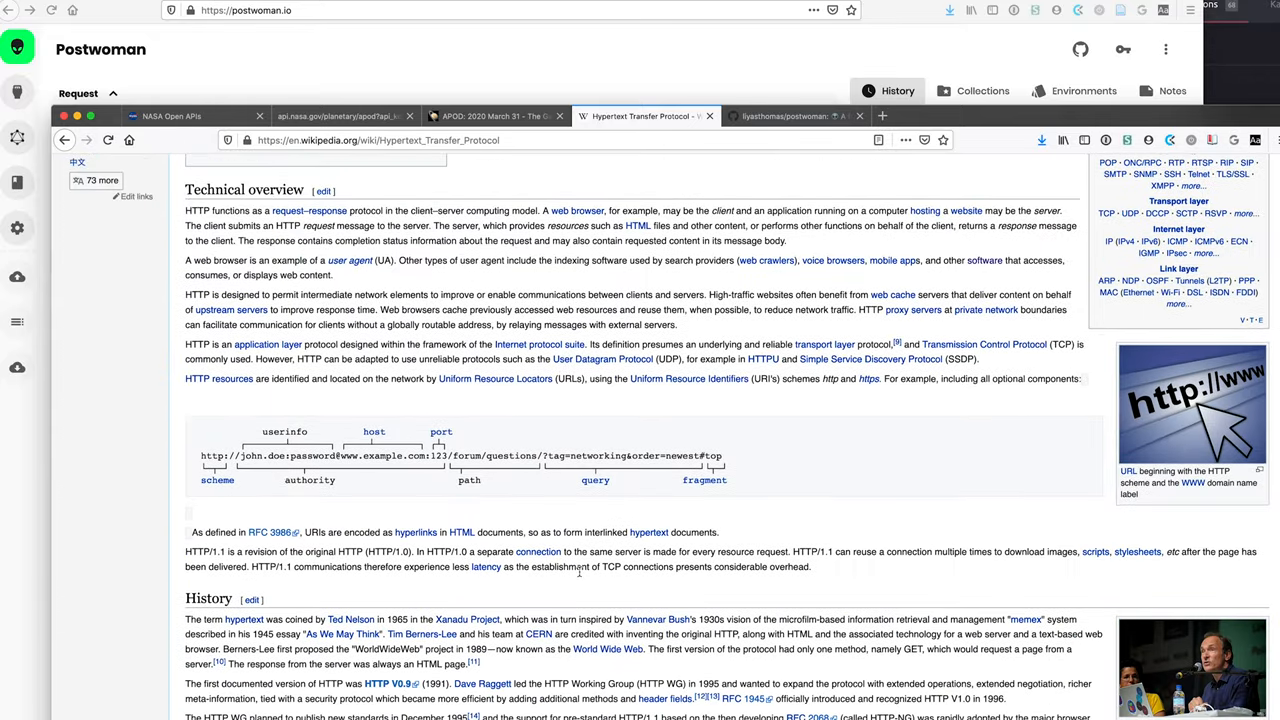
scroll(down, 3)
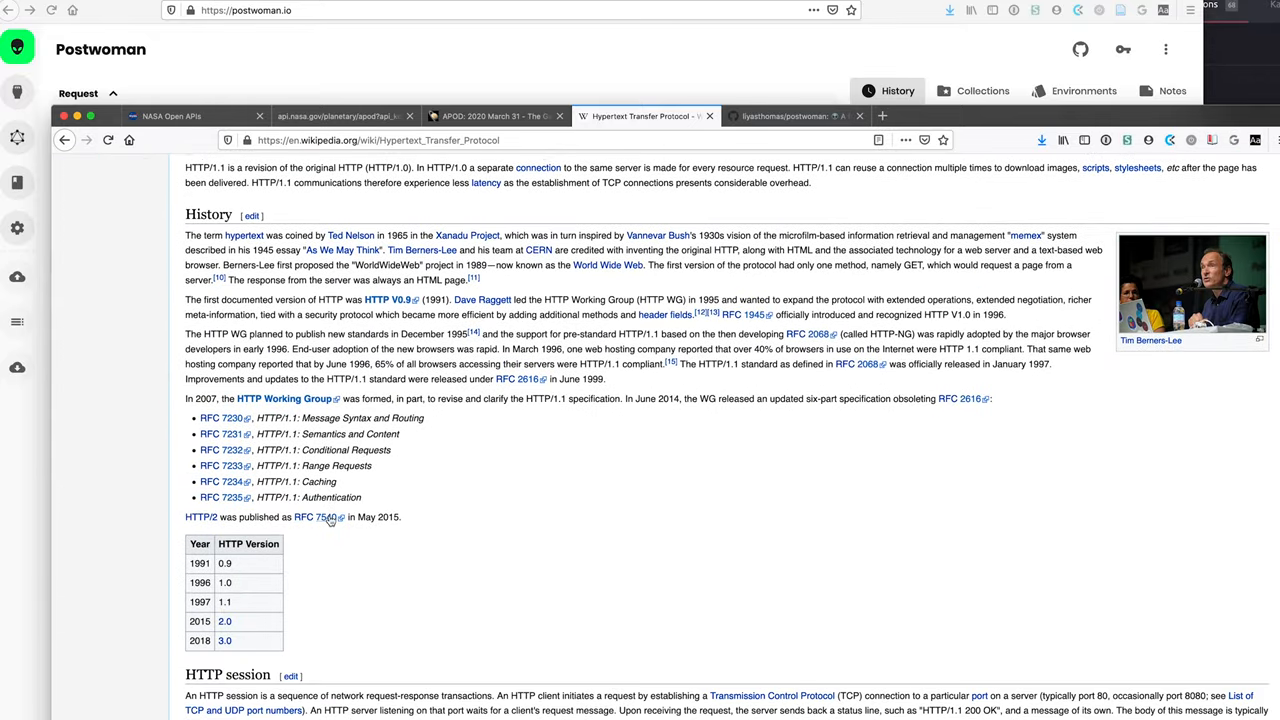
scroll(down, 3)
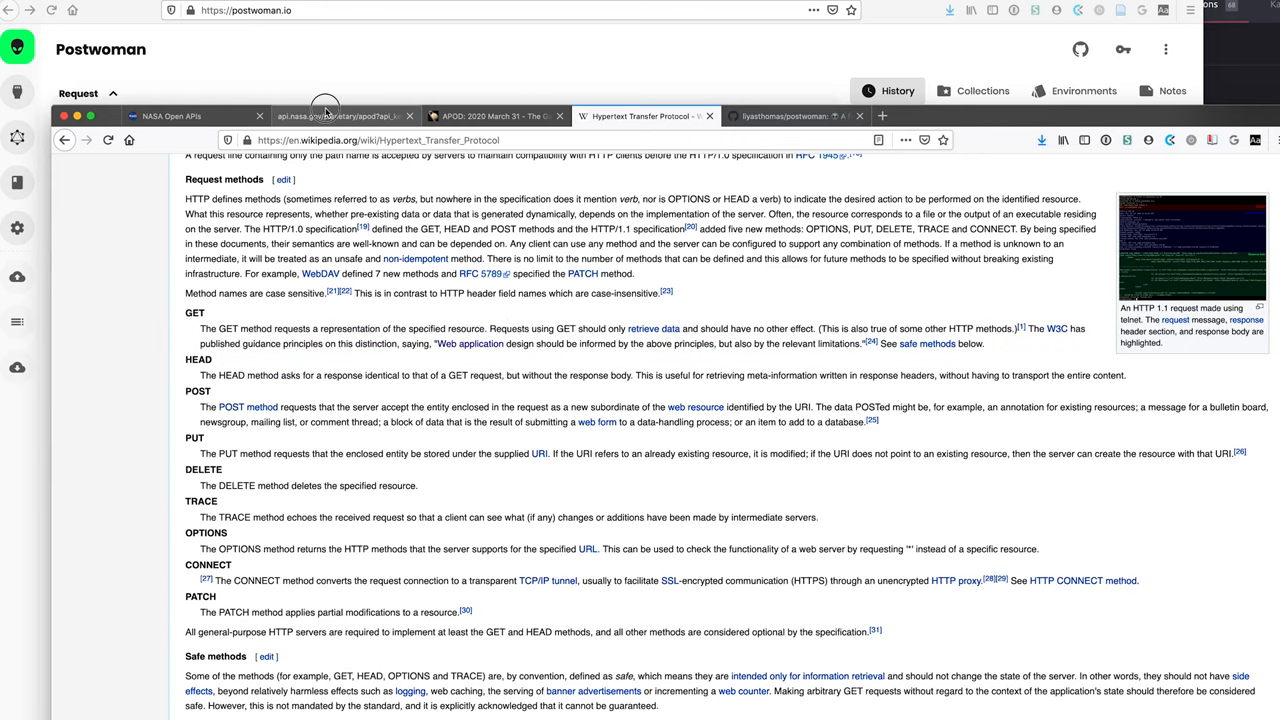
Return to the NASA Open APIs tab and review the APOD query parameters.
click(185, 115)
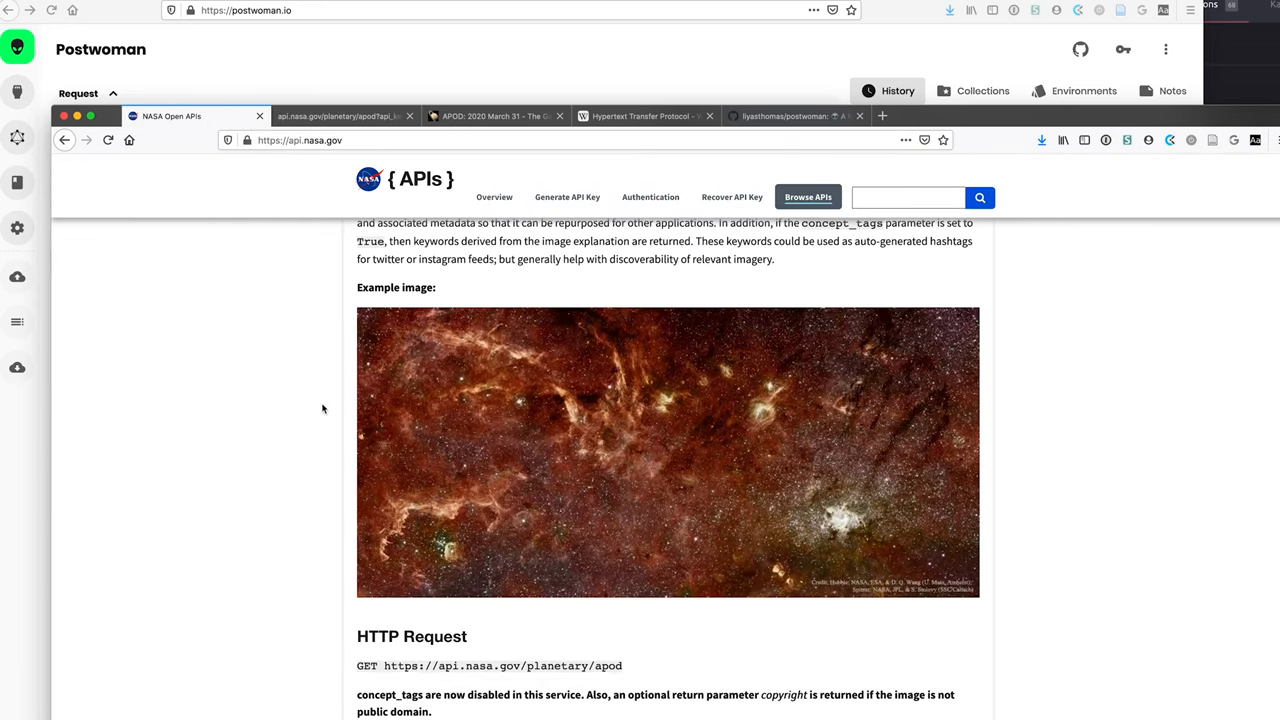
scroll(down, 3)
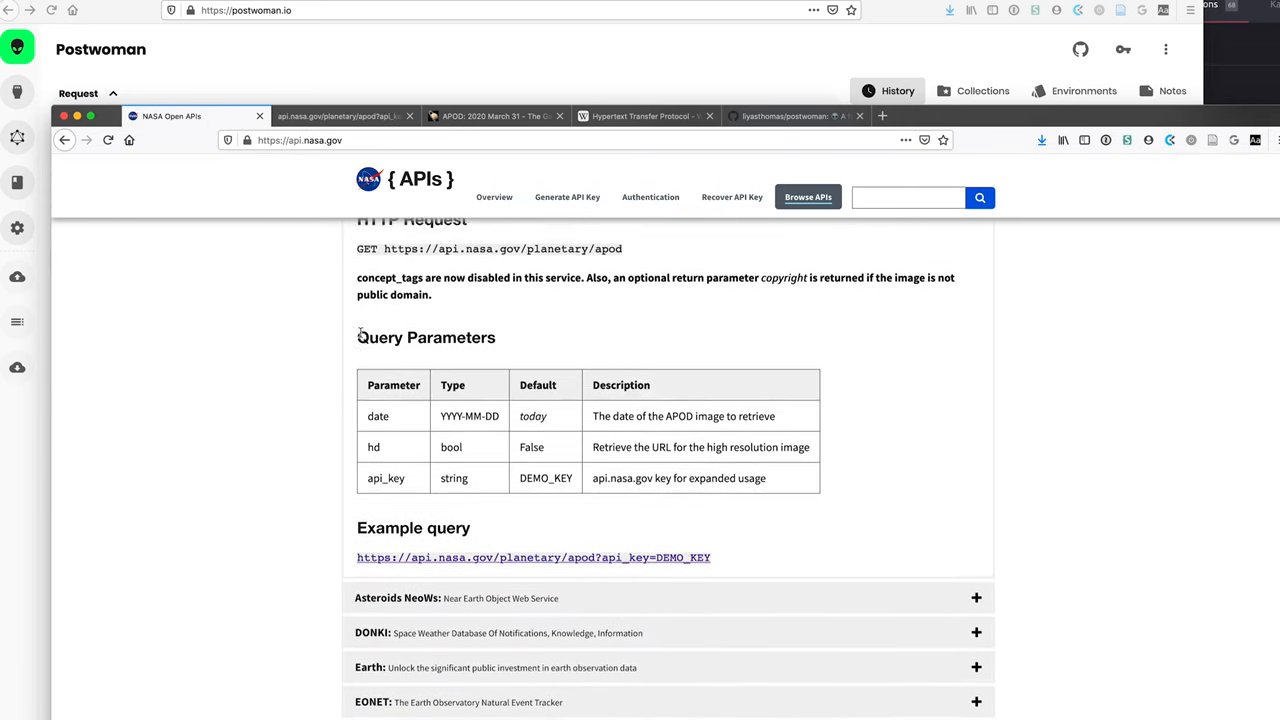
scroll(up, 3)
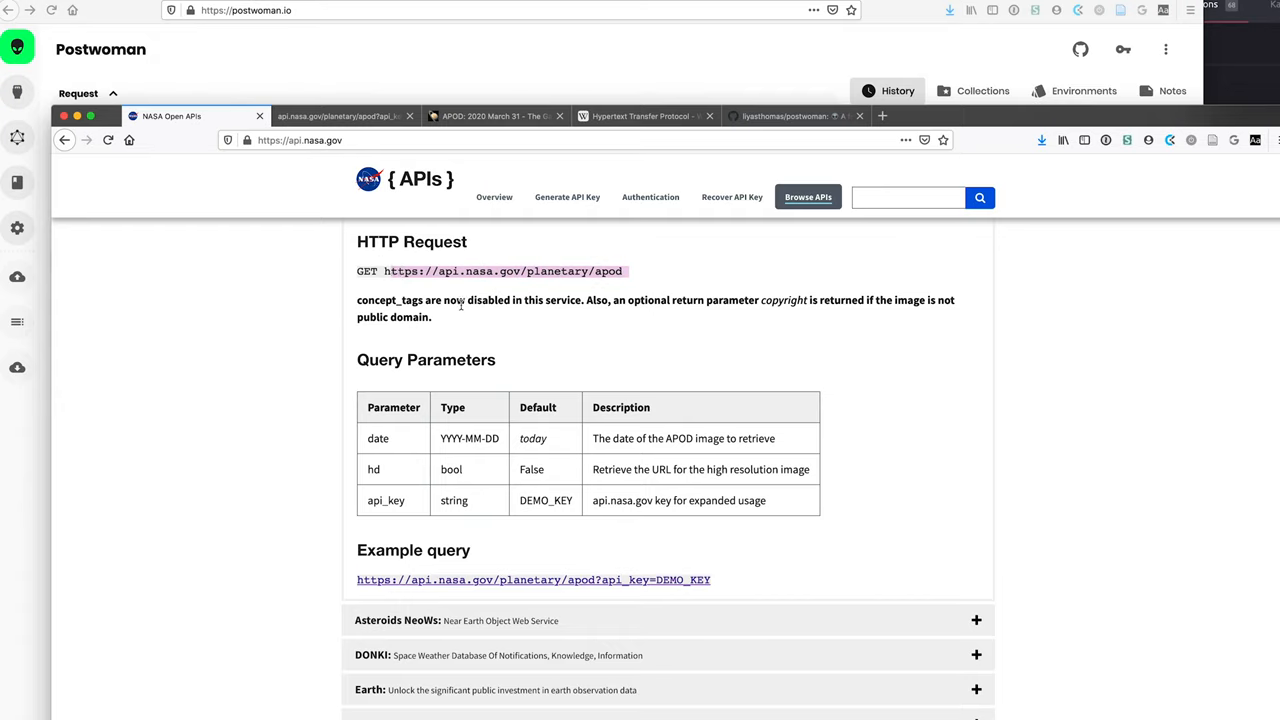
mouse_move(454, 365)
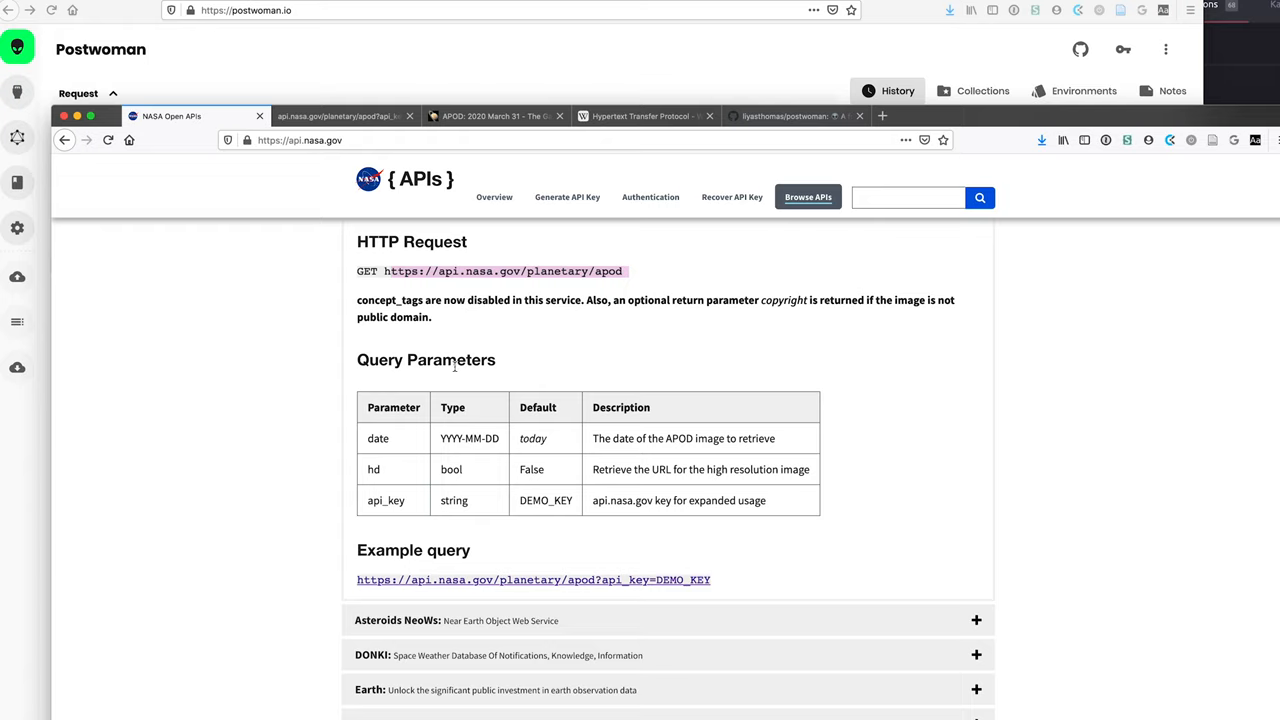
mouse_move(740, 589)
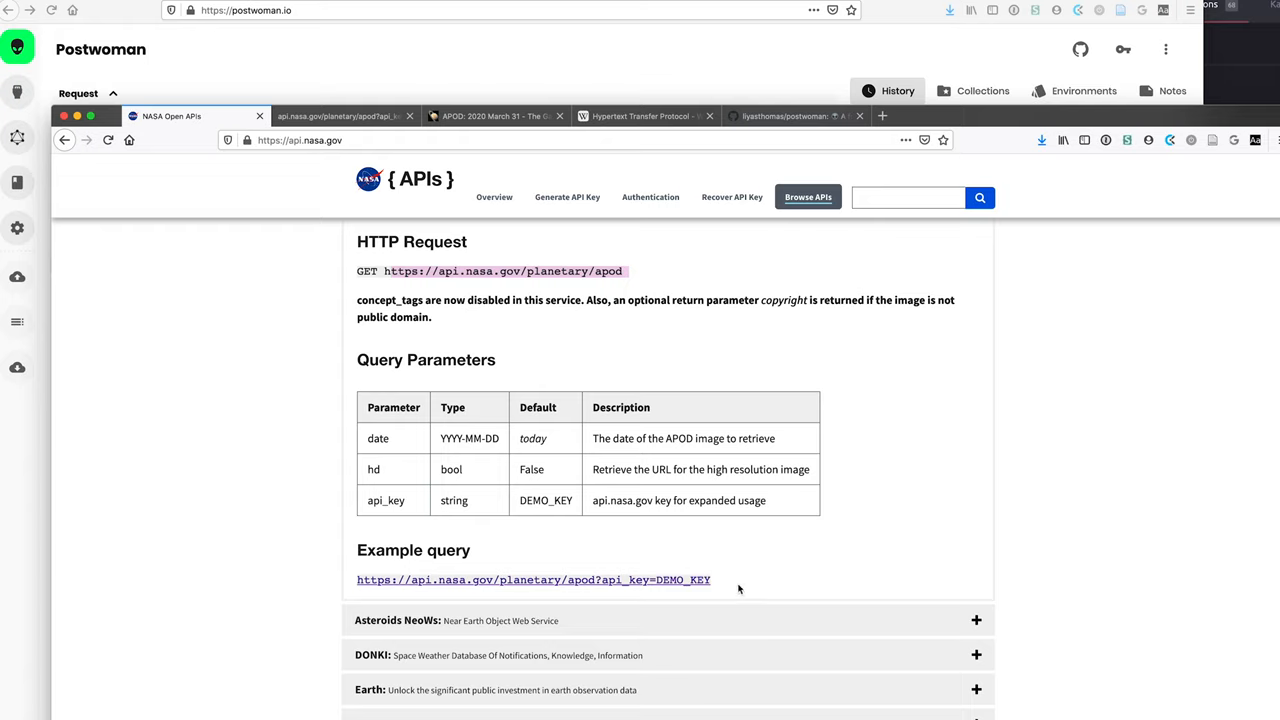
mouse_move(646, 476)
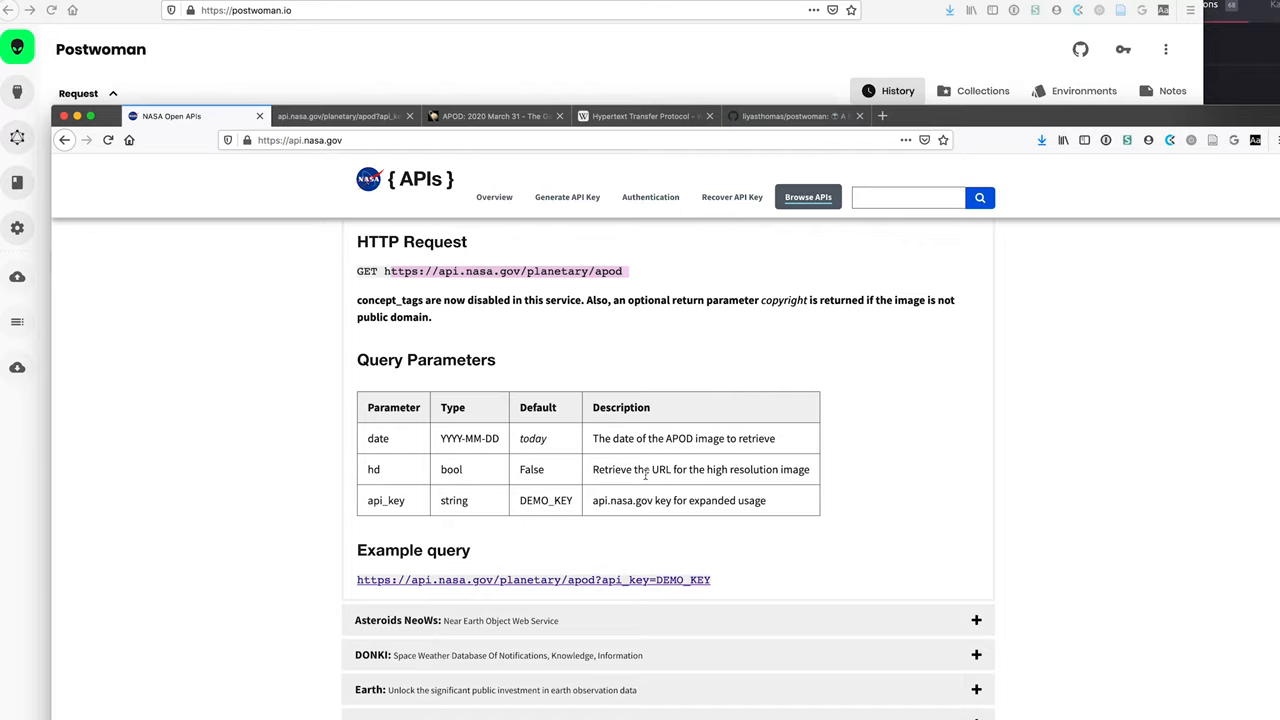
mouse_move(698, 583)
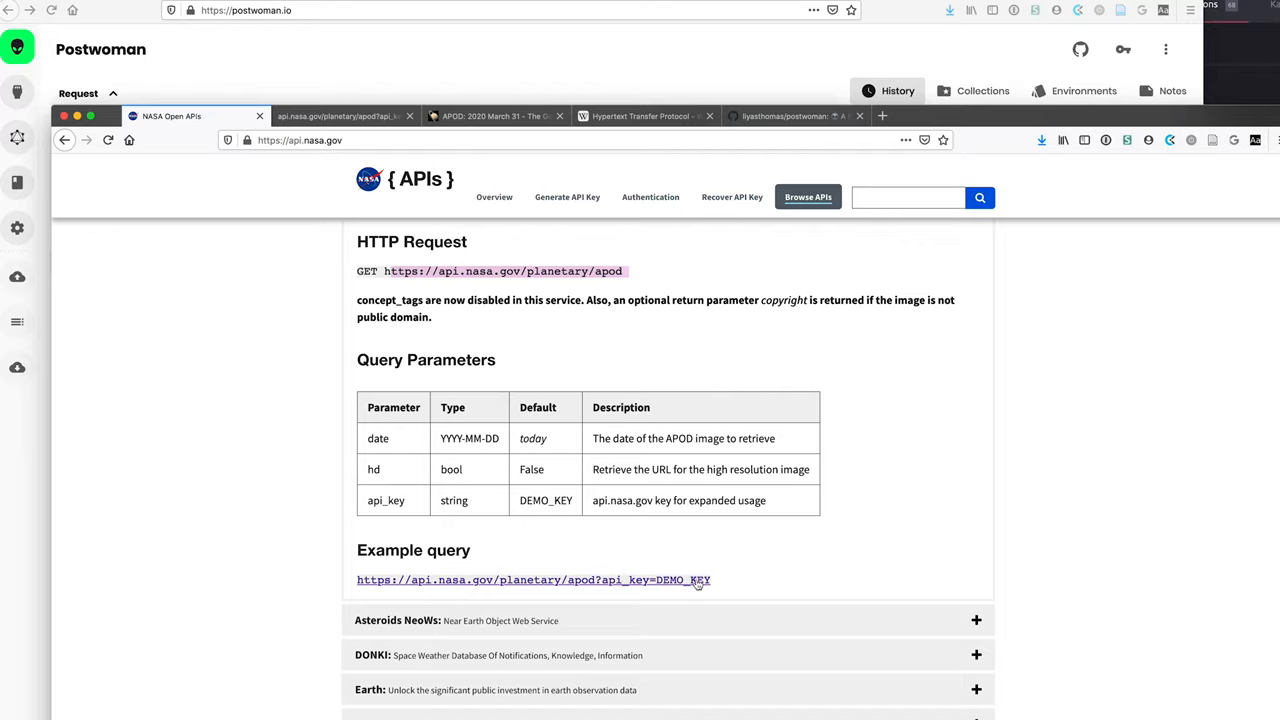
mouse_move(864, 578)
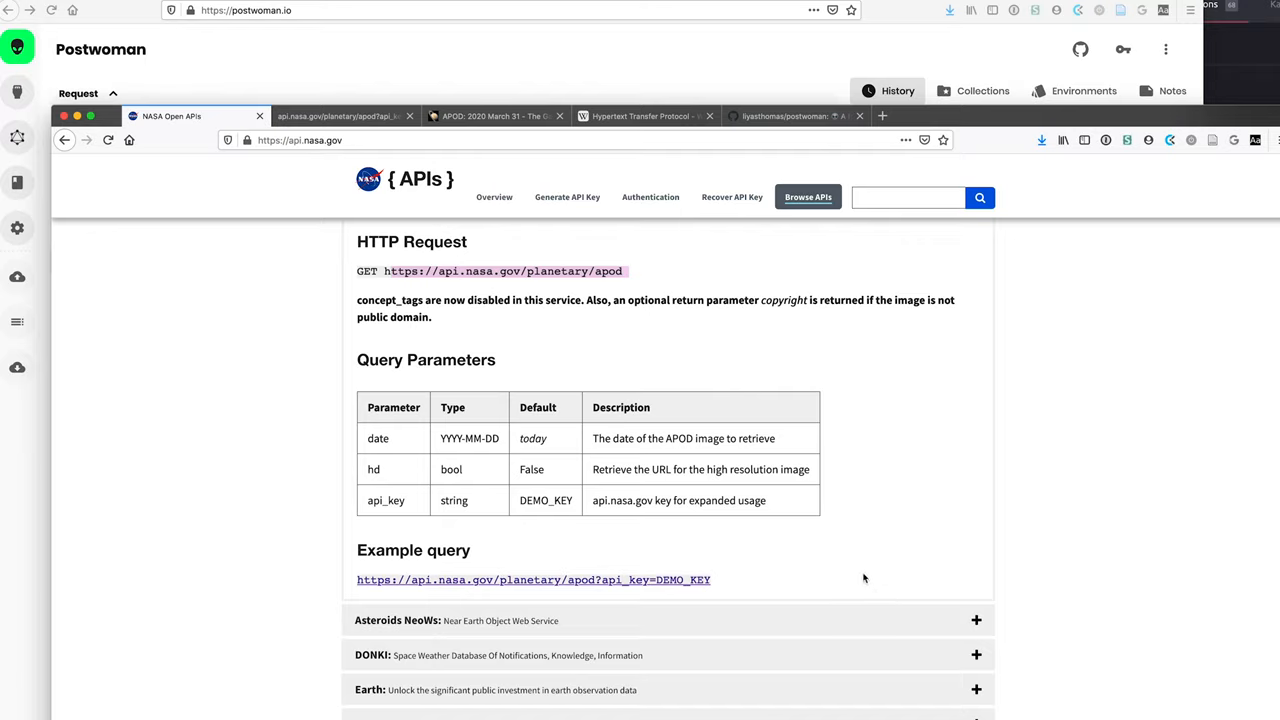
mouse_move(862, 594)
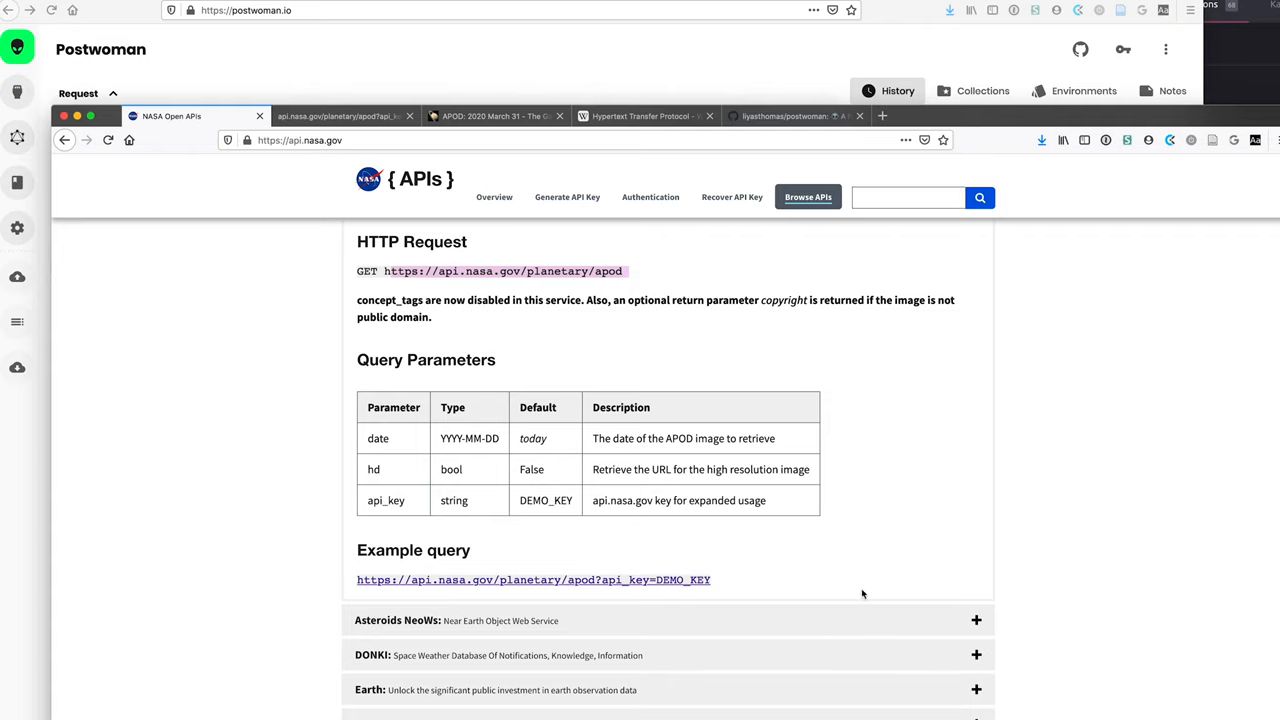
Read the Authentication page on DEMO_KEY rate limits, briefly checking the API key sign-up form.
click(650, 197)
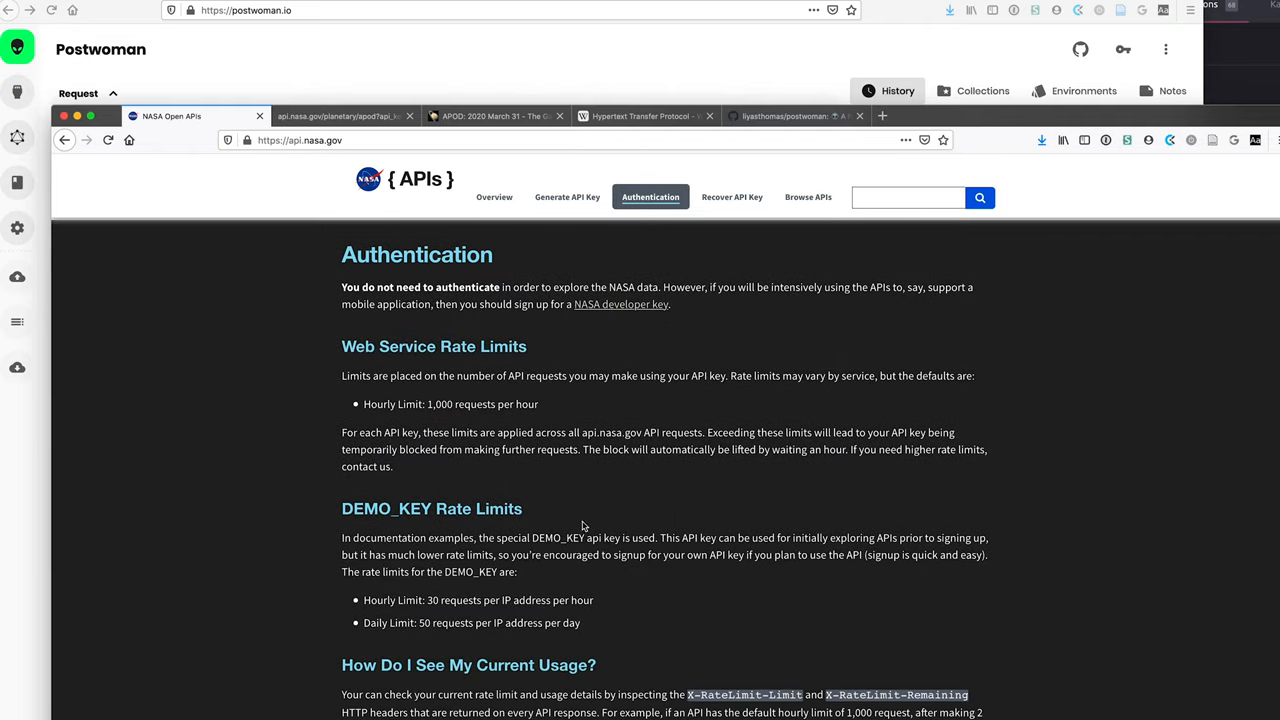
double_click(385, 508)
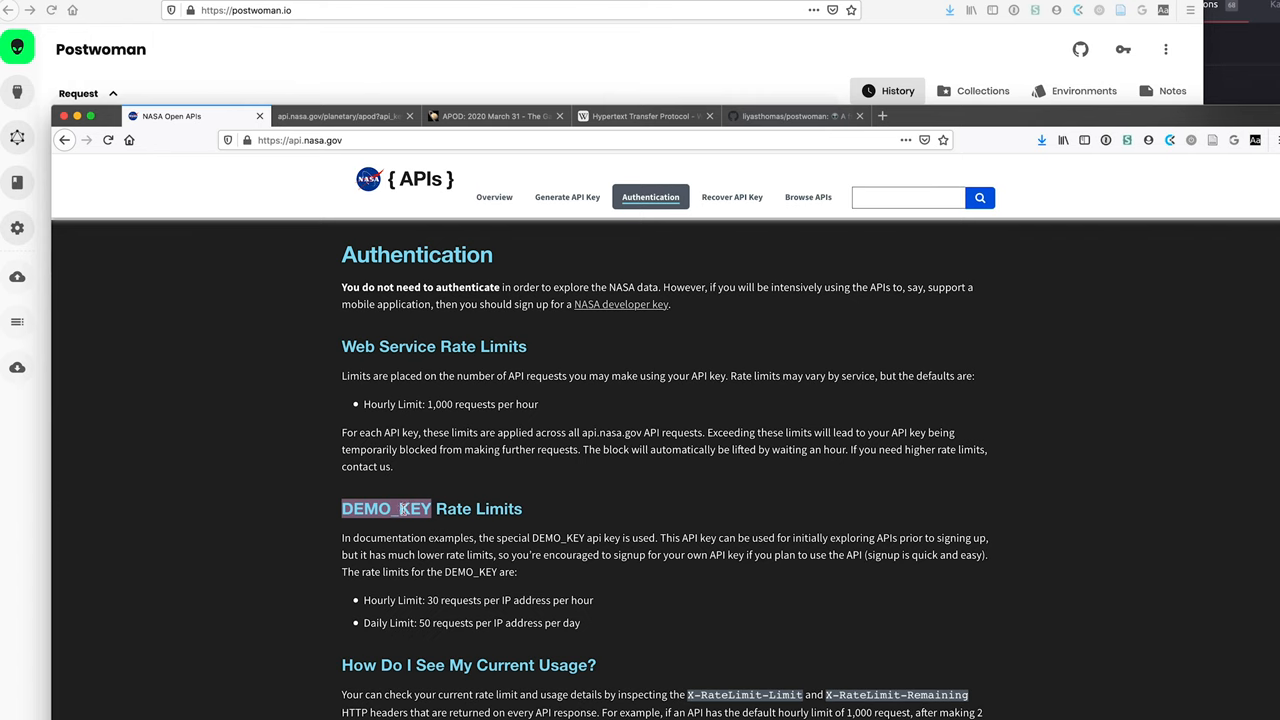
scroll(down, 3)
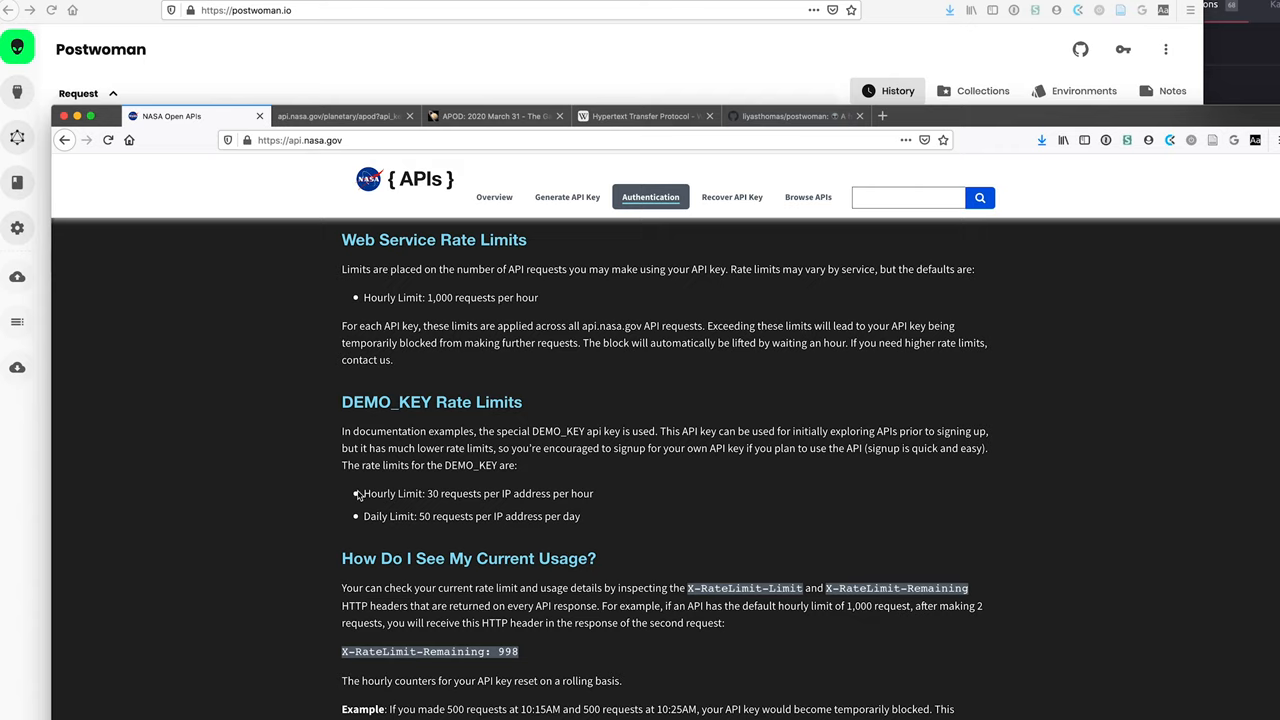
mouse_move(453, 497)
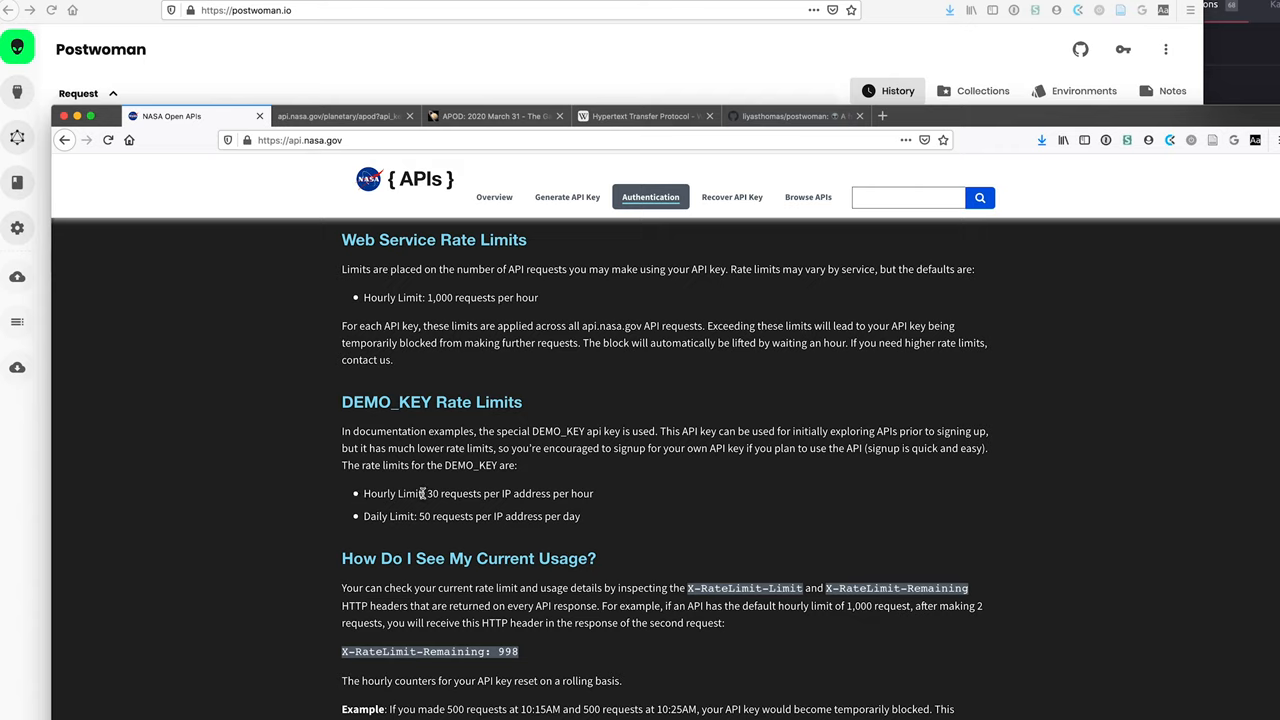
double_click(386, 402)
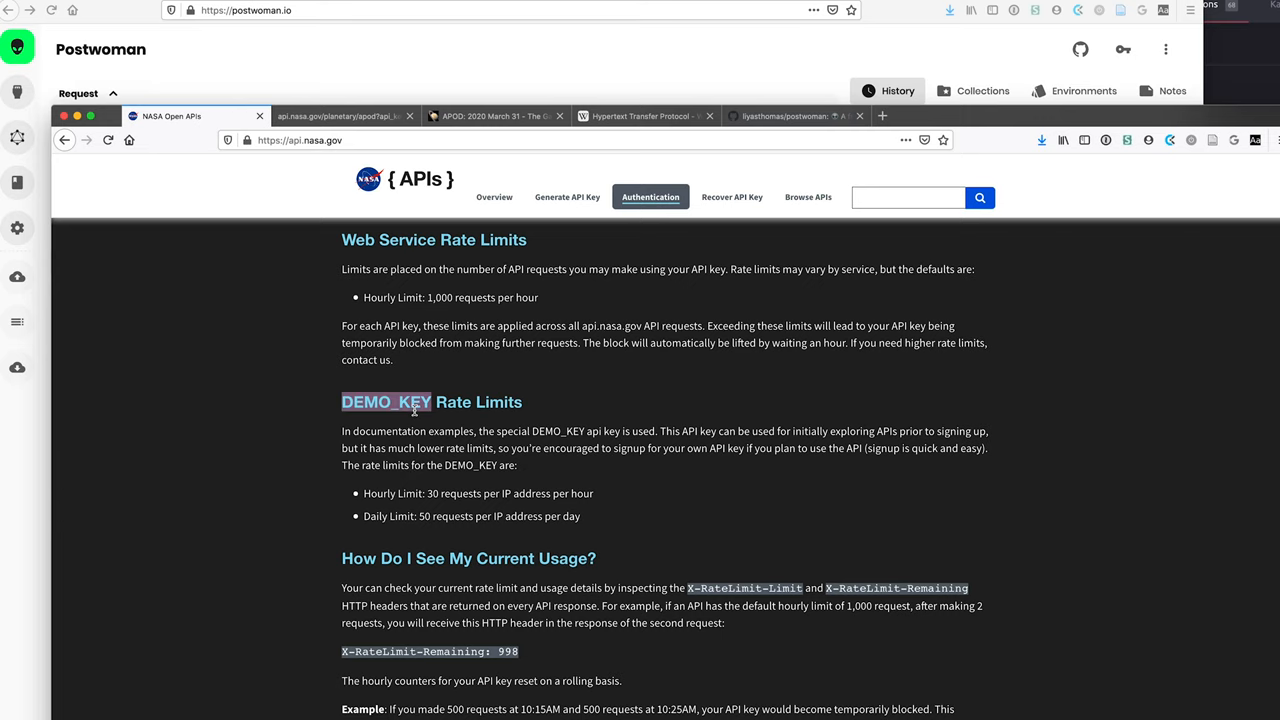
click(567, 197)
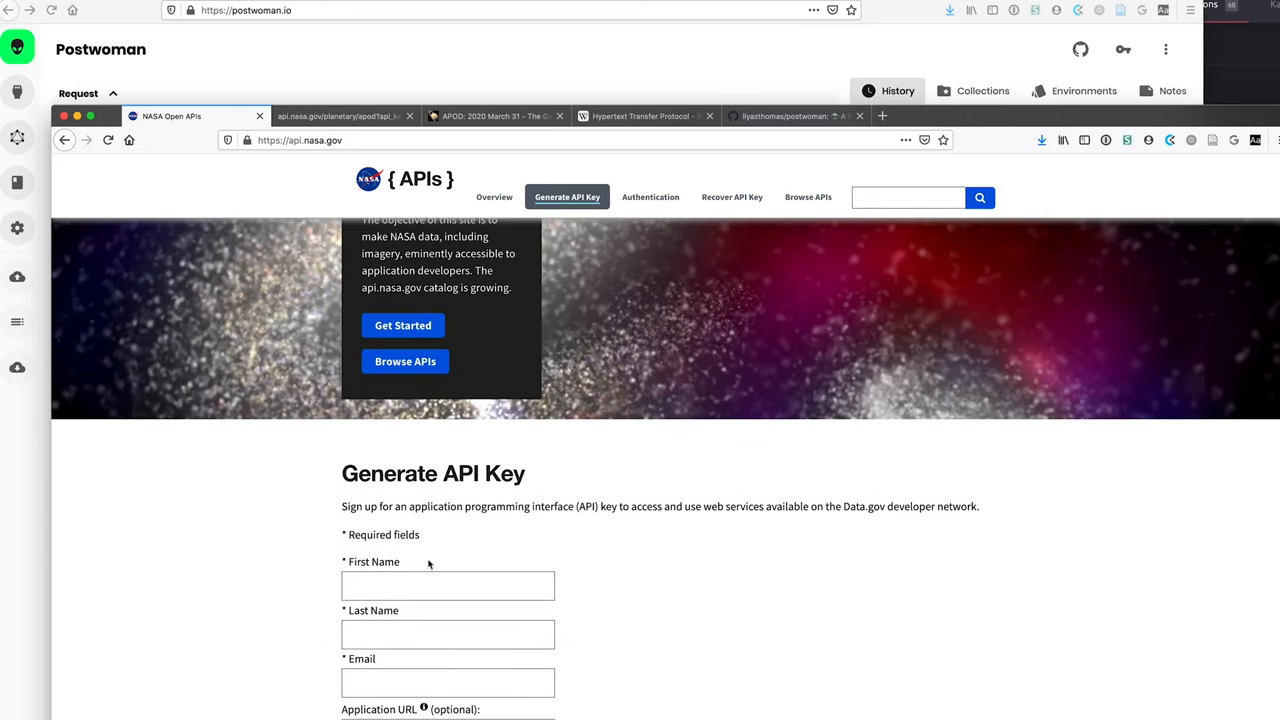
click(650, 196)
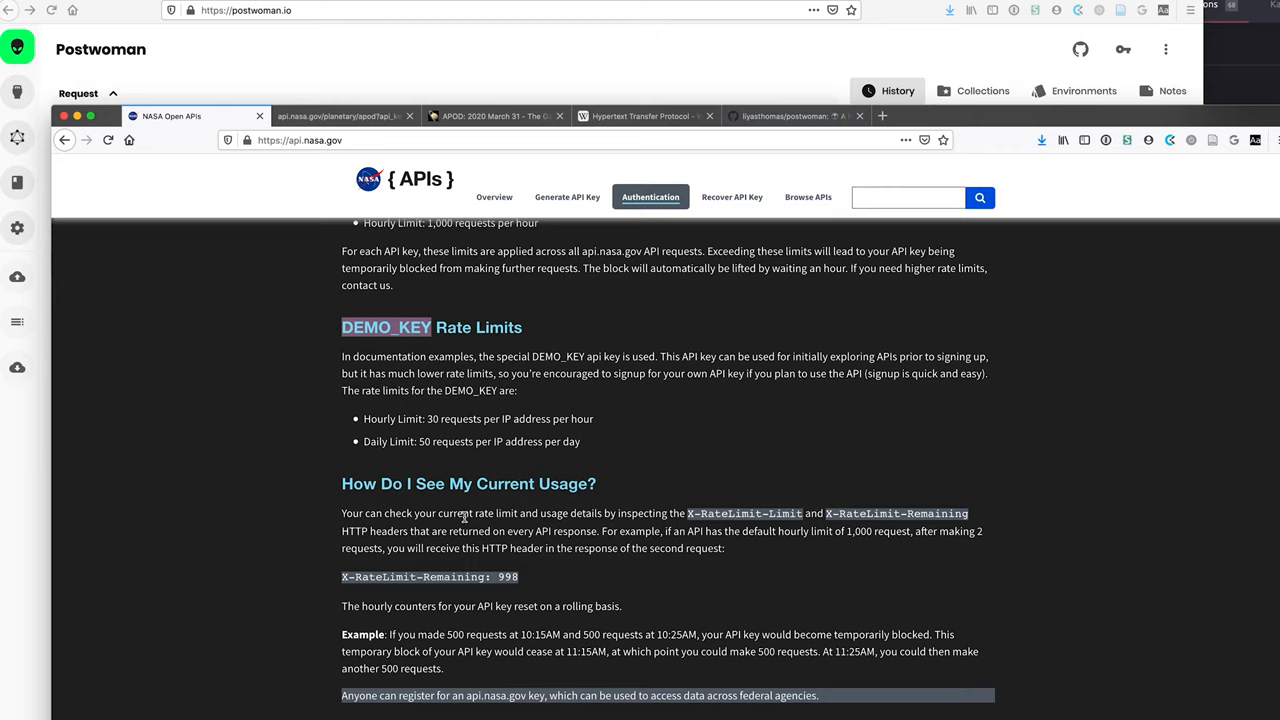
mouse_move(550, 457)
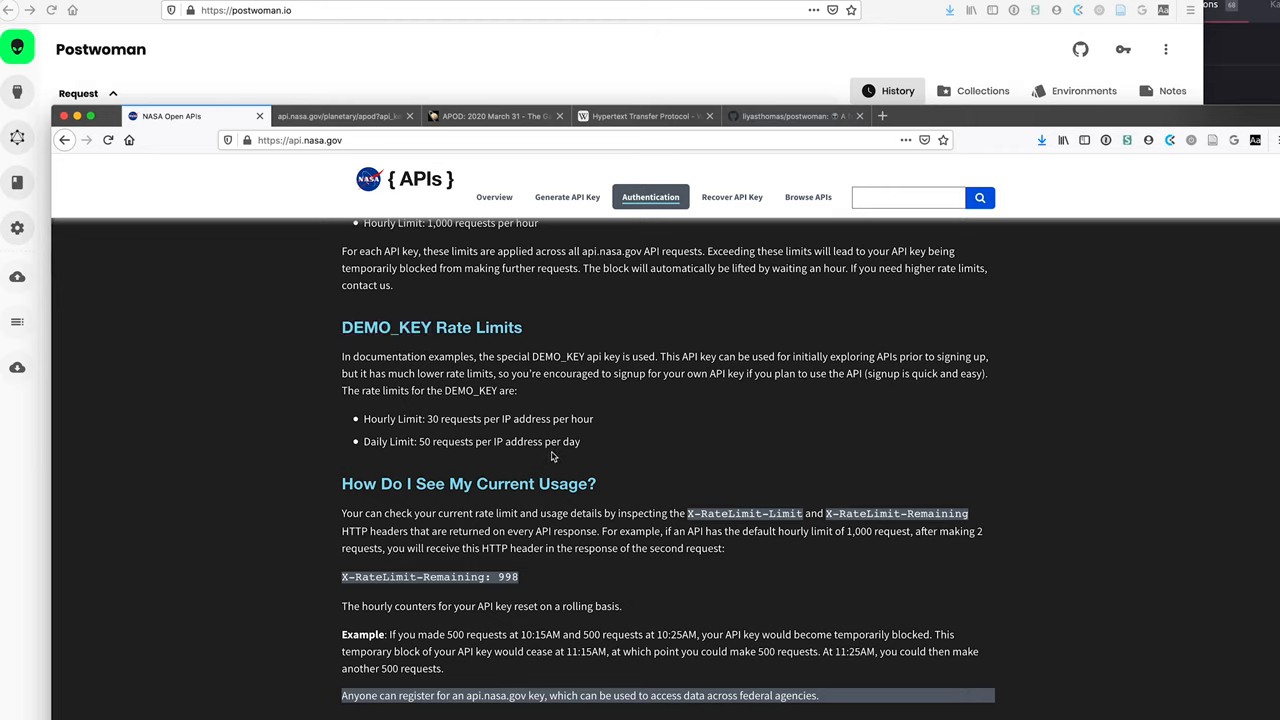
mouse_move(396, 349)
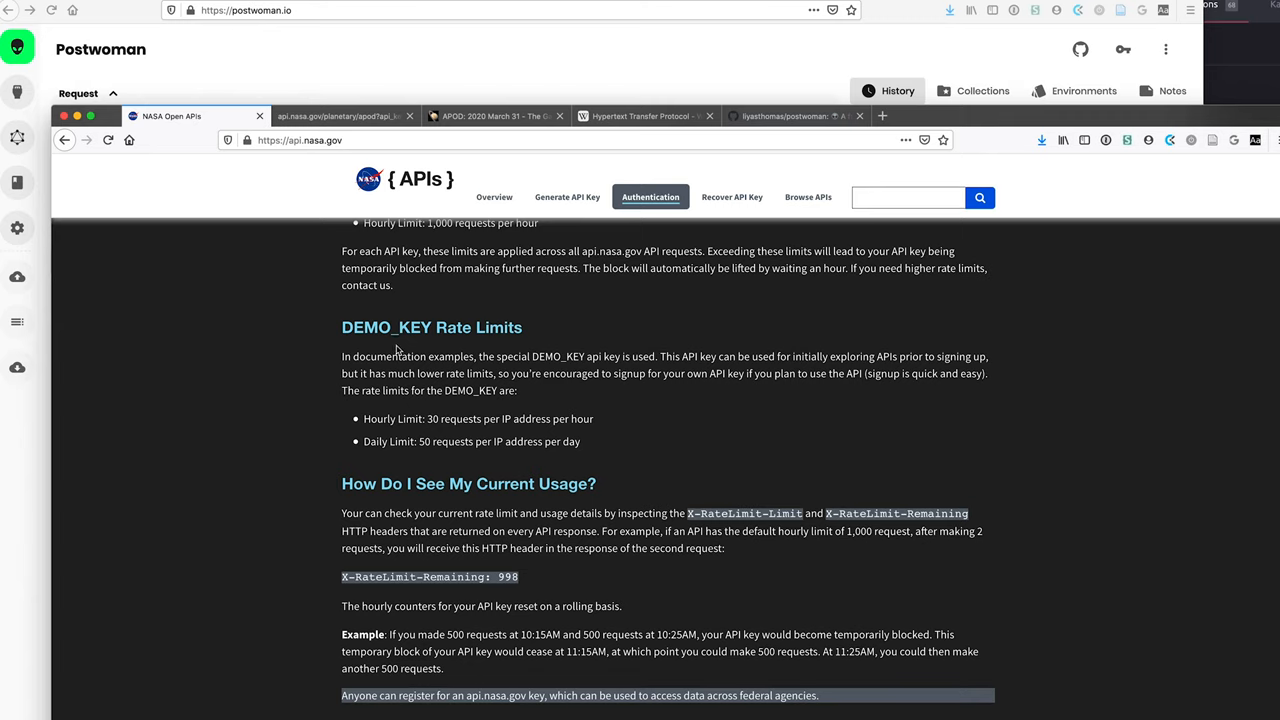
Return to the APOD docs and scroll to the Query Parameters table and example query.
click(808, 197)
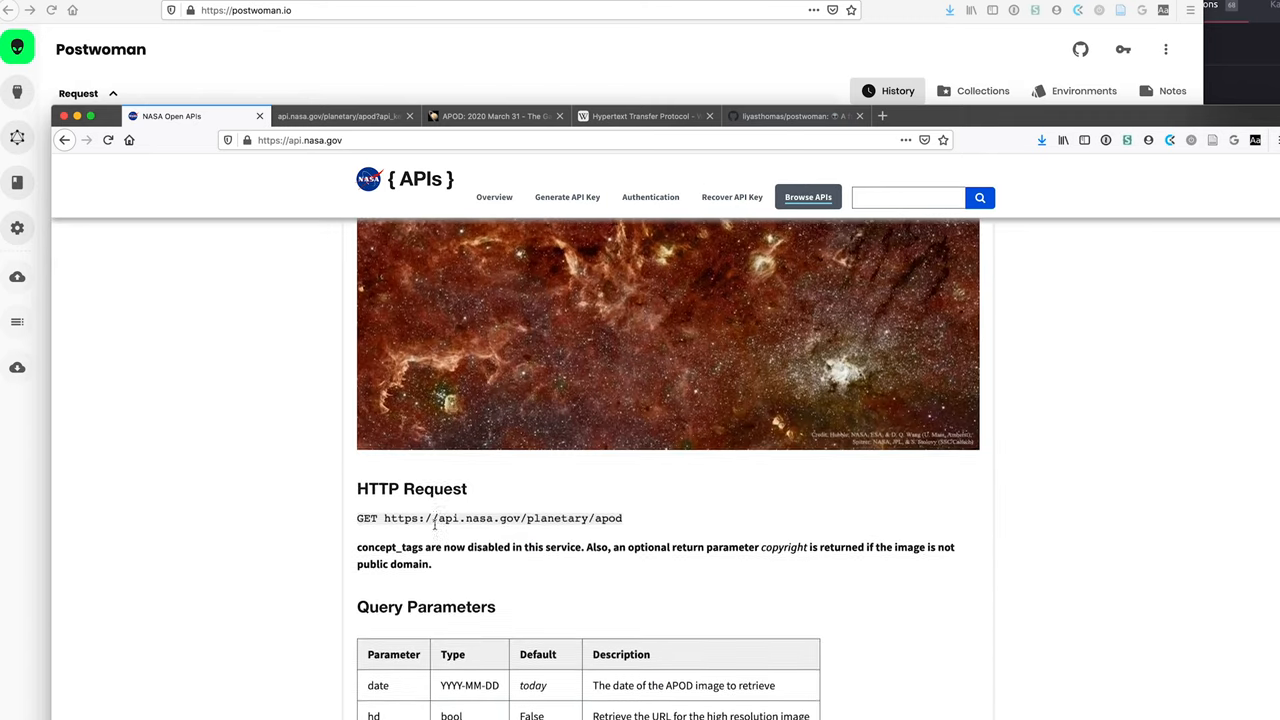
scroll(down, 3)
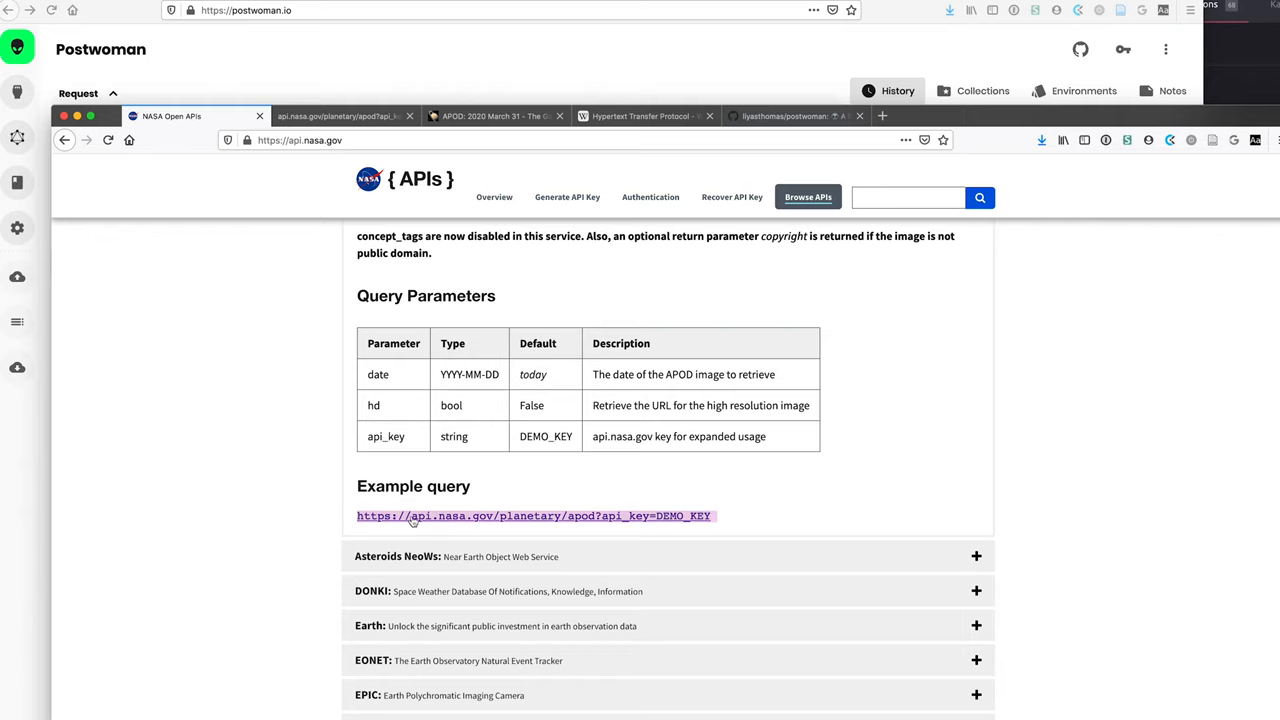
scroll(up, 3)
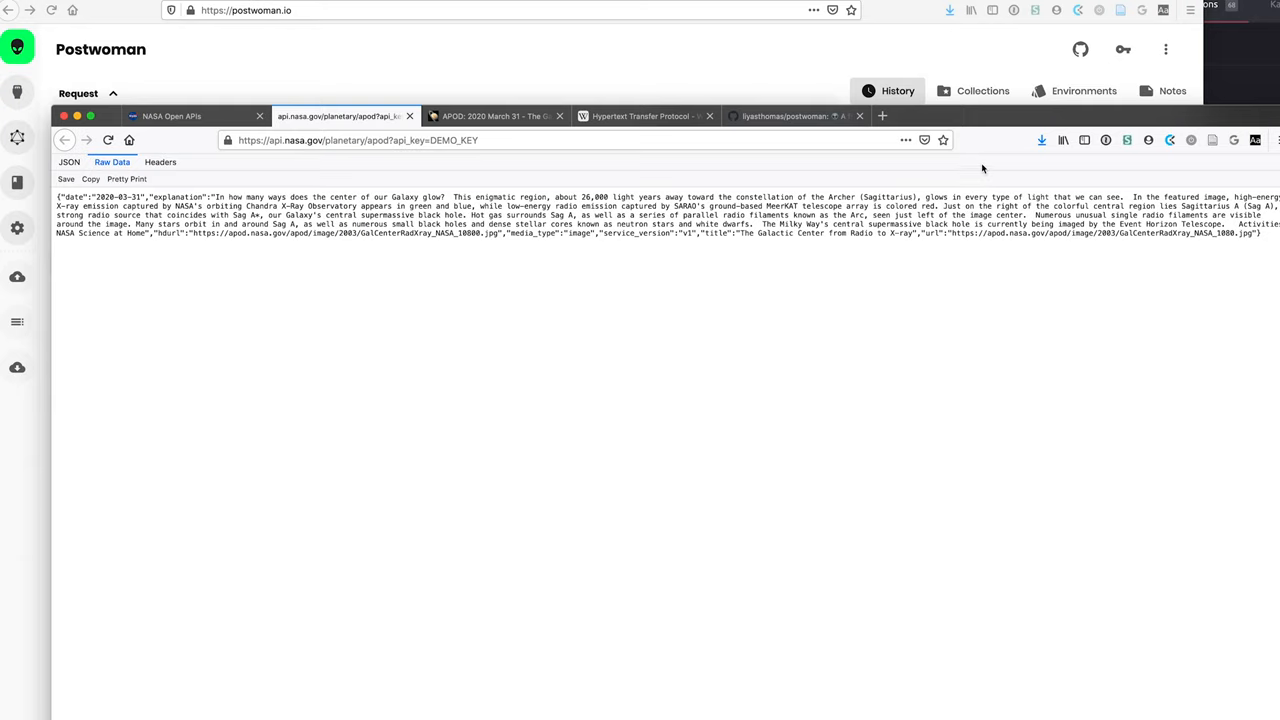
mouse_move(176, 174)
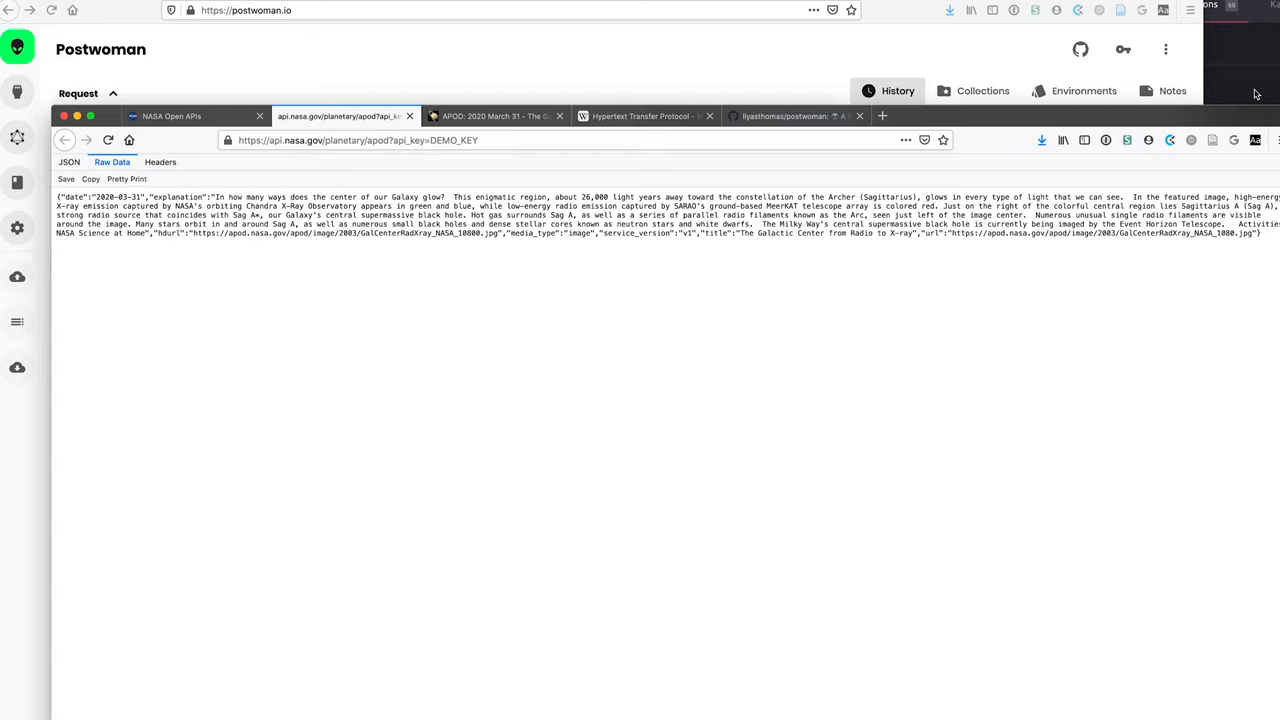
mouse_move(1256, 92)
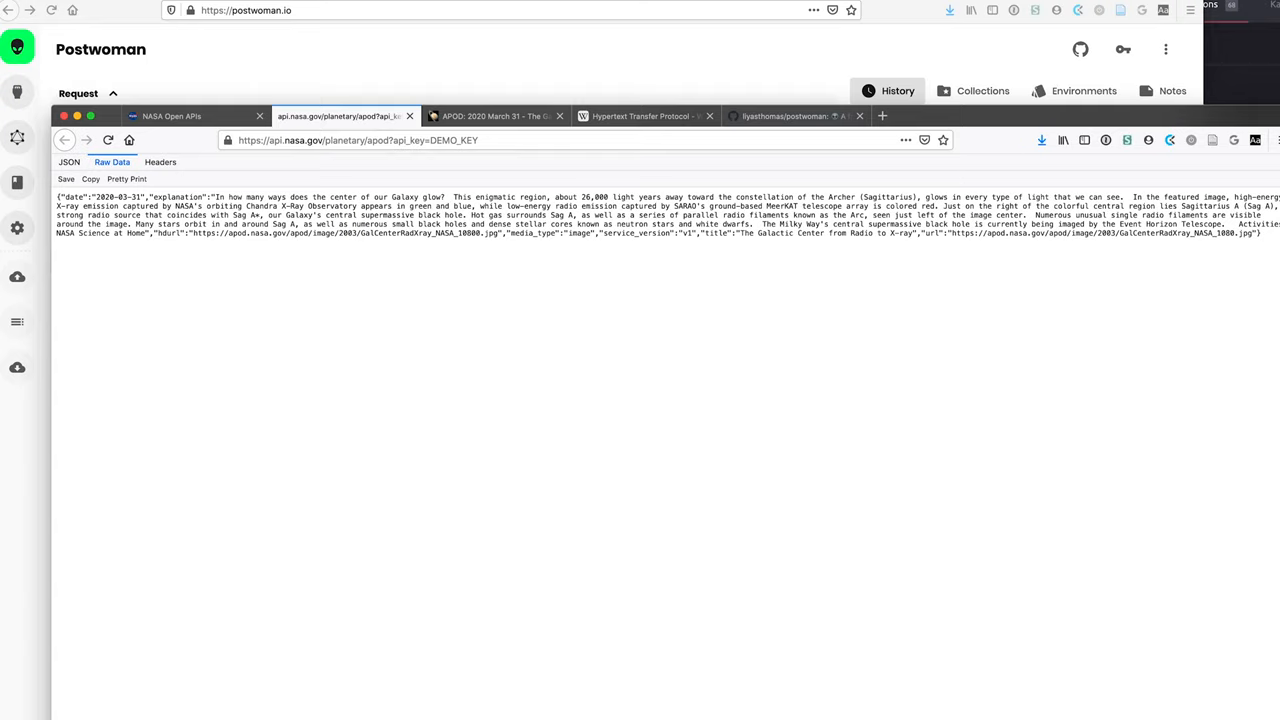
Switch Firefox's viewer from Raw Data to the formatted JSON tree.
click(68, 161)
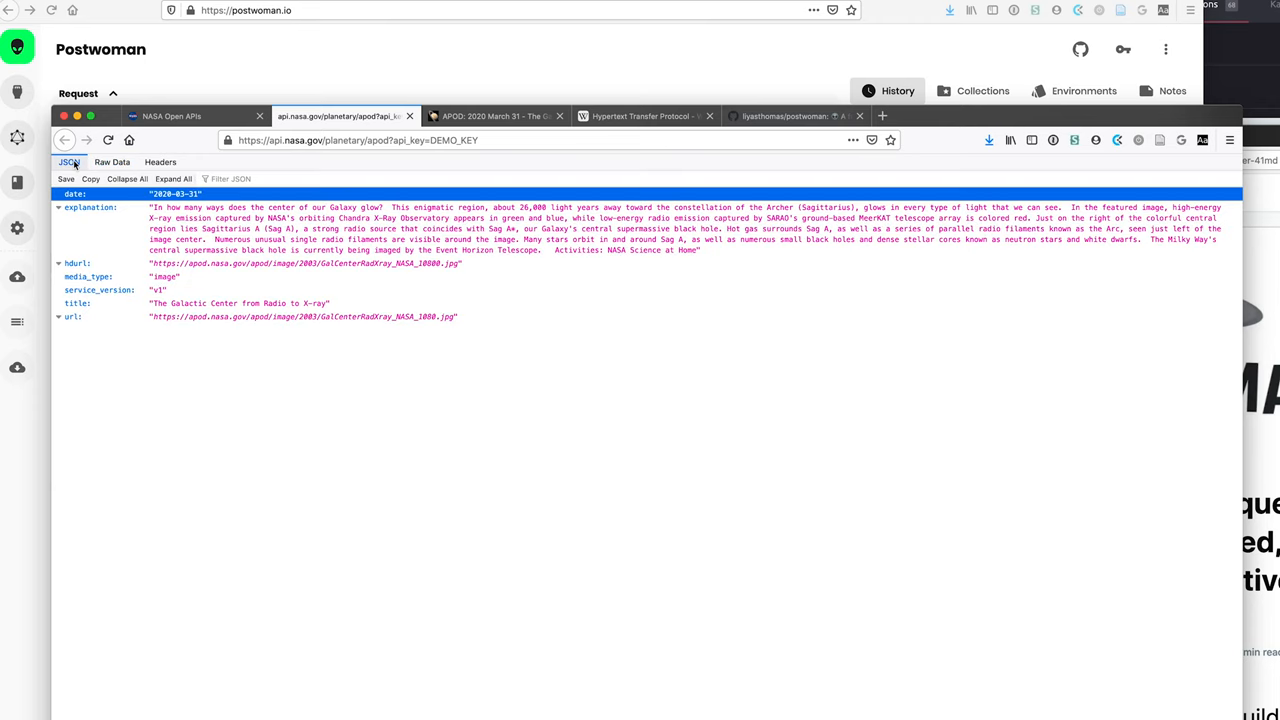
mouse_move(263, 356)
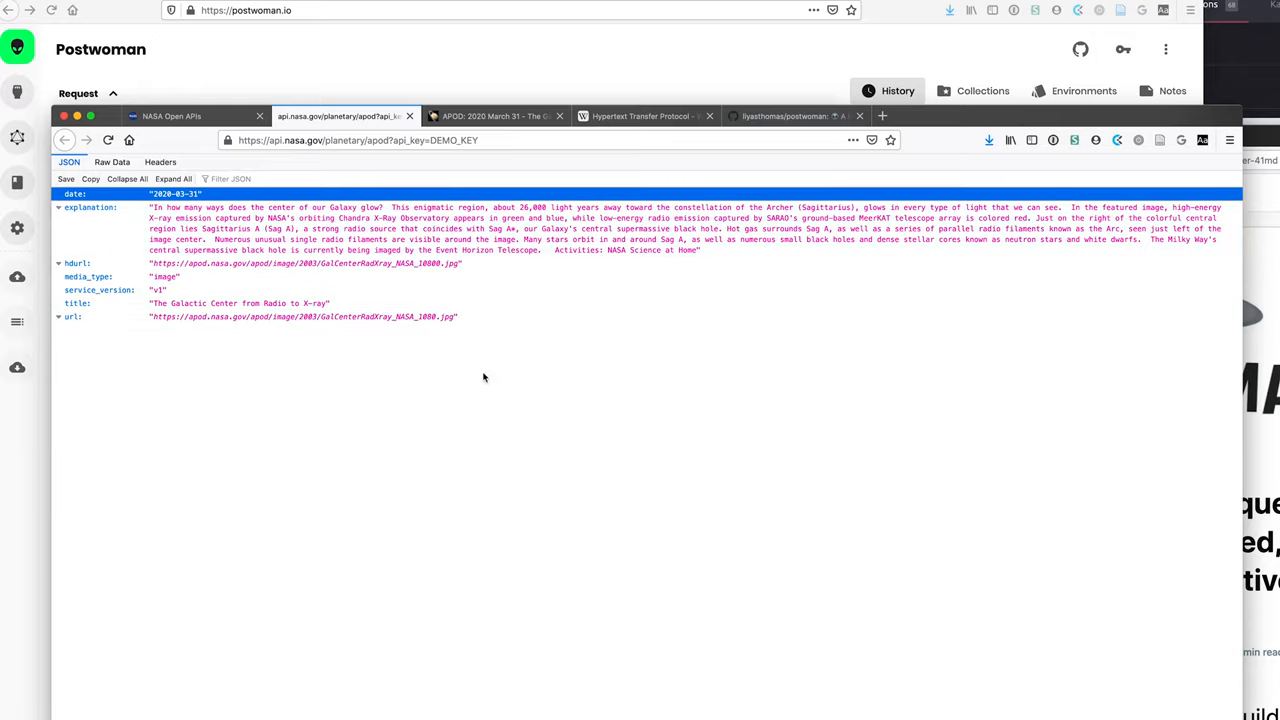
Return to NASA Open APIs, then scroll through the DEV.to Postwoman article.
click(185, 116)
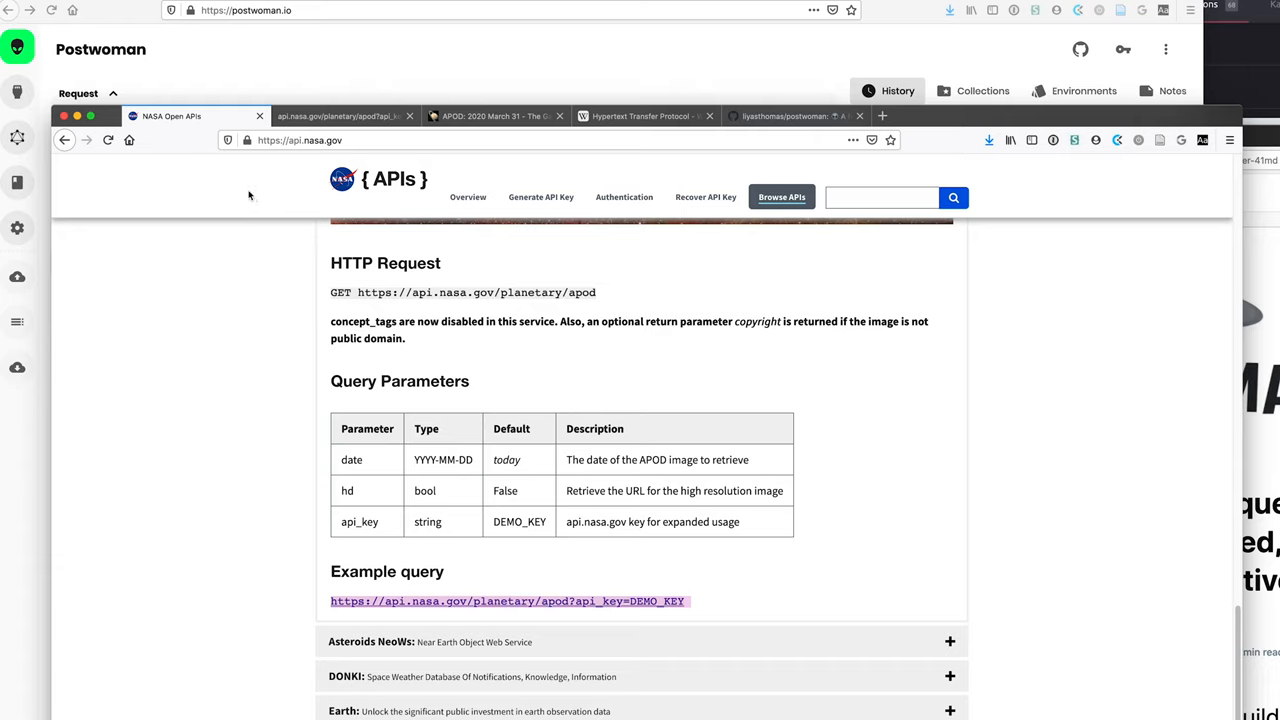
mouse_move(462, 479)
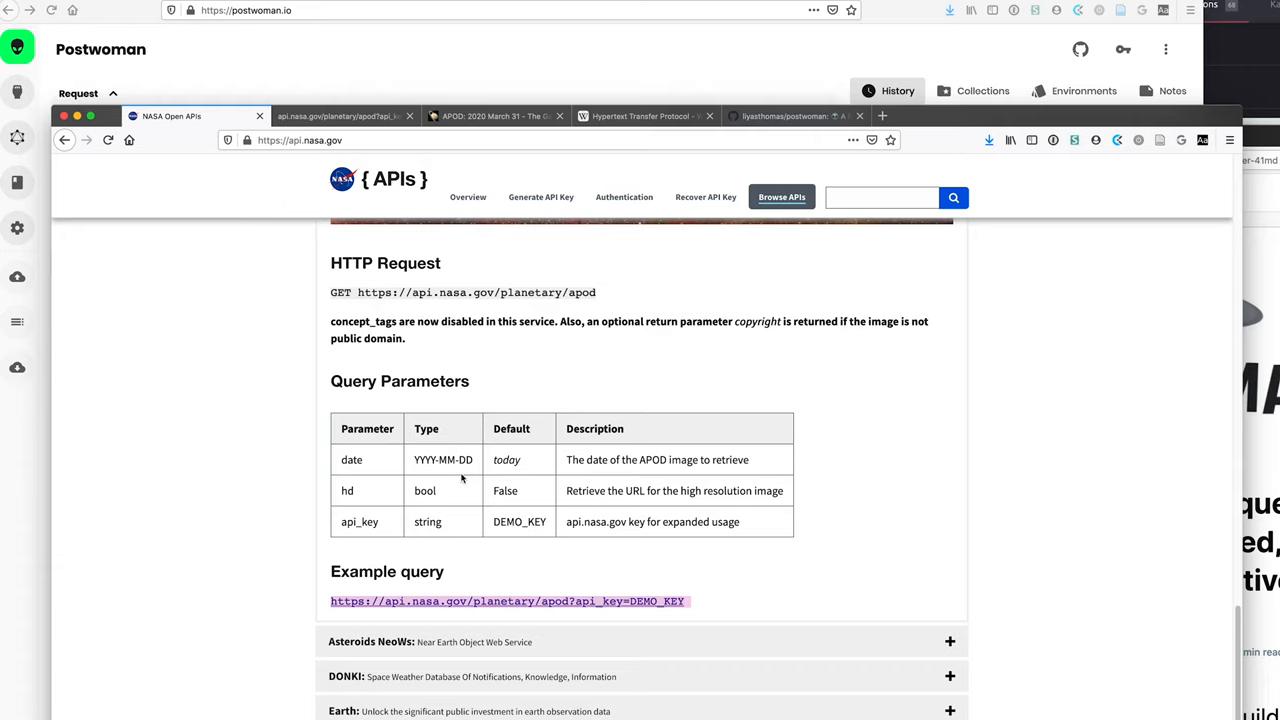
mouse_move(498, 415)
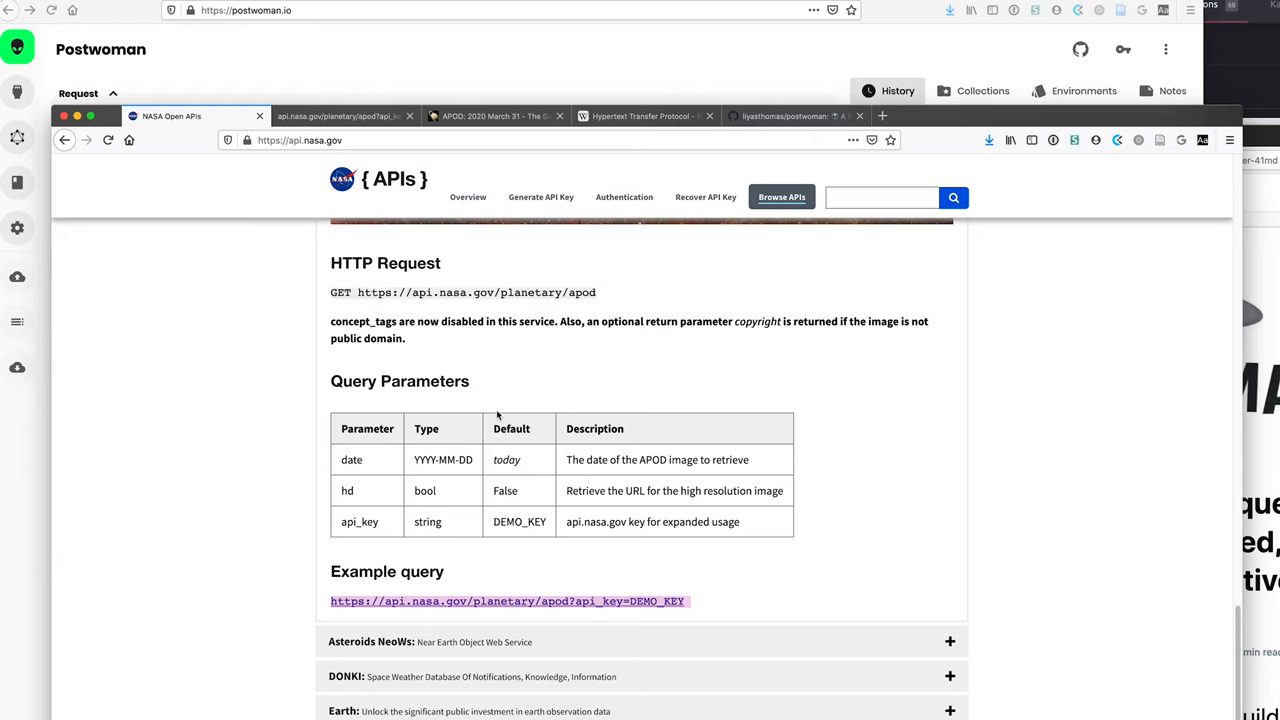
mouse_move(522, 404)
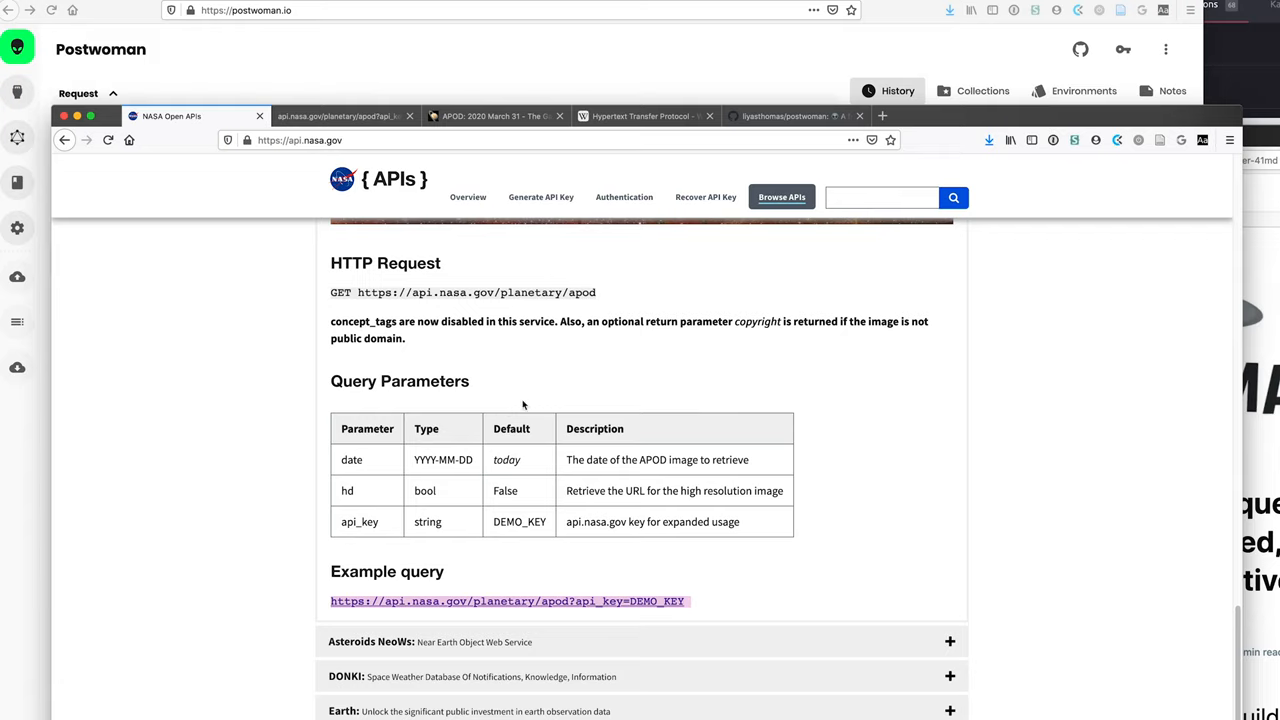
mouse_move(521, 405)
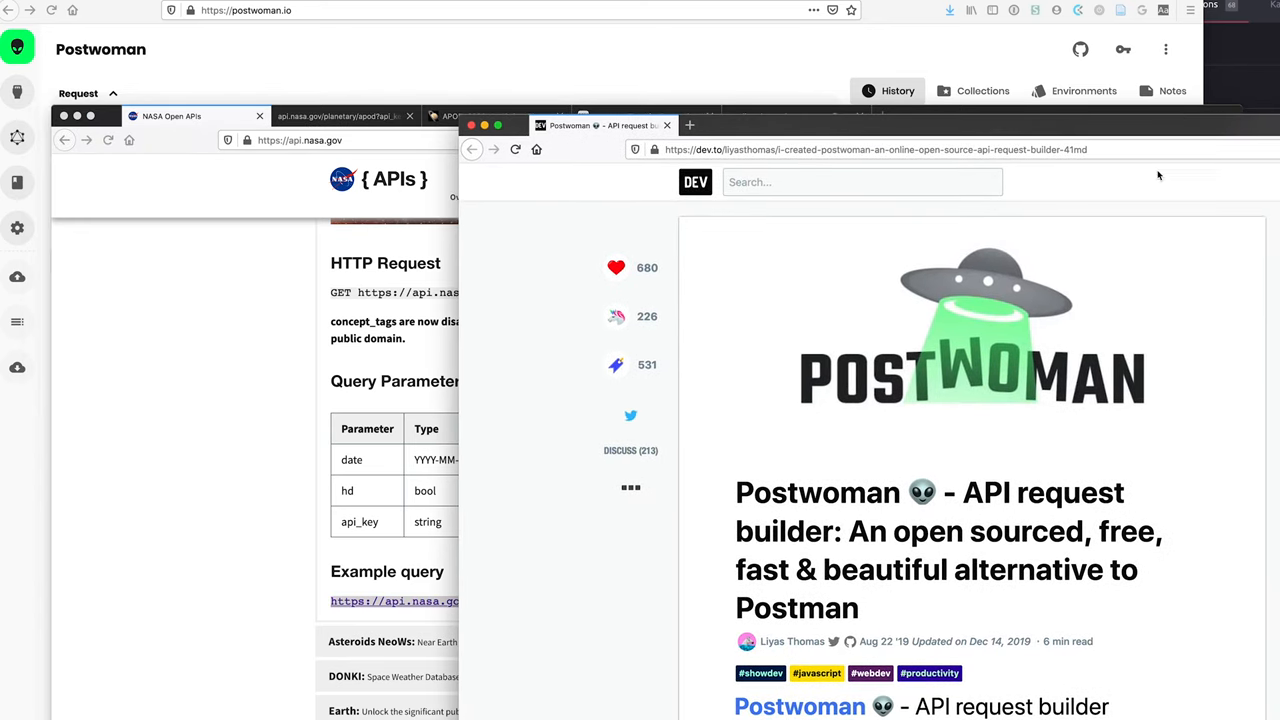
mouse_move(1165, 326)
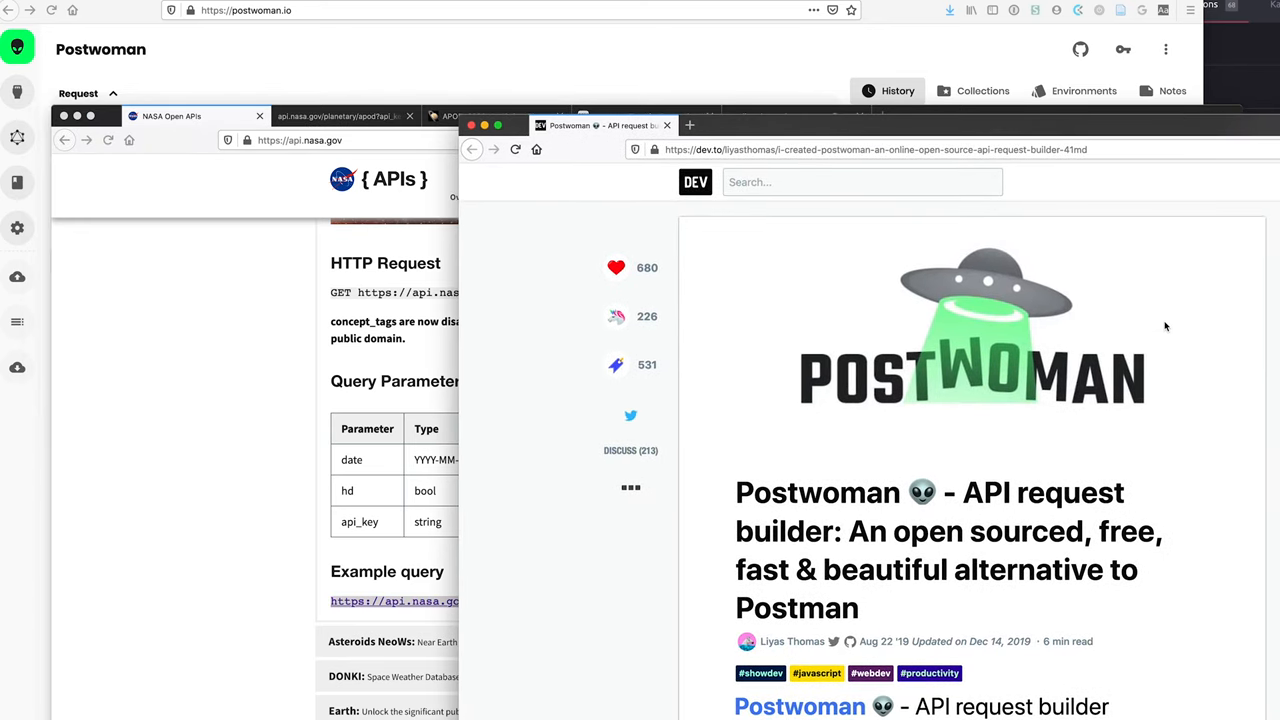
scroll(down, 3)
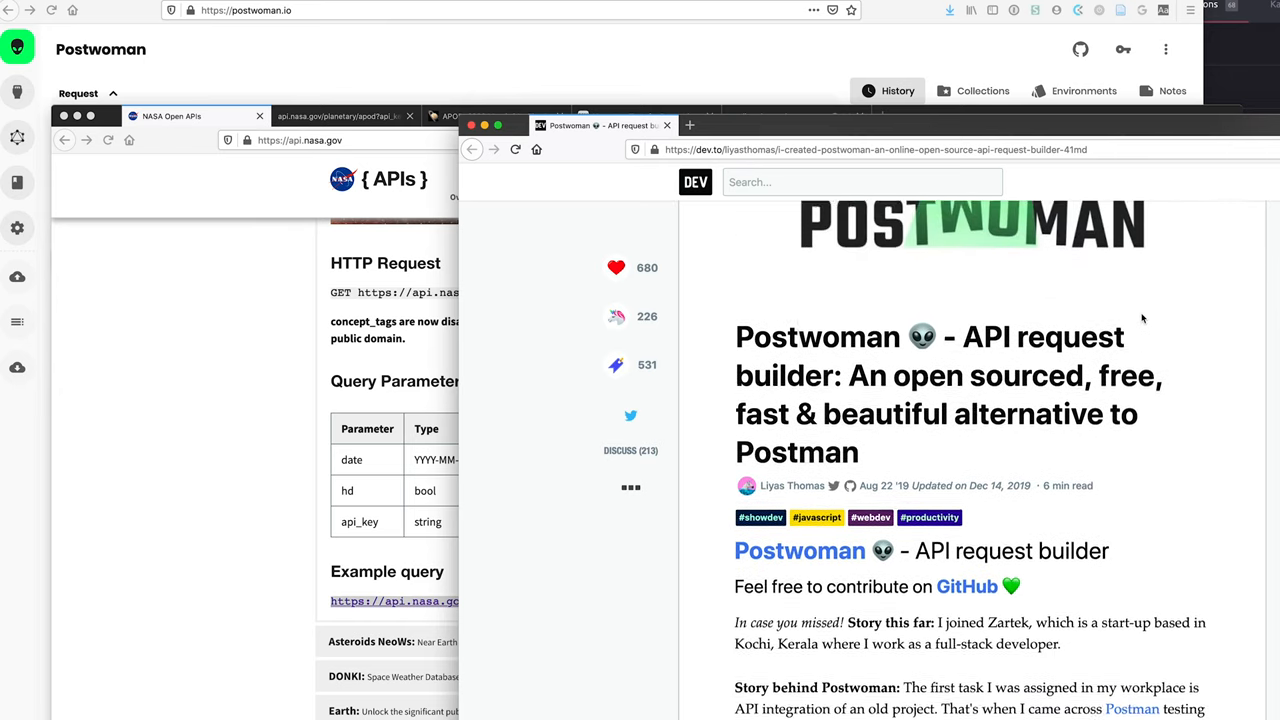
scroll(down, 3)
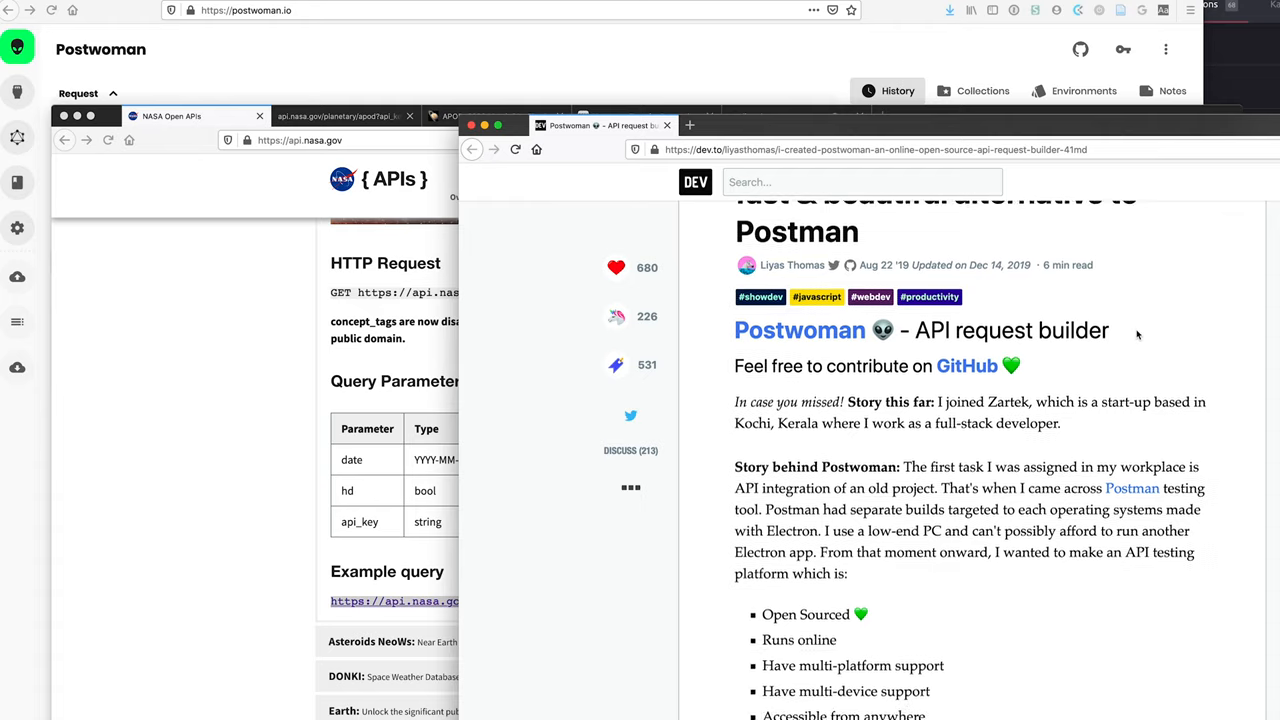
scroll(up, 3)
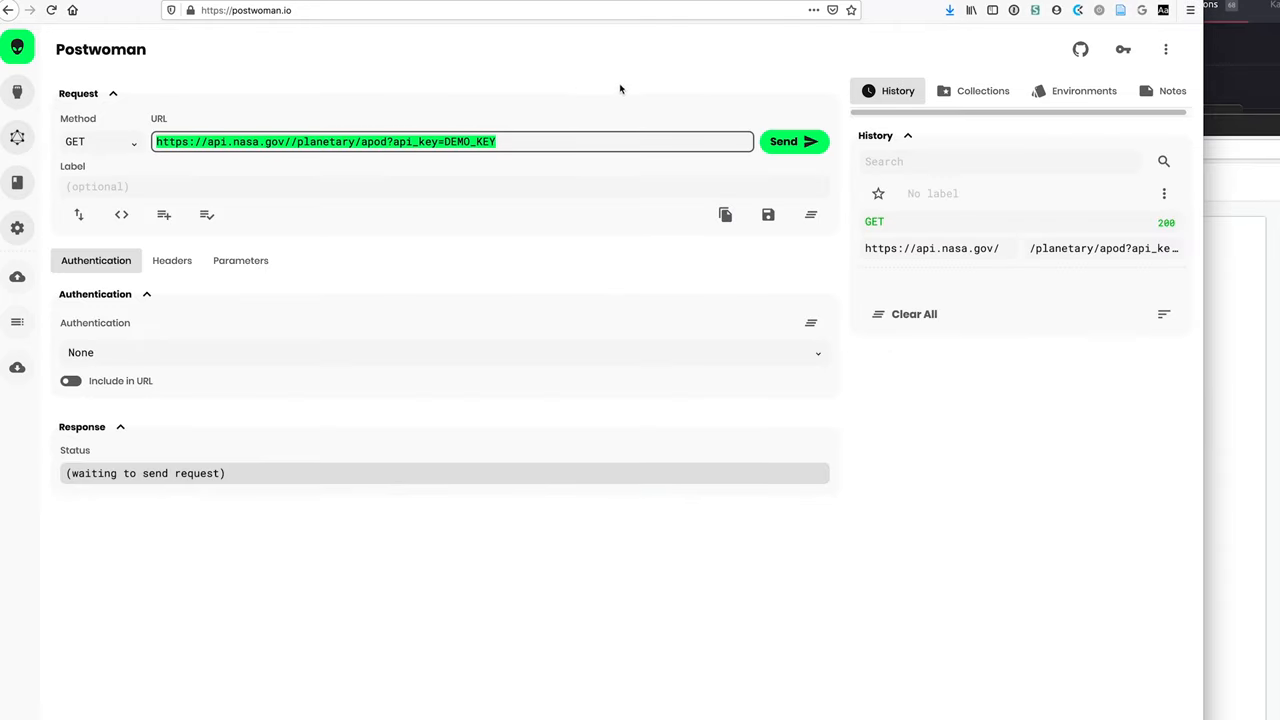
Edit the APOD request URL and send it, getting a 404 Page not found.
click(515, 141)
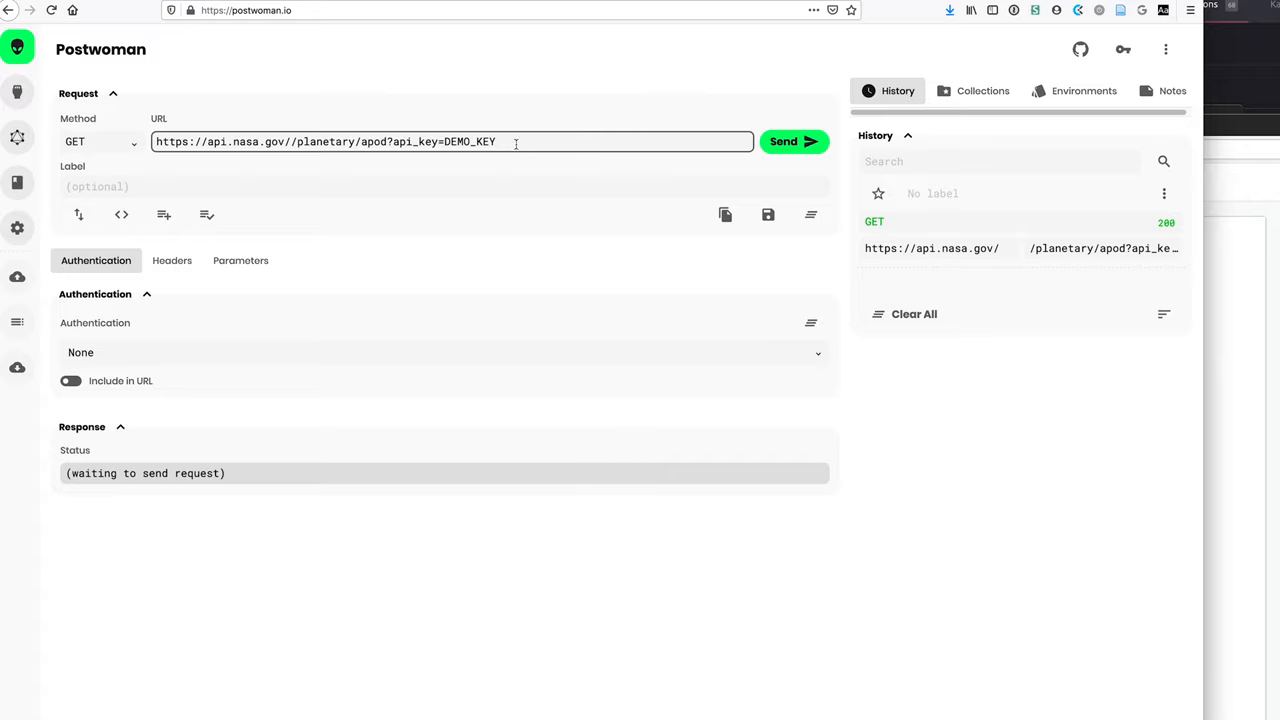
double_click(330, 141)
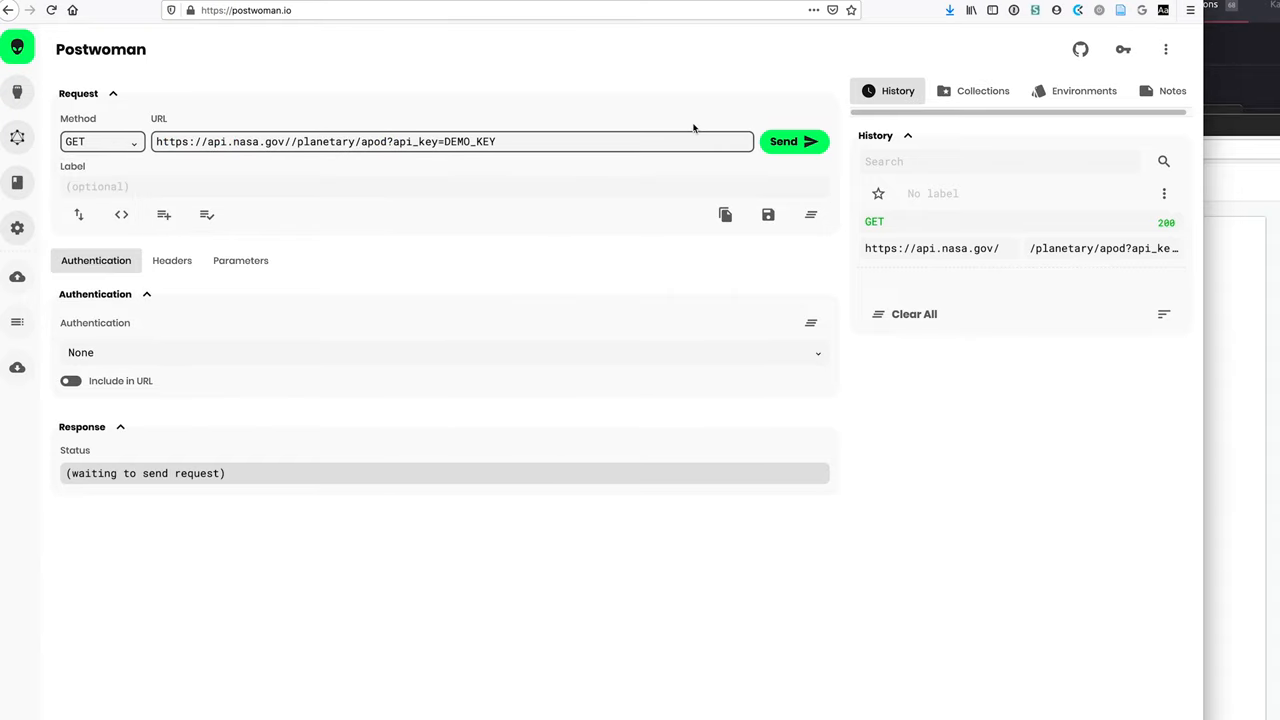
mouse_move(658, 123)
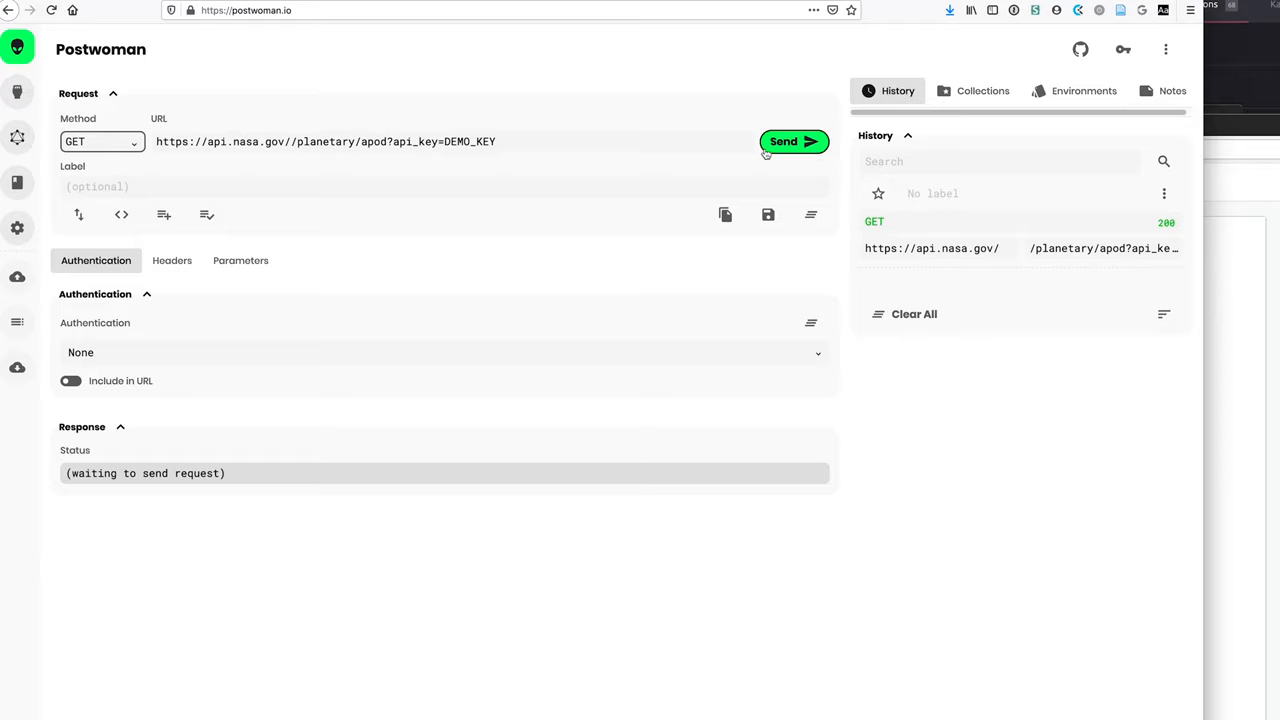
mouse_move(788, 177)
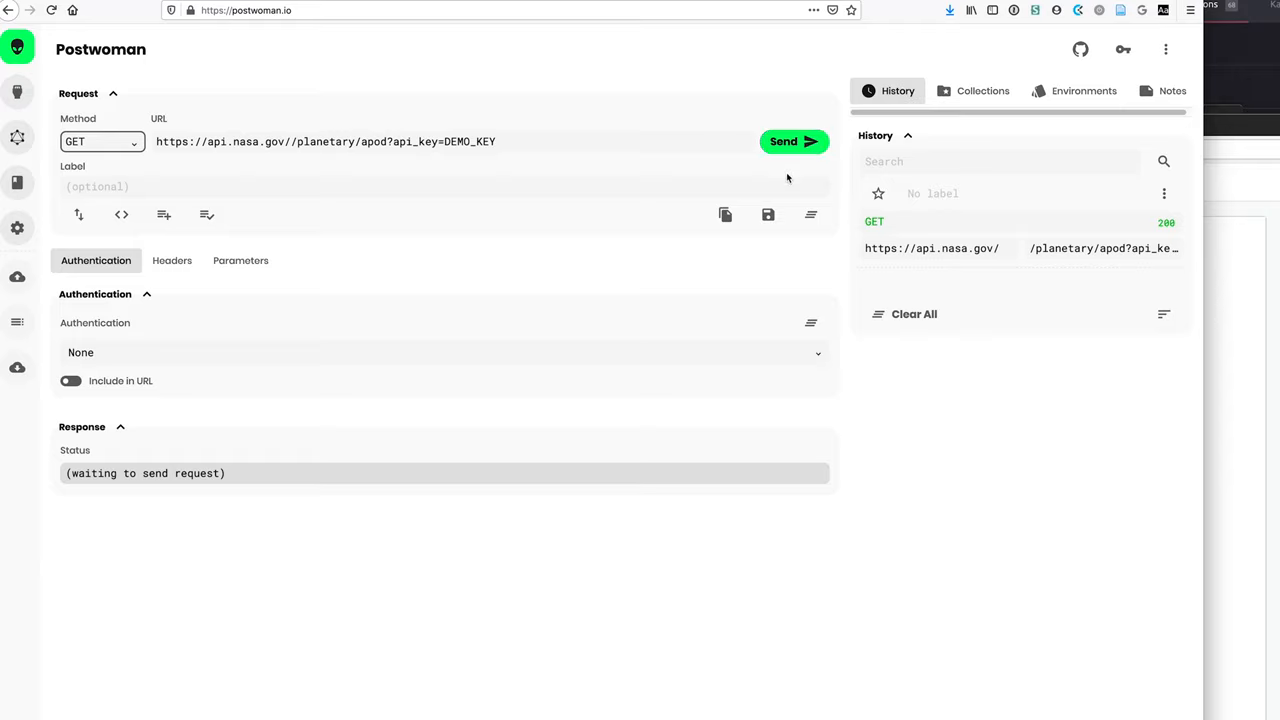
click(786, 139)
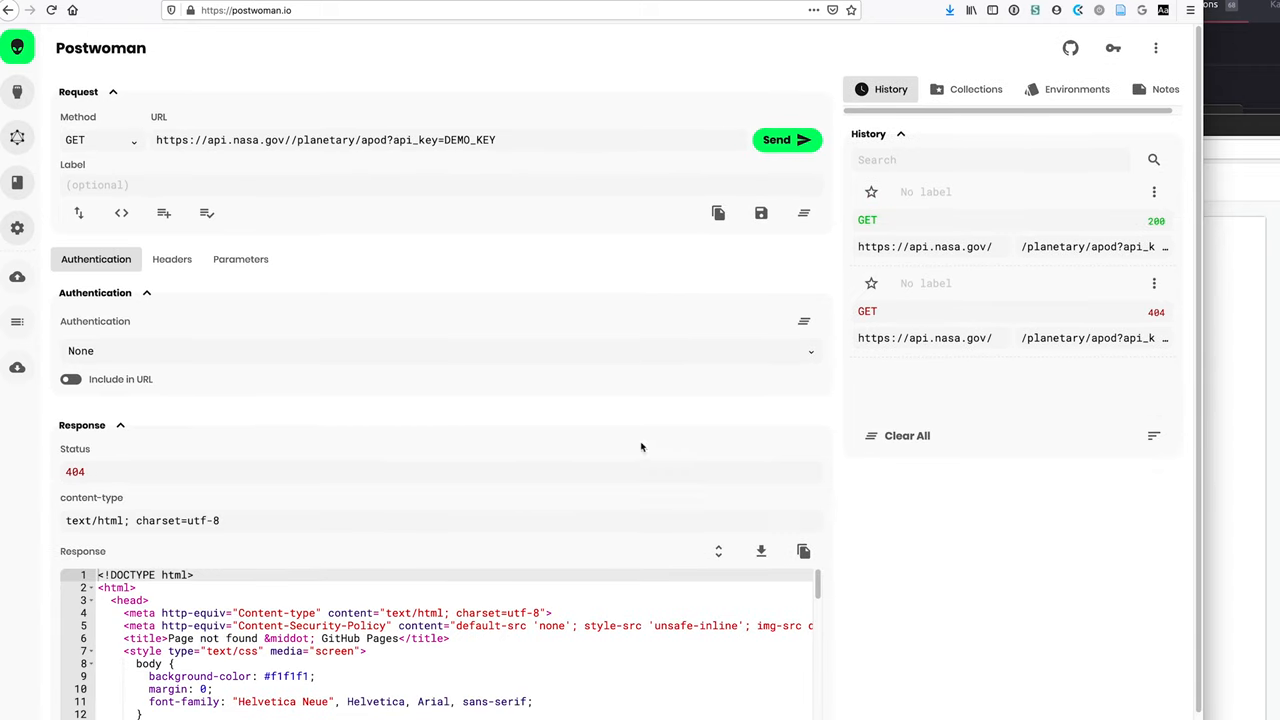
mouse_move(144, 454)
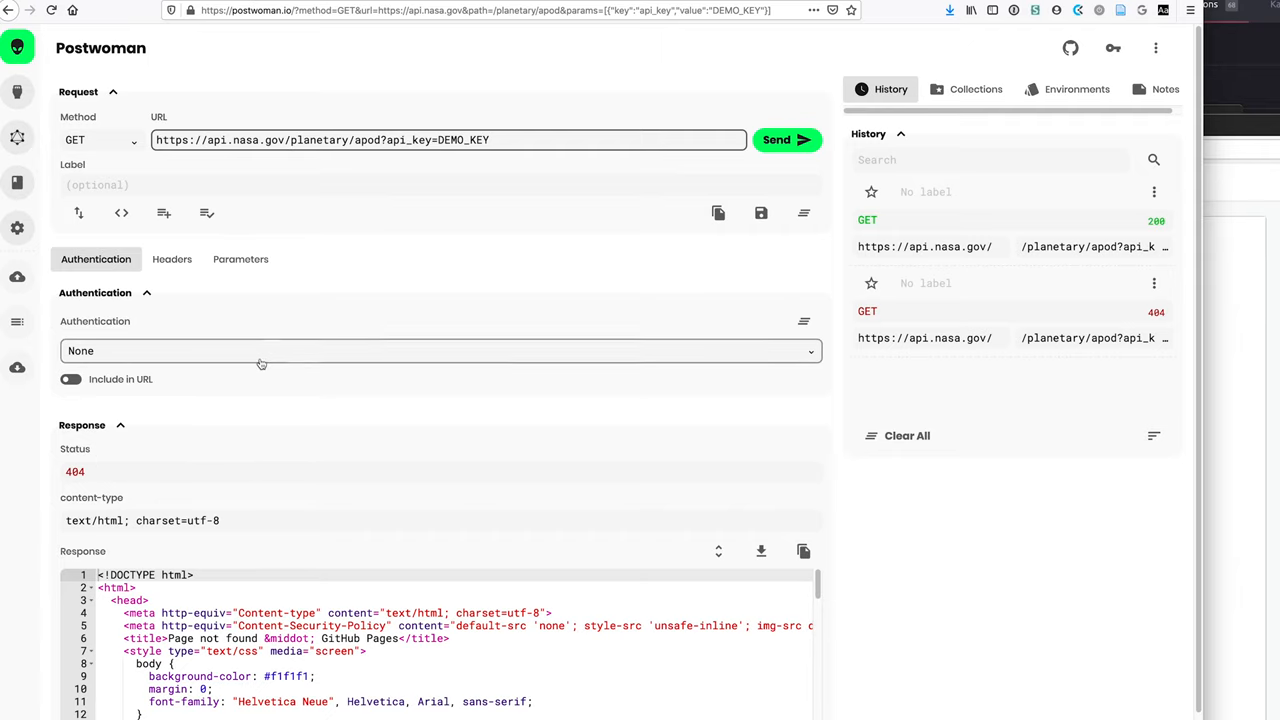
Resend the corrected DEMO_KEY APOD request and inspect the date field of the 200 response.
click(786, 139)
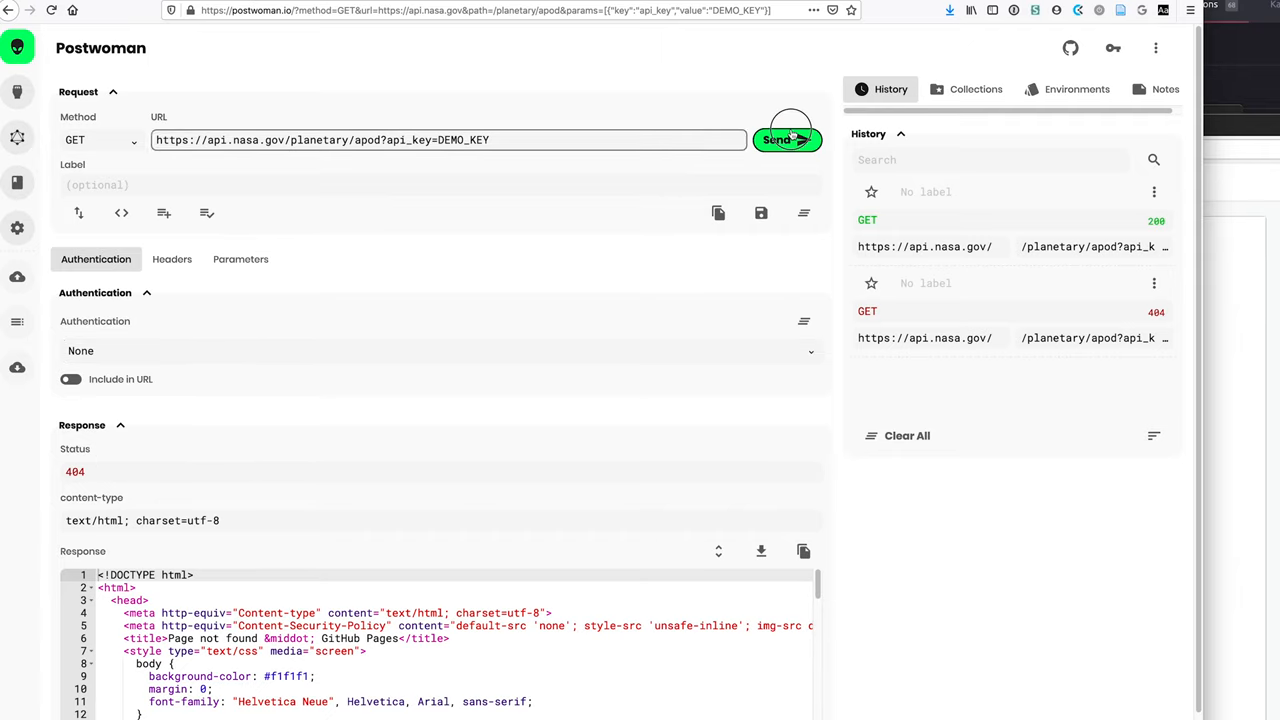
click(787, 139)
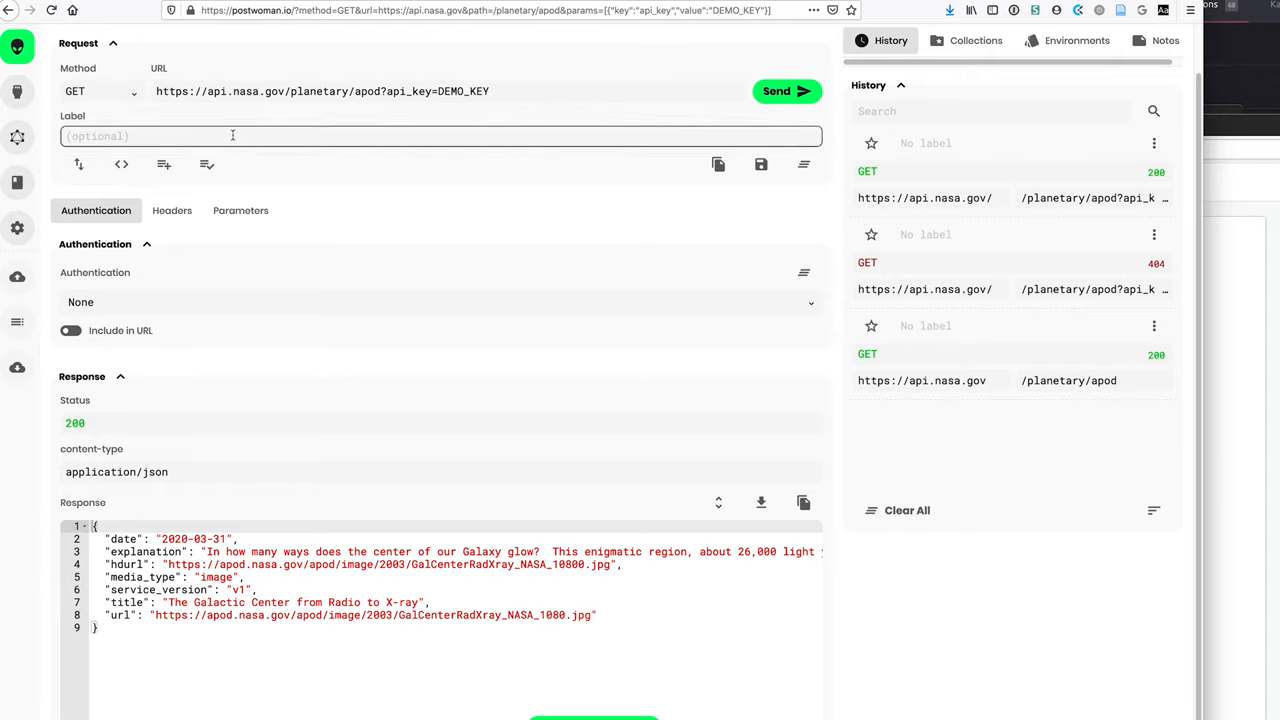
click(287, 91)
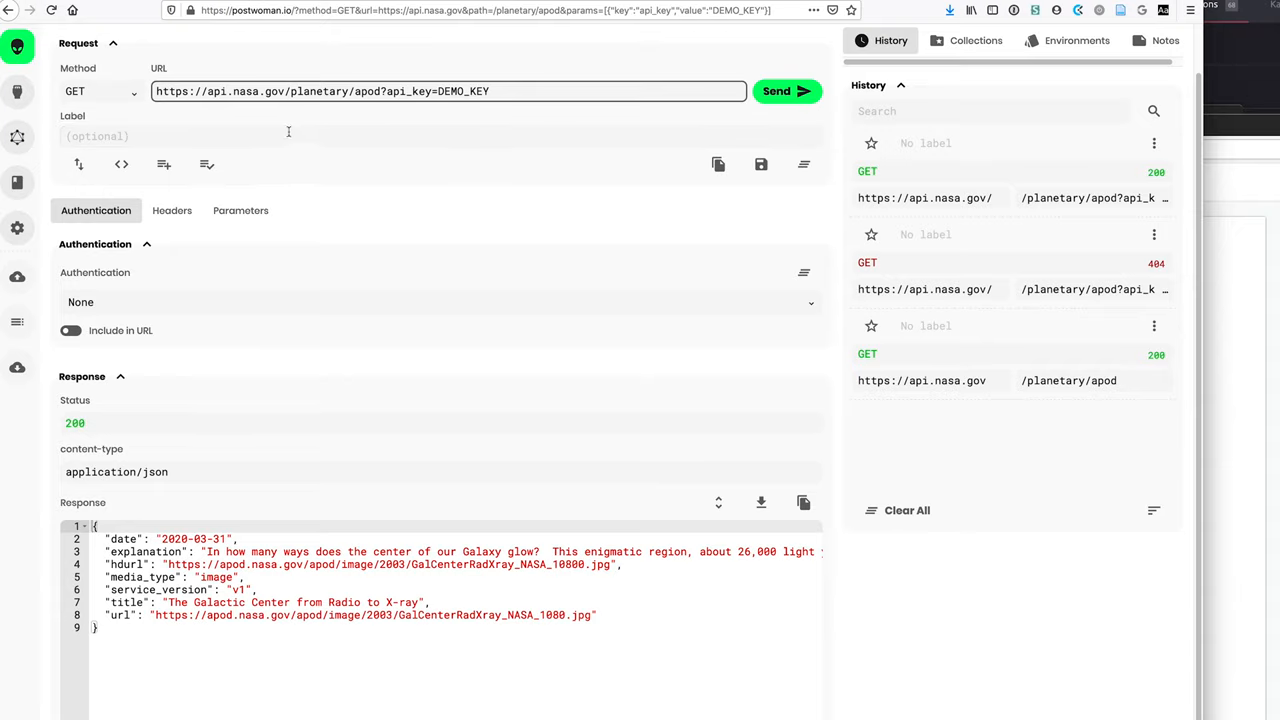
mouse_move(475, 128)
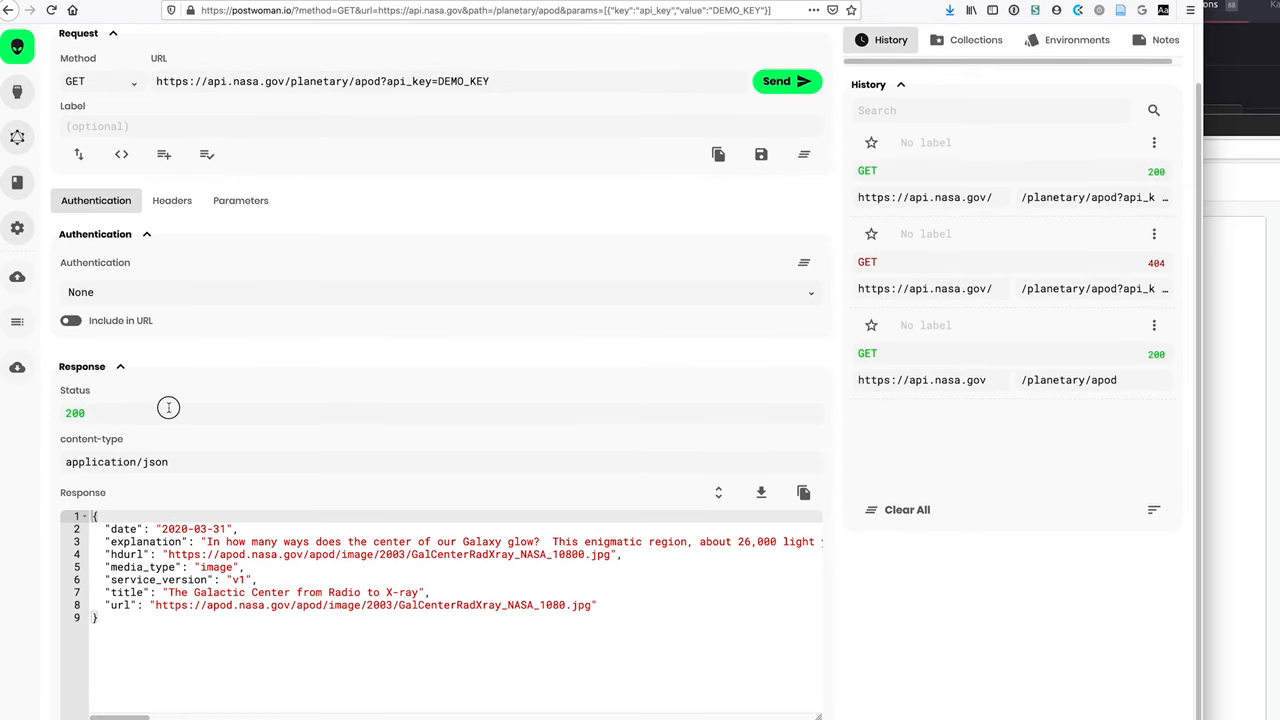
mouse_move(68, 471)
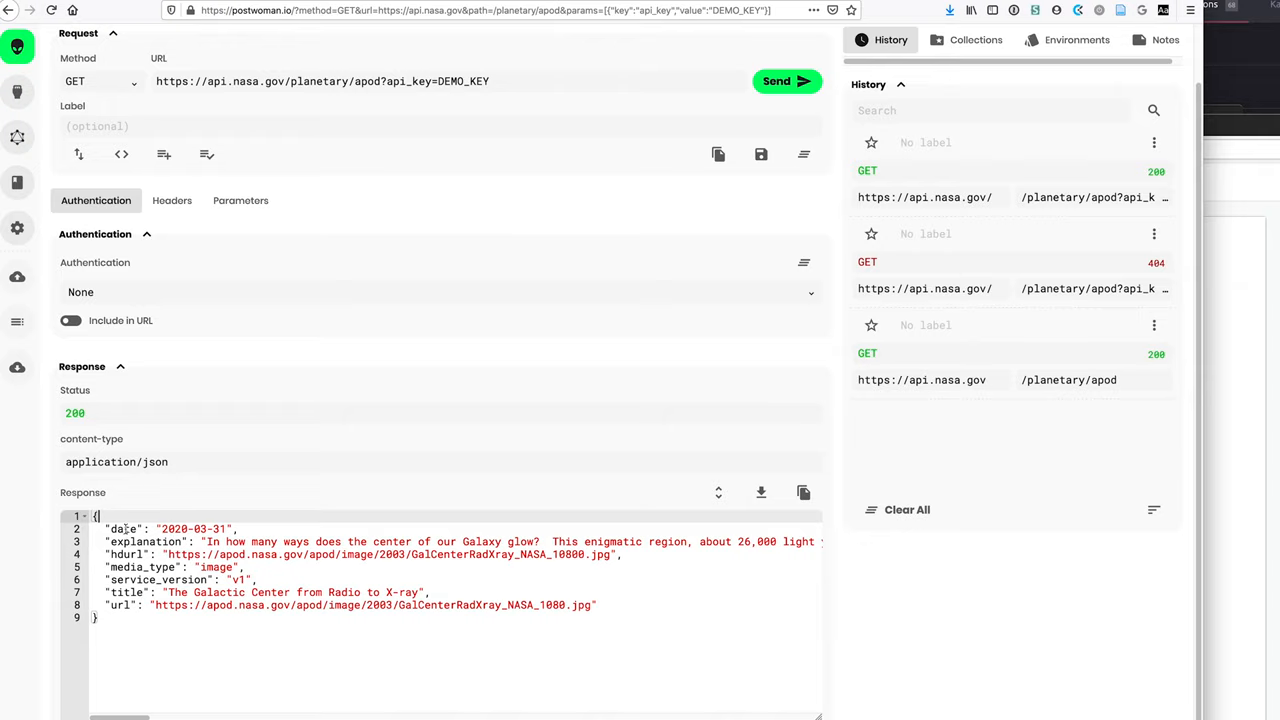
double_click(122, 528)
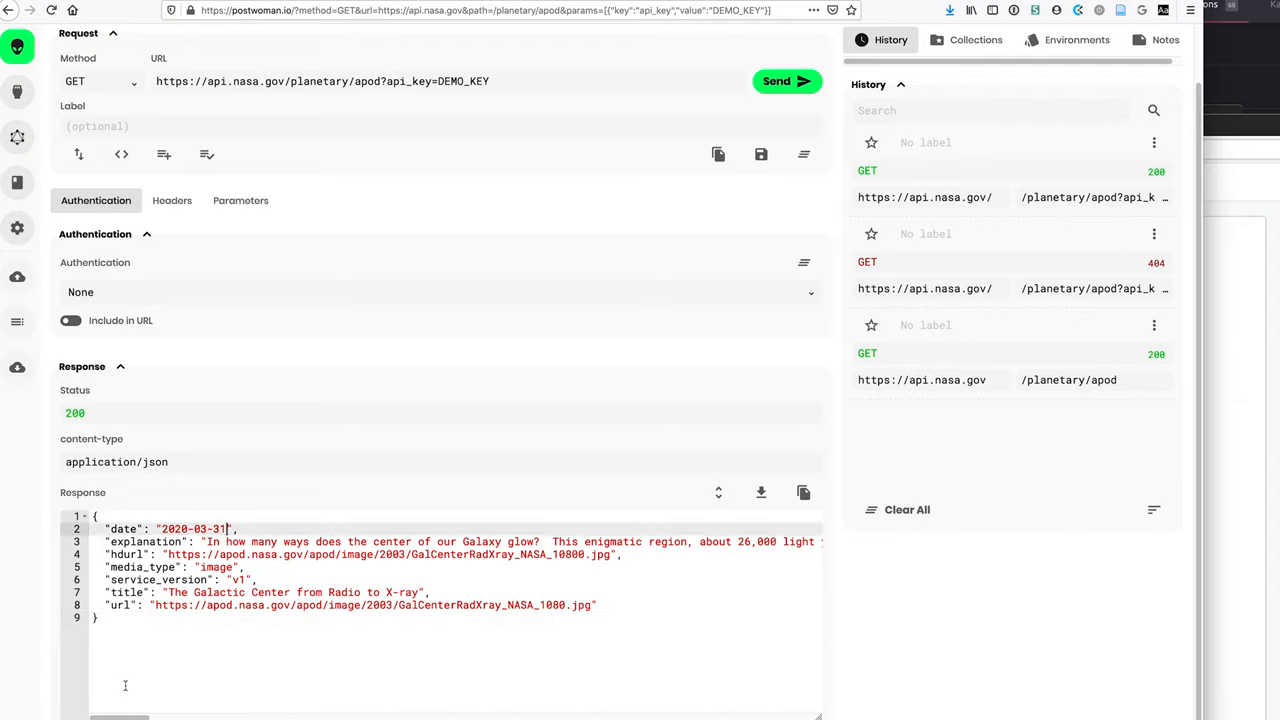
key(ctrl+a)
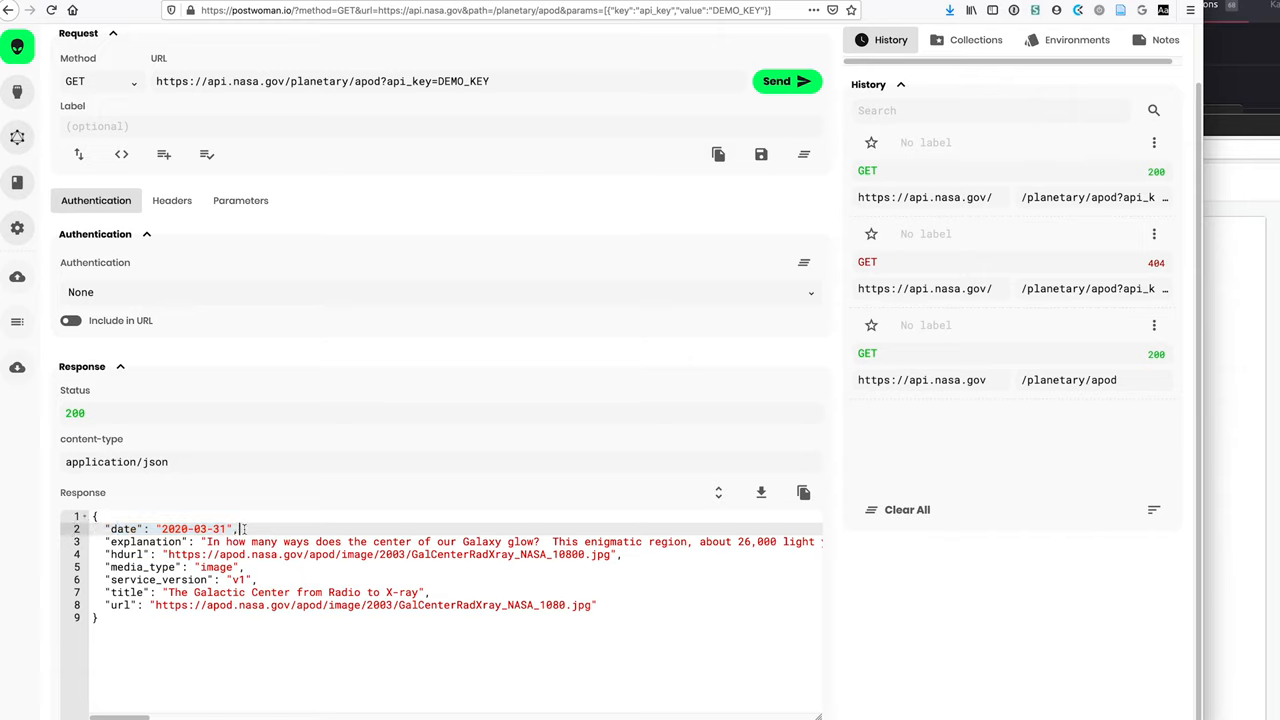
double_click(218, 528)
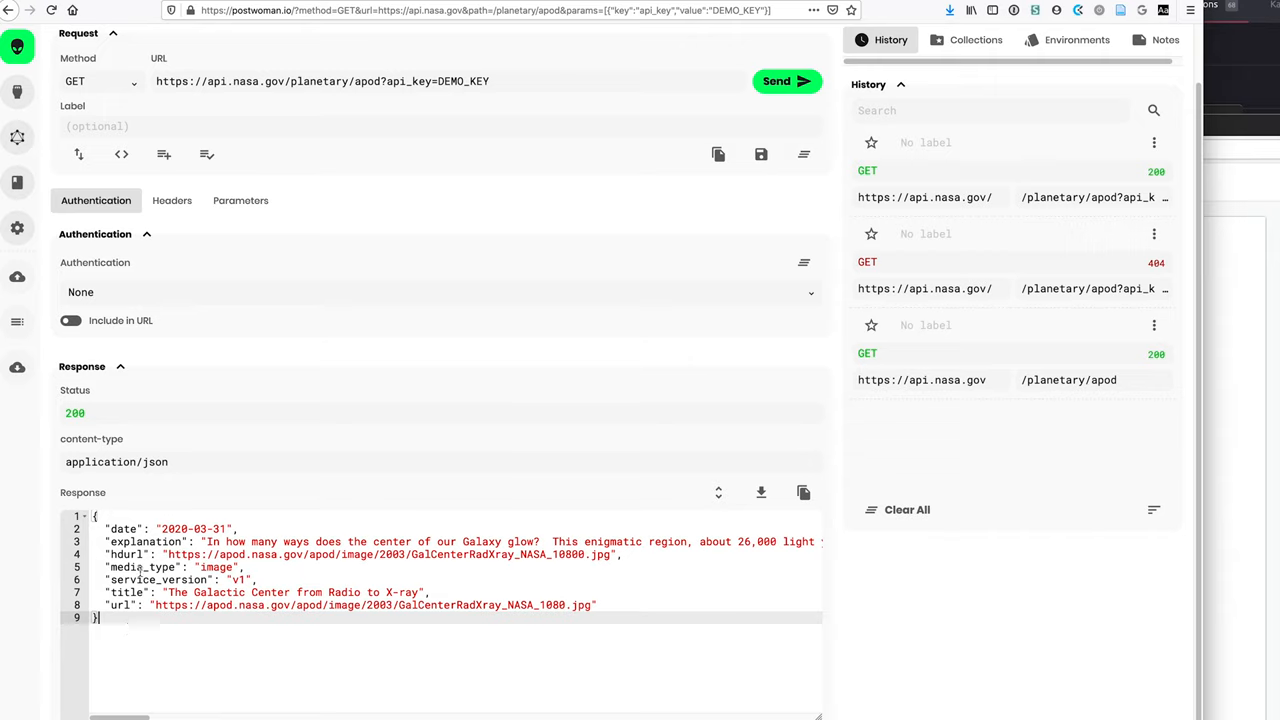
mouse_move(259, 220)
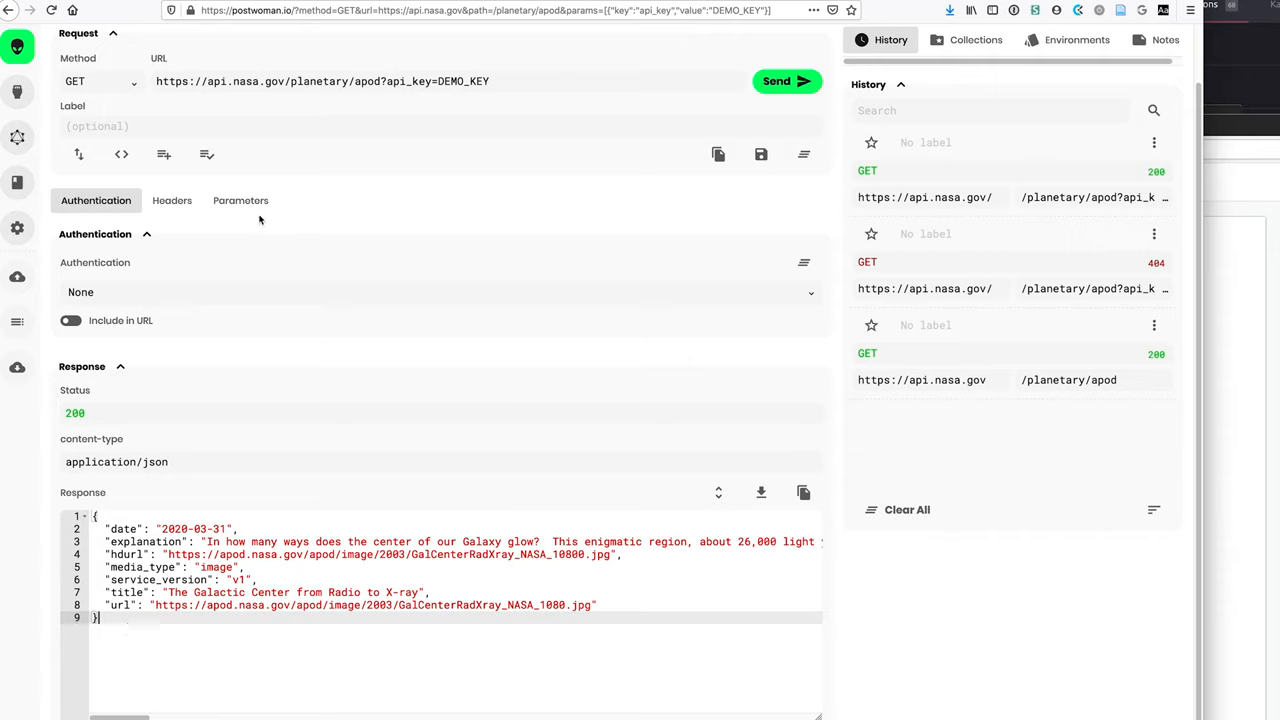
Show the Parameters tab listing api_key set to DEMO_KEY.
click(240, 200)
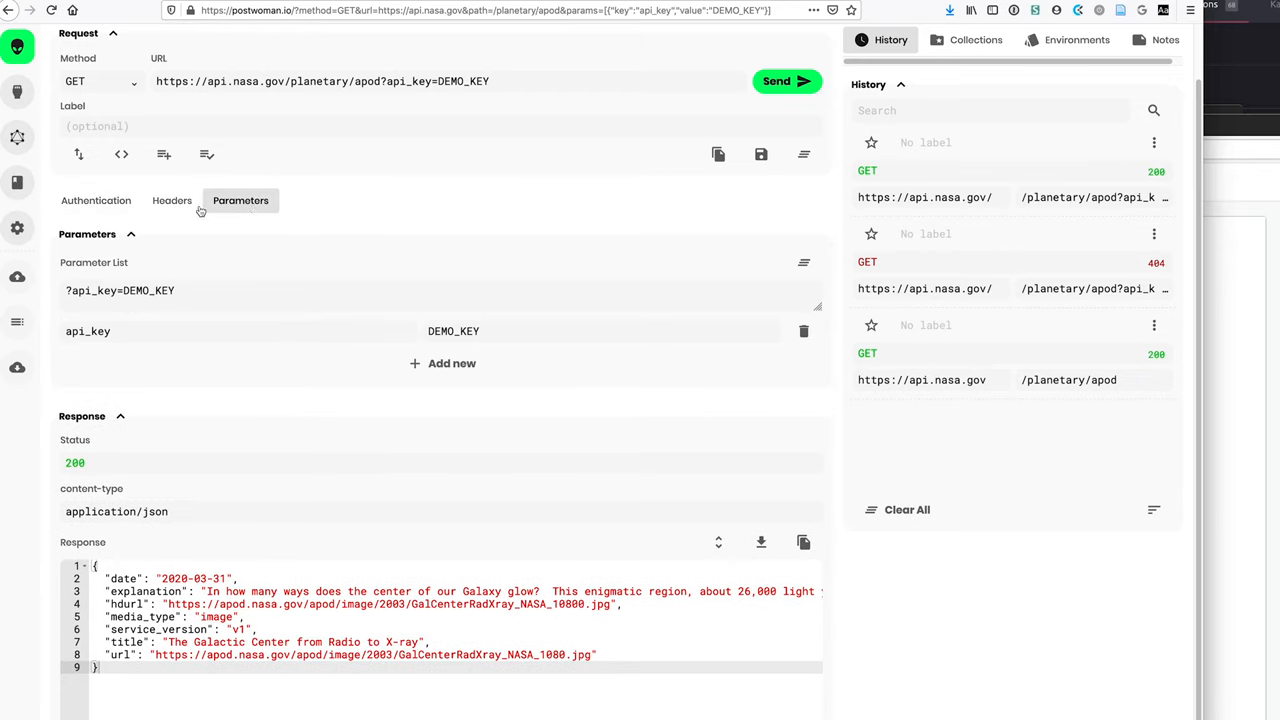
mouse_move(171, 200)
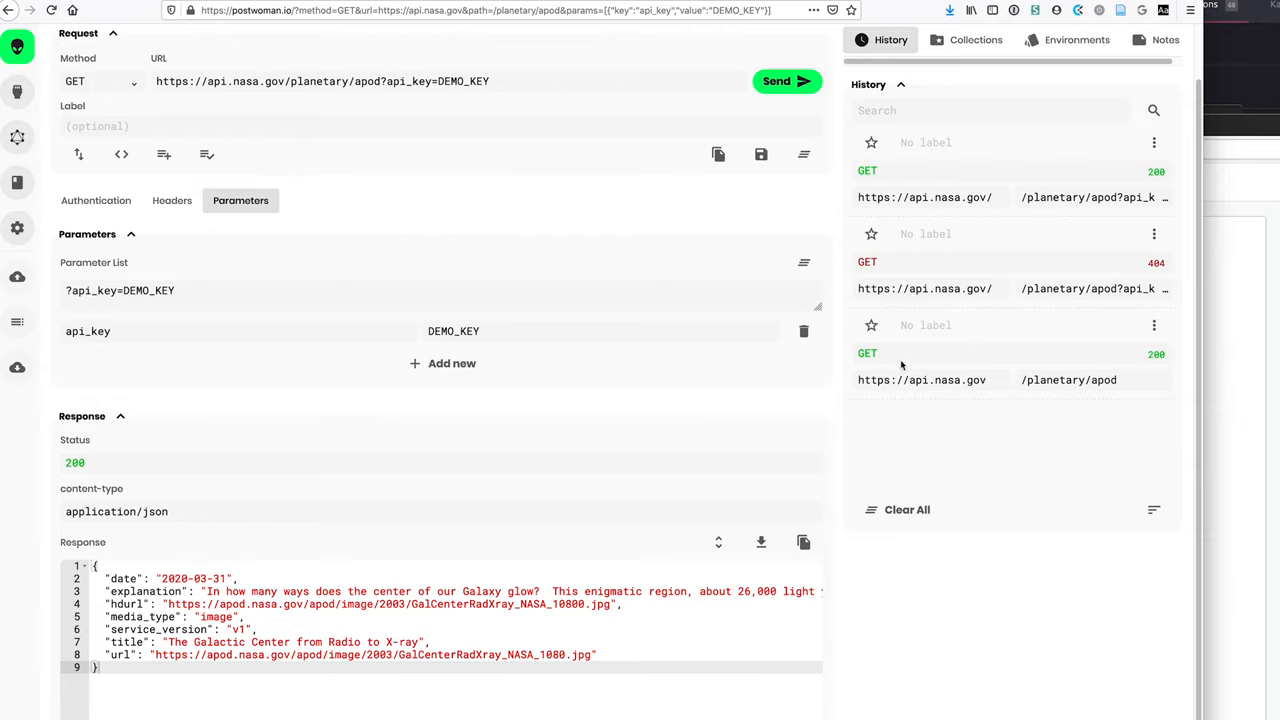
mouse_move(901, 366)
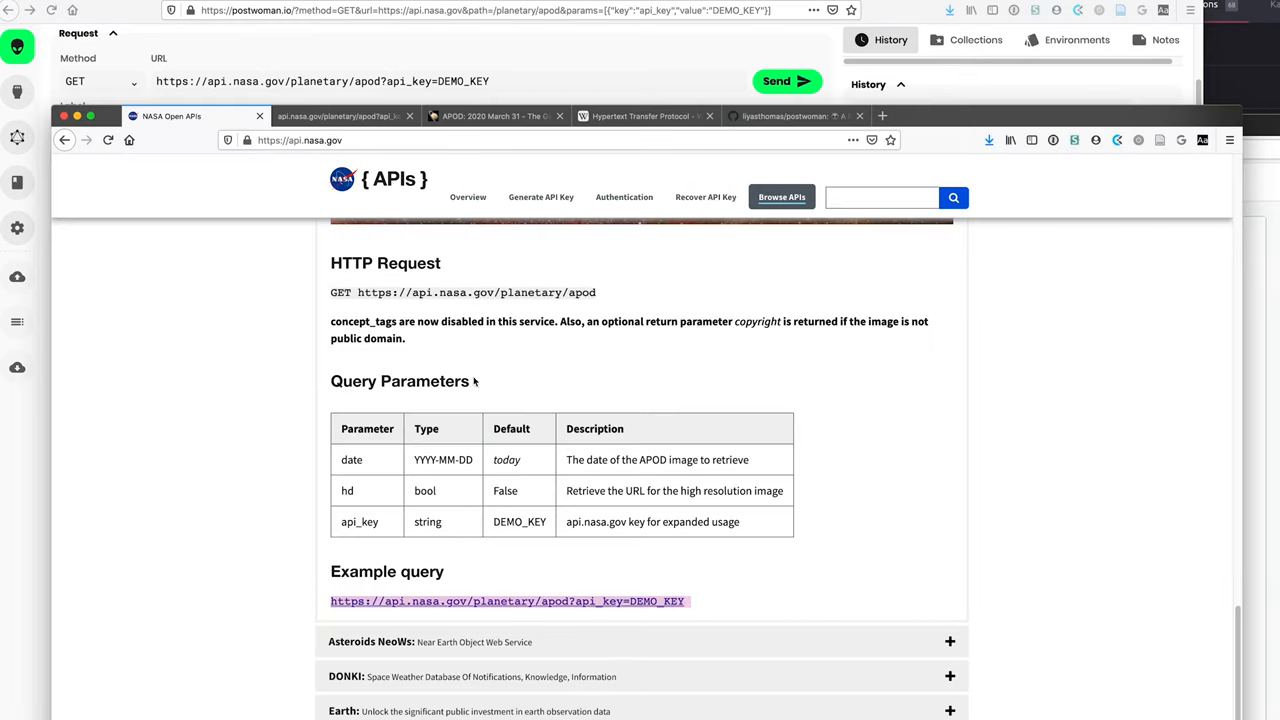
mouse_move(490, 115)
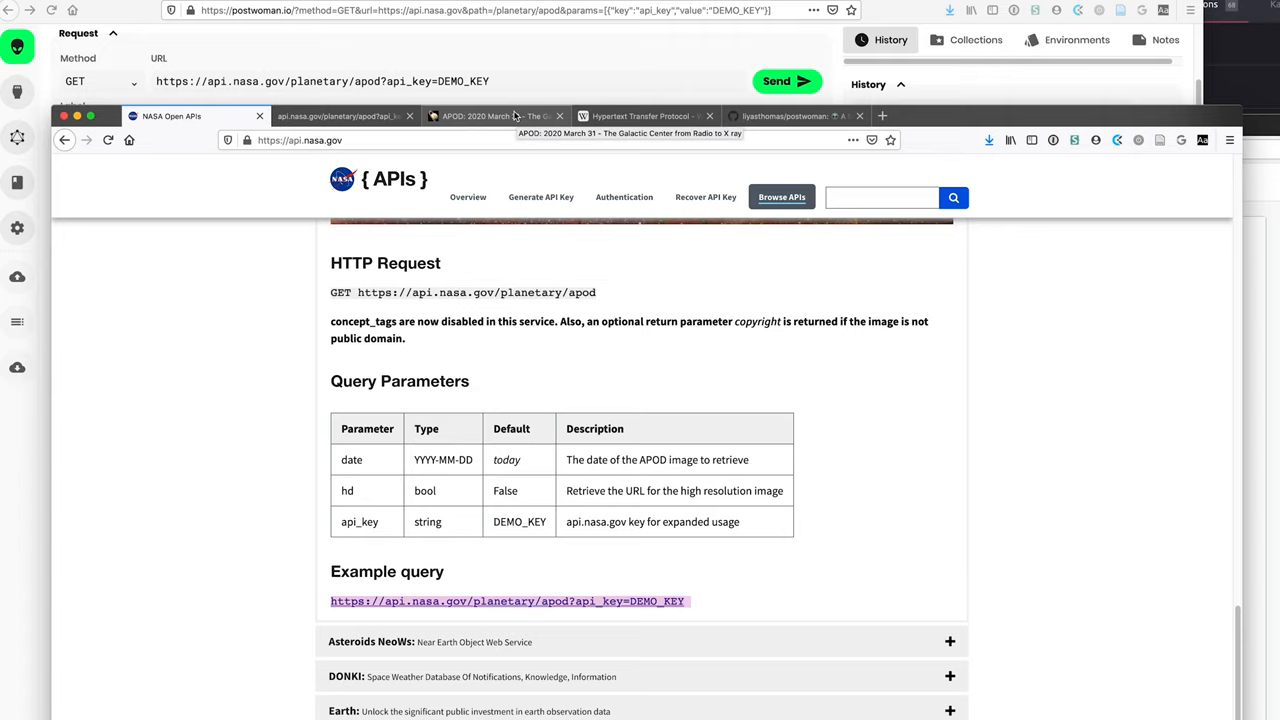
Open apod.nasa.gov/apod/ in the APOD tab and browse back to the March 29, 2020 Orion page.
click(490, 115)
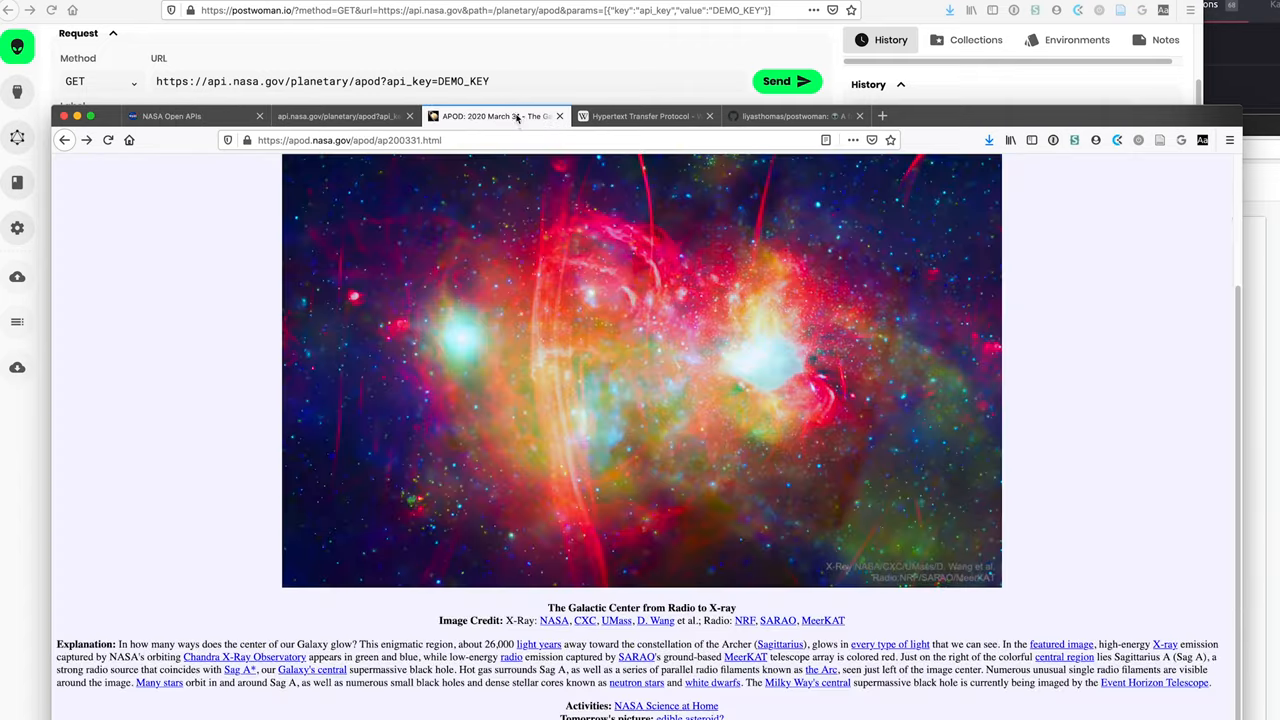
scroll(up, 3)
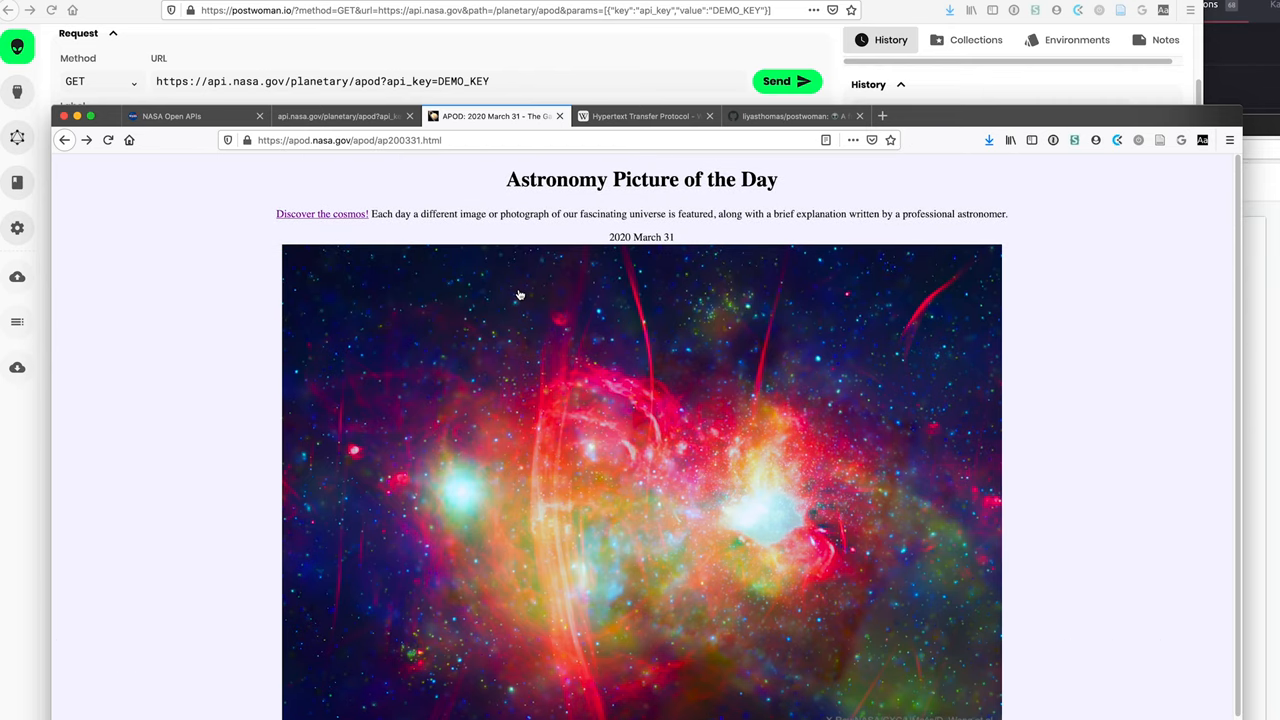
mouse_move(463, 284)
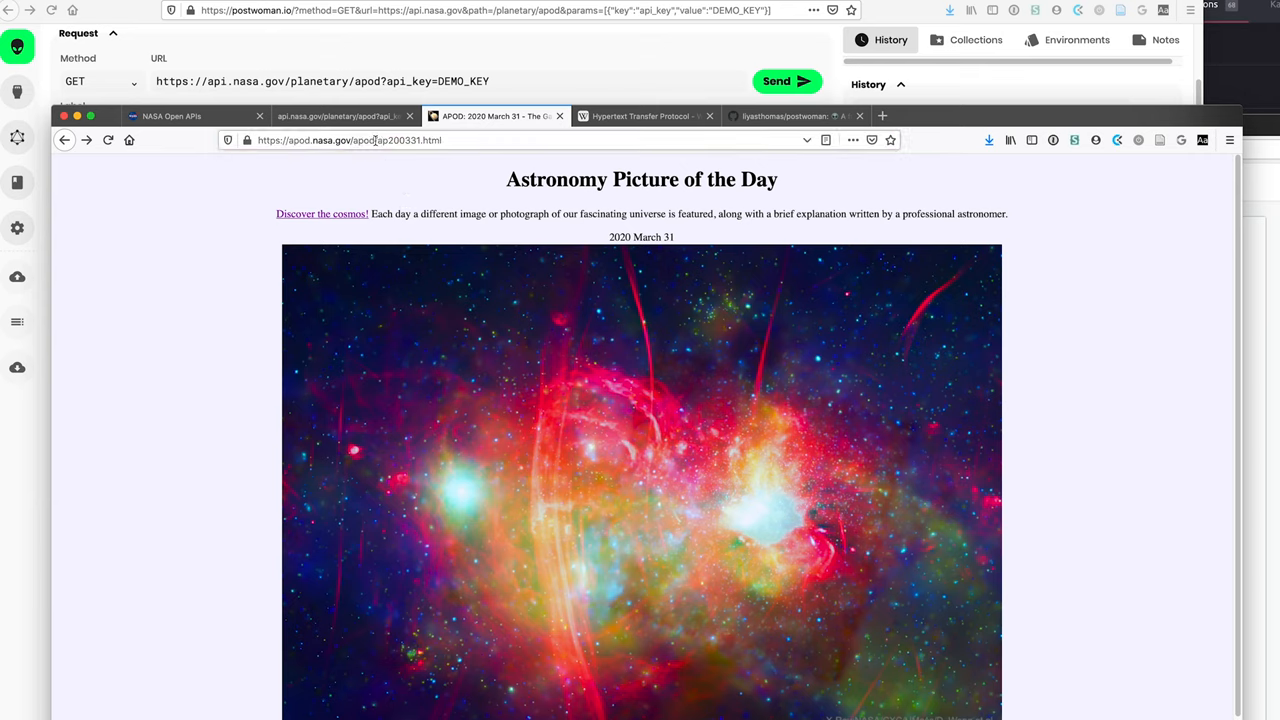
click(64, 139)
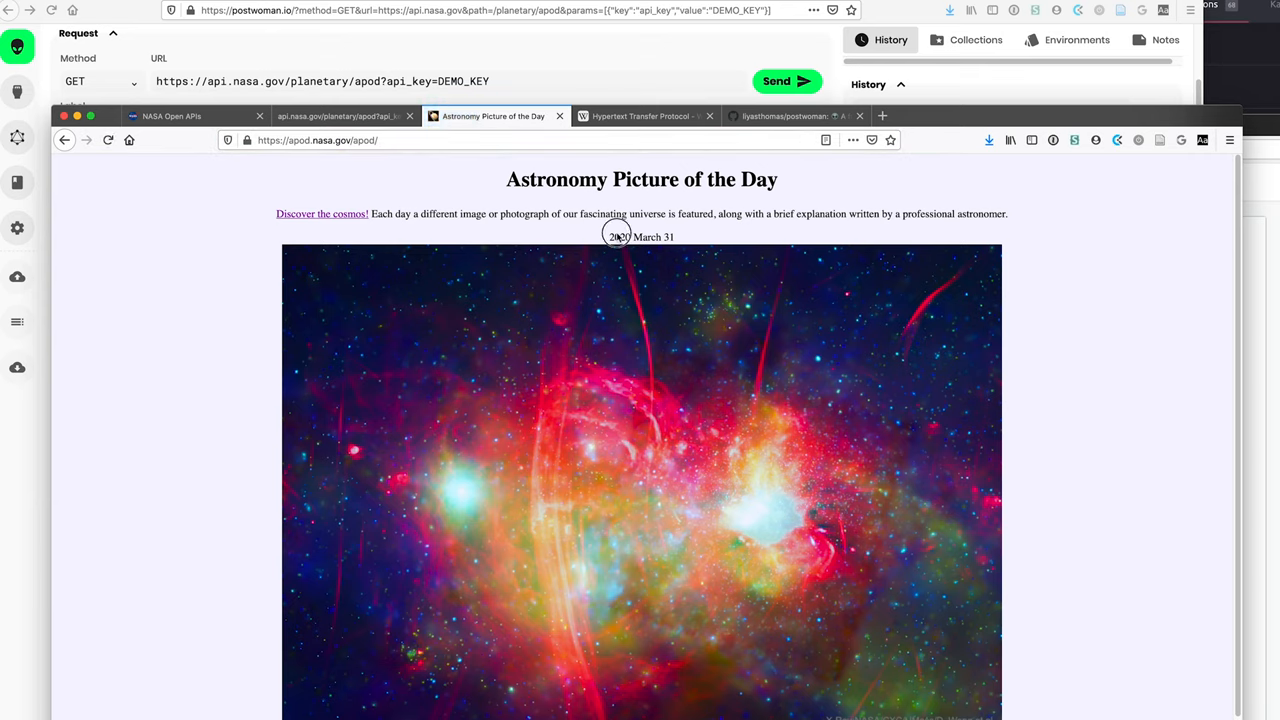
scroll(down, 3)
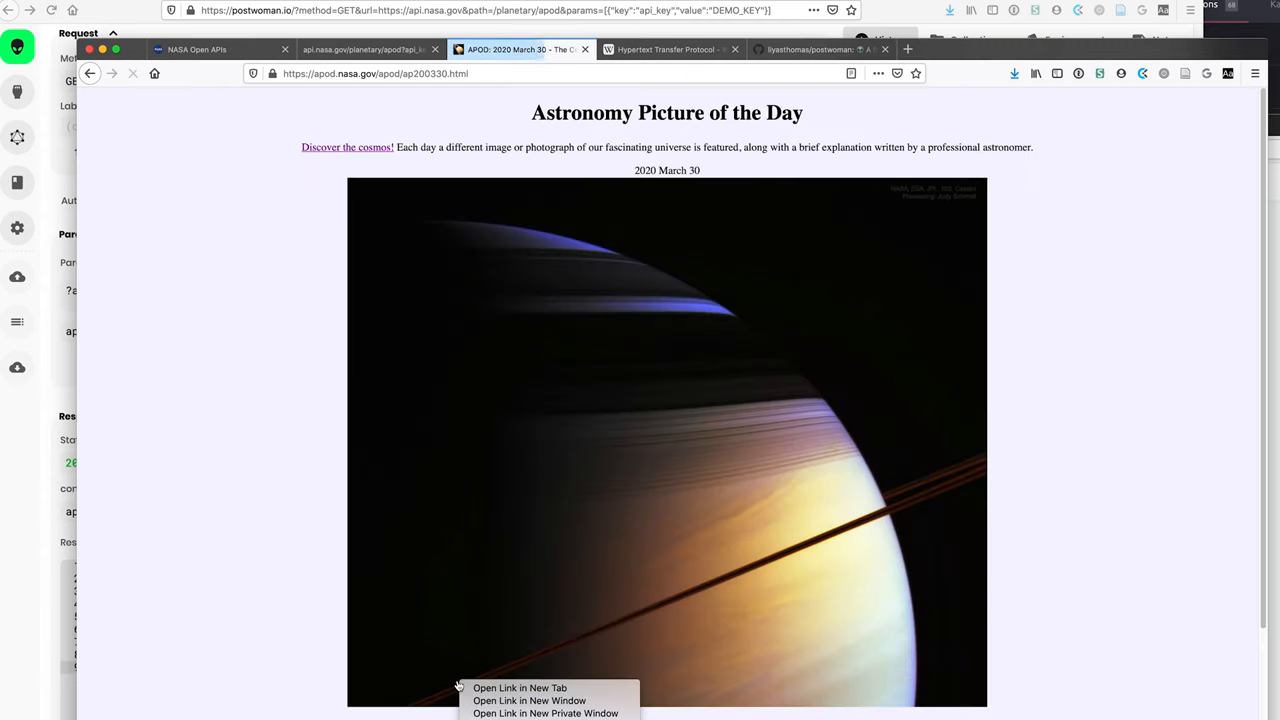
scroll(down, 3)
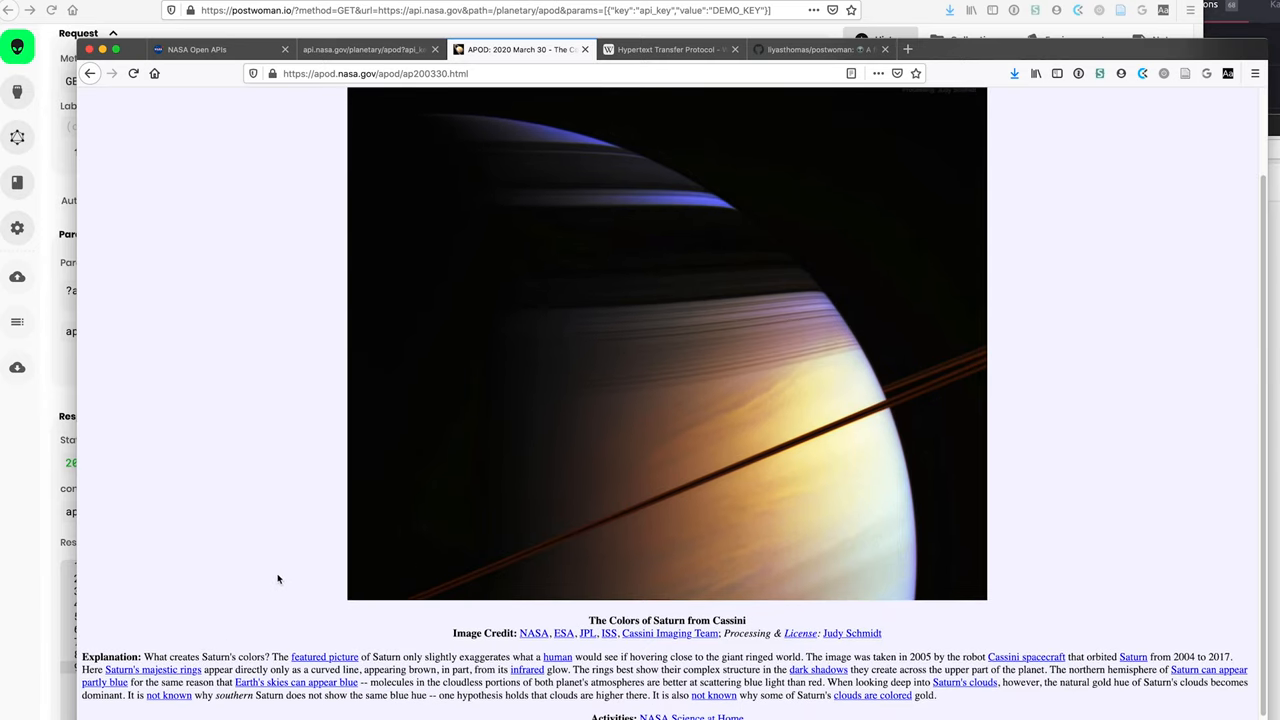
scroll(up, 3)
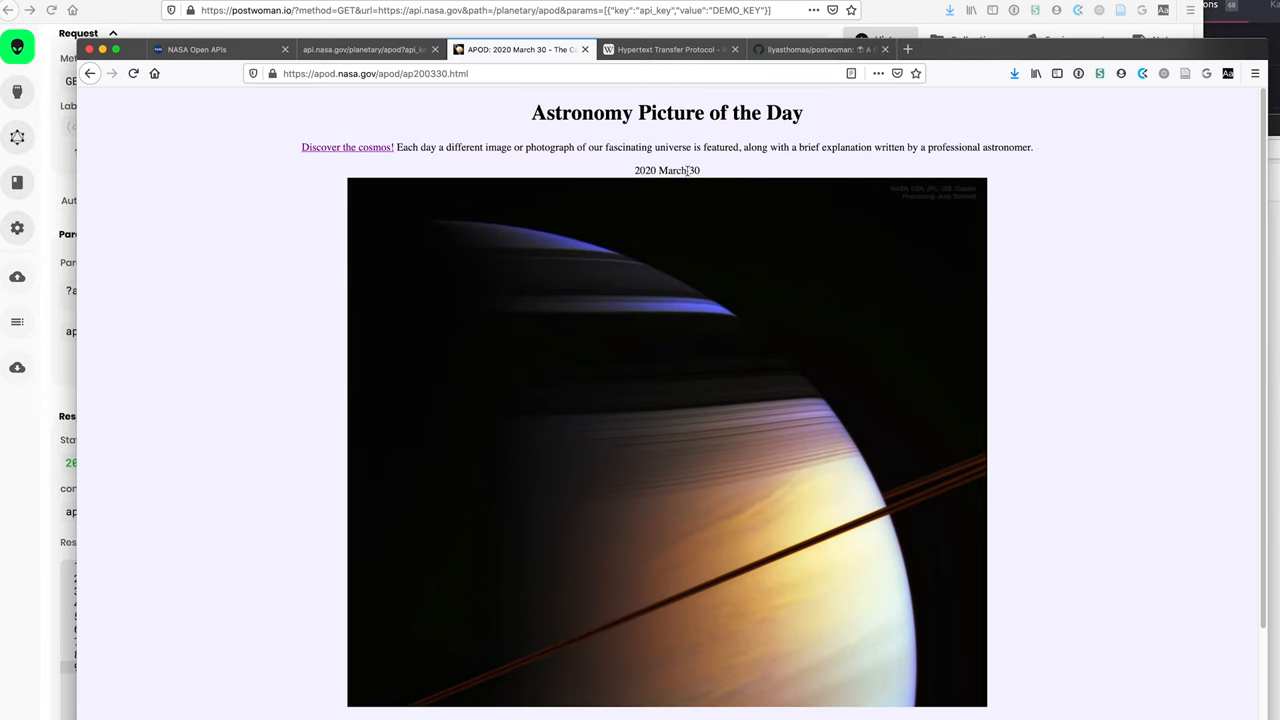
scroll(down, 3)
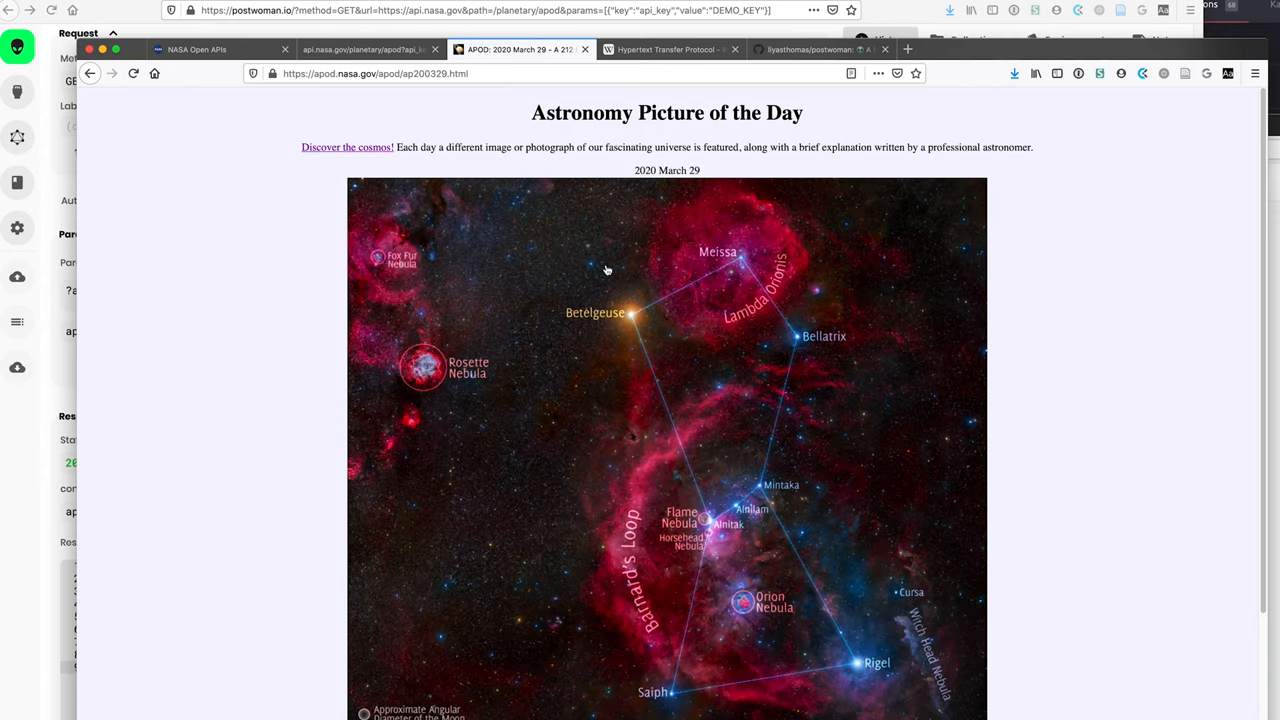
scroll(down, 3)
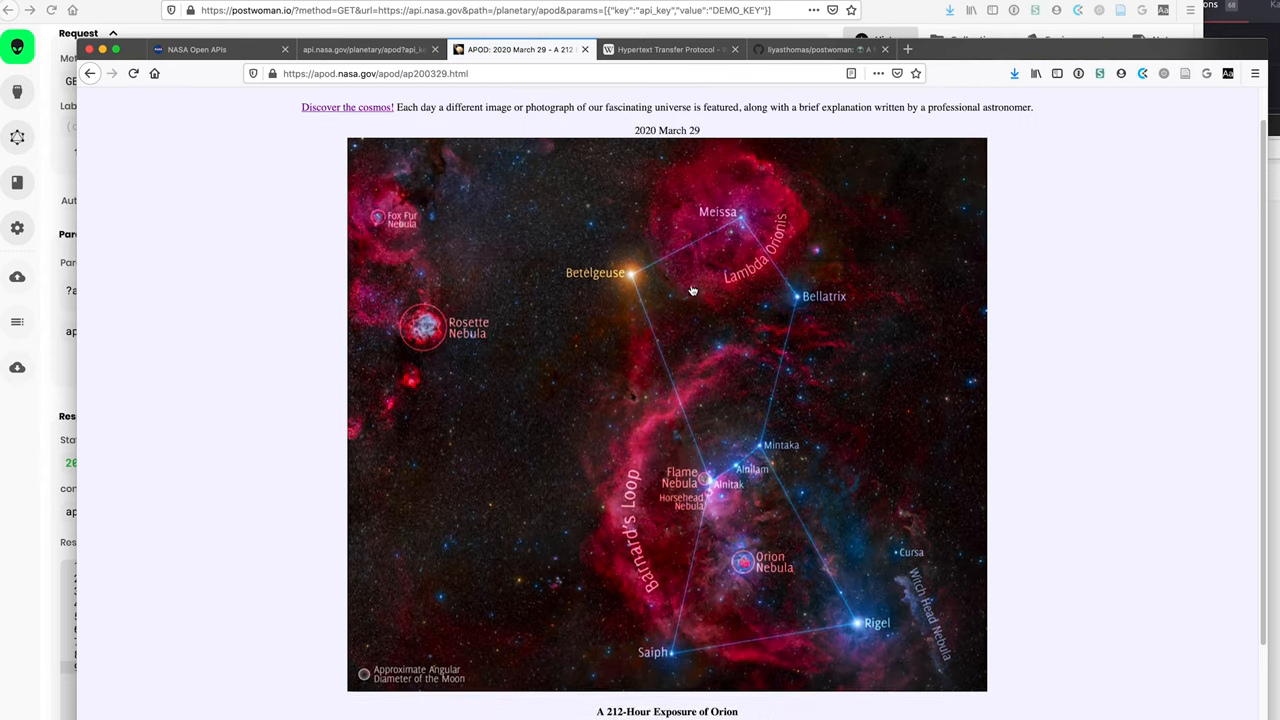
scroll(up, 3)
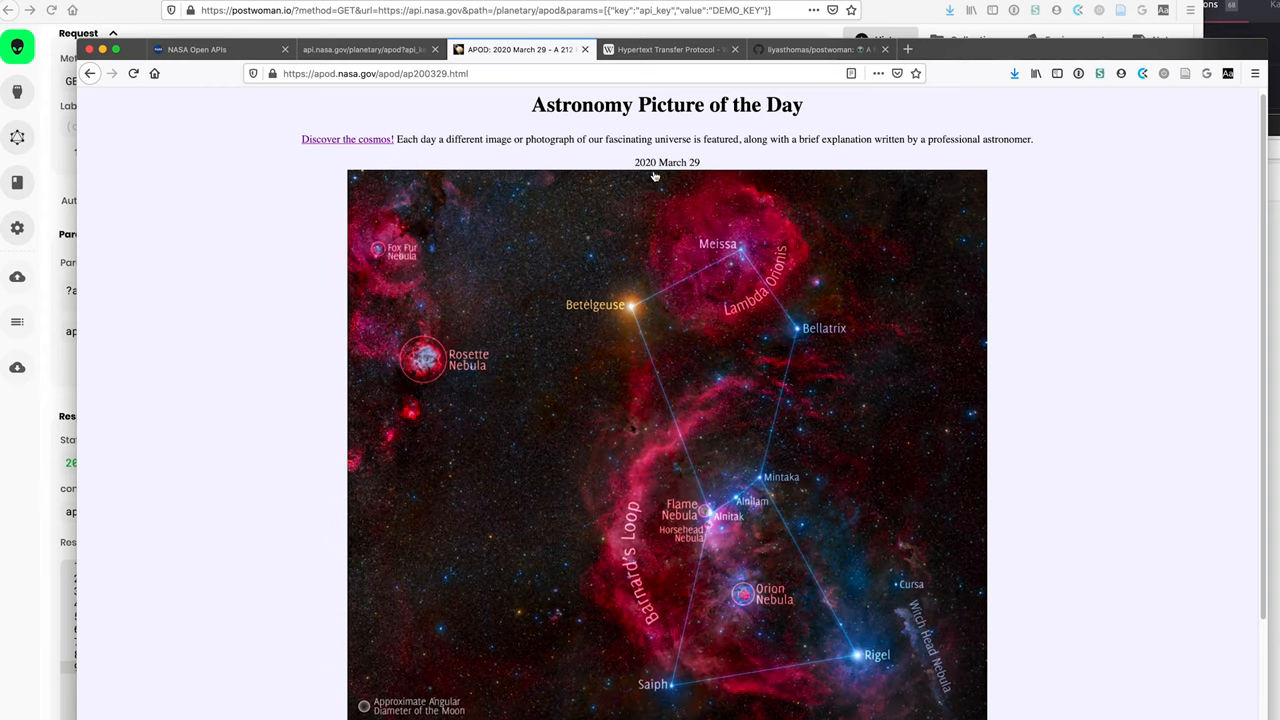
mouse_move(855, 96)
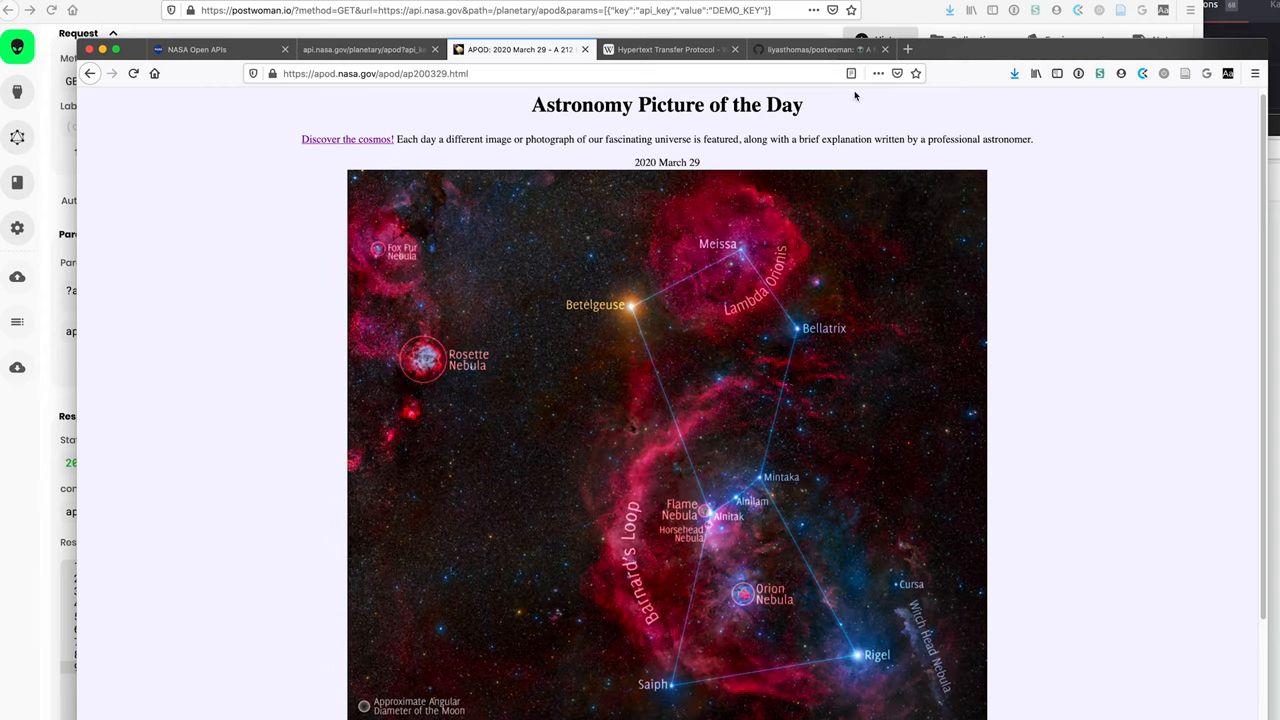
Highlight the 'date' parameter in the NASA APOD docs' query parameters table.
click(197, 49)
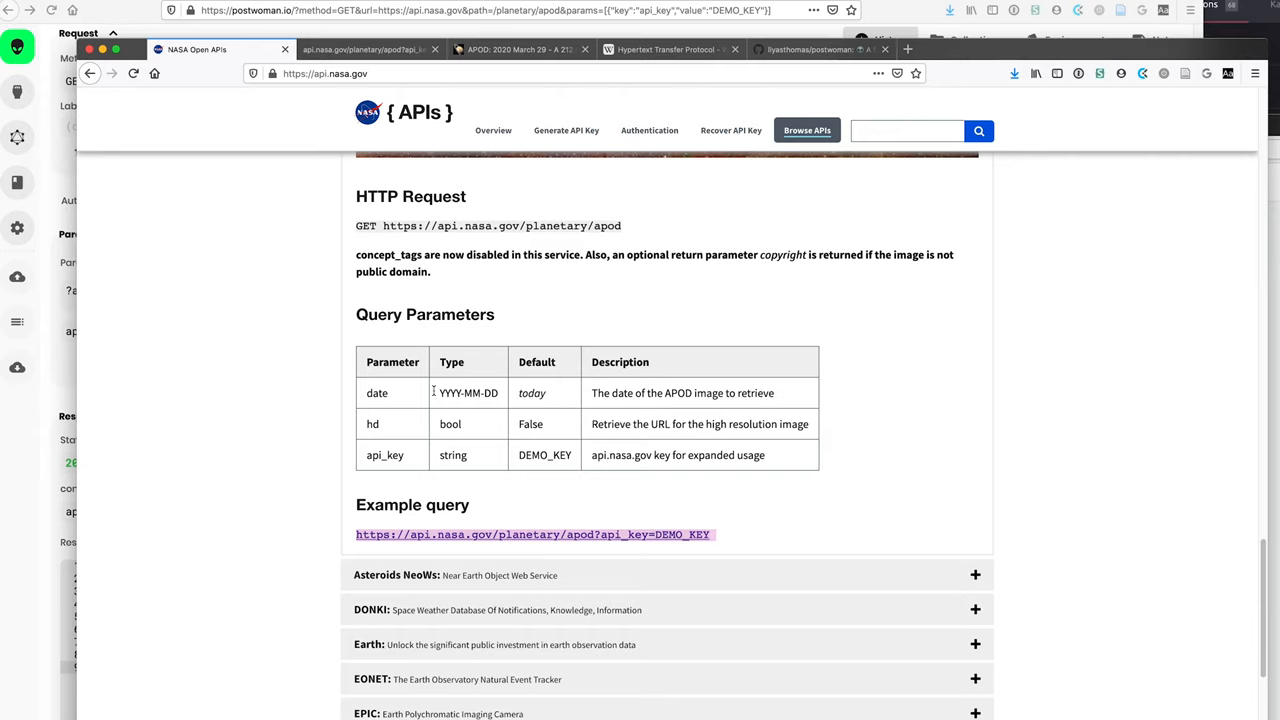
double_click(377, 392)
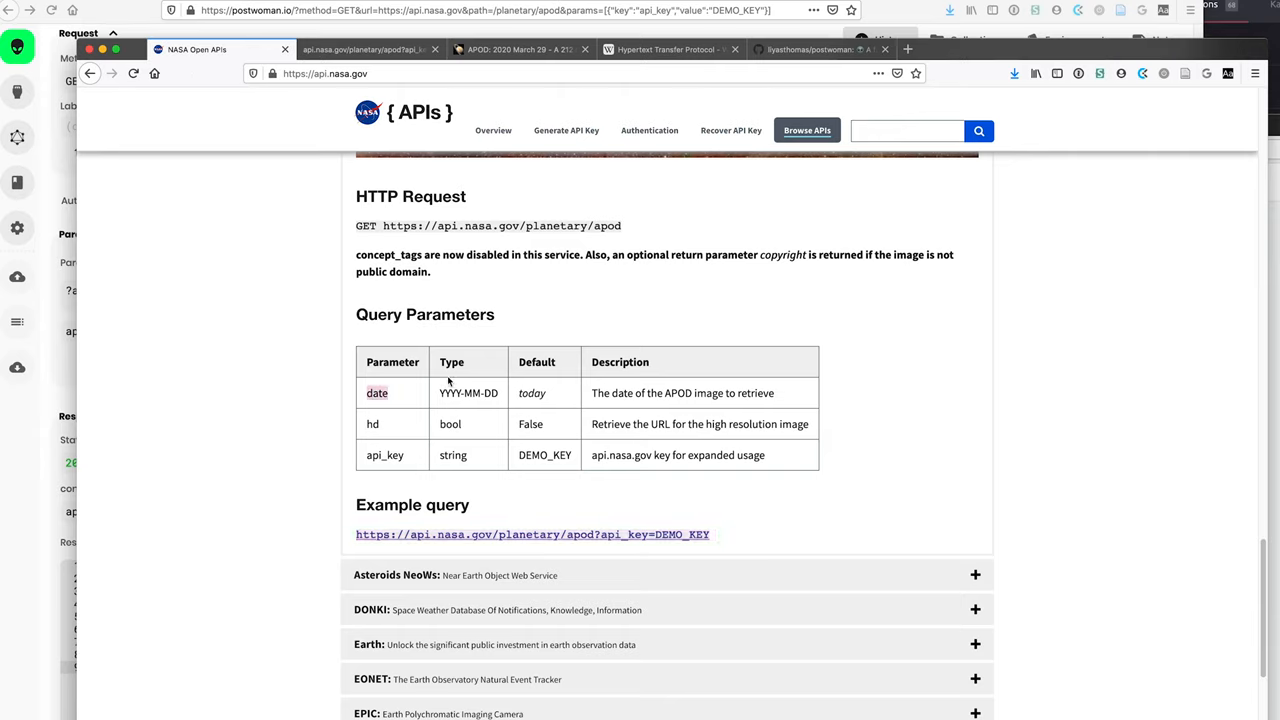
mouse_move(428, 369)
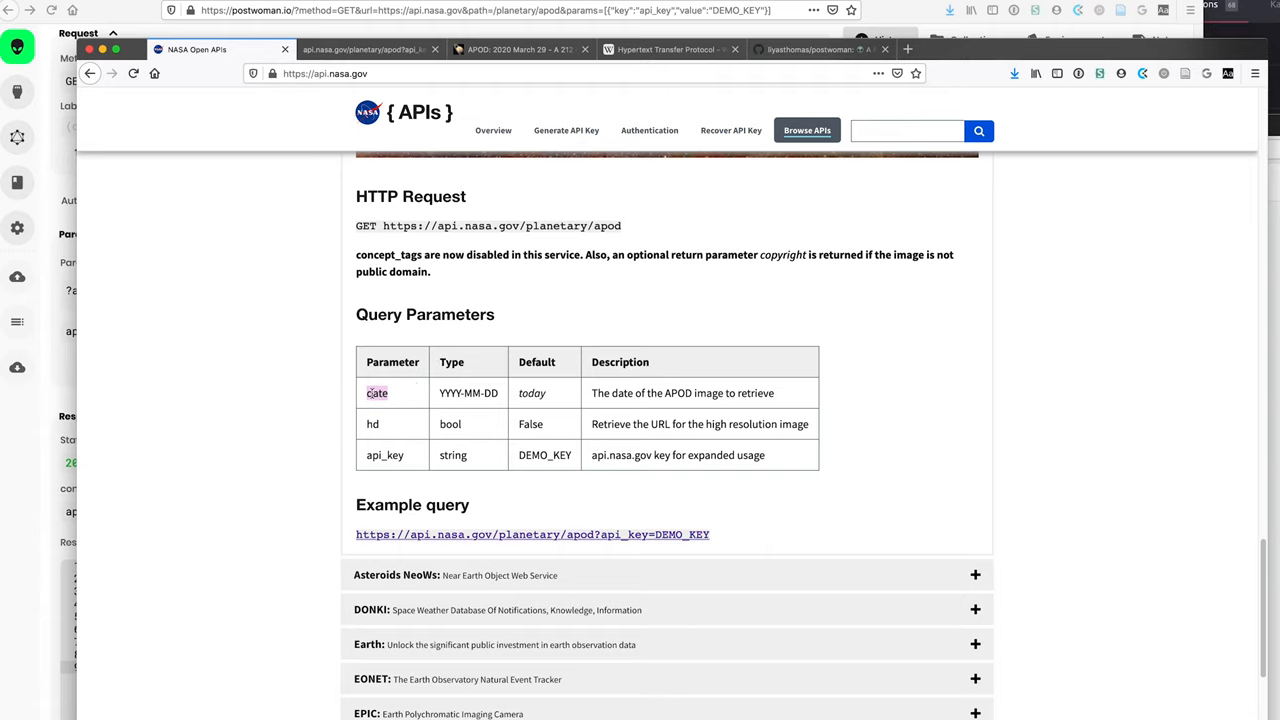
mouse_move(240, 254)
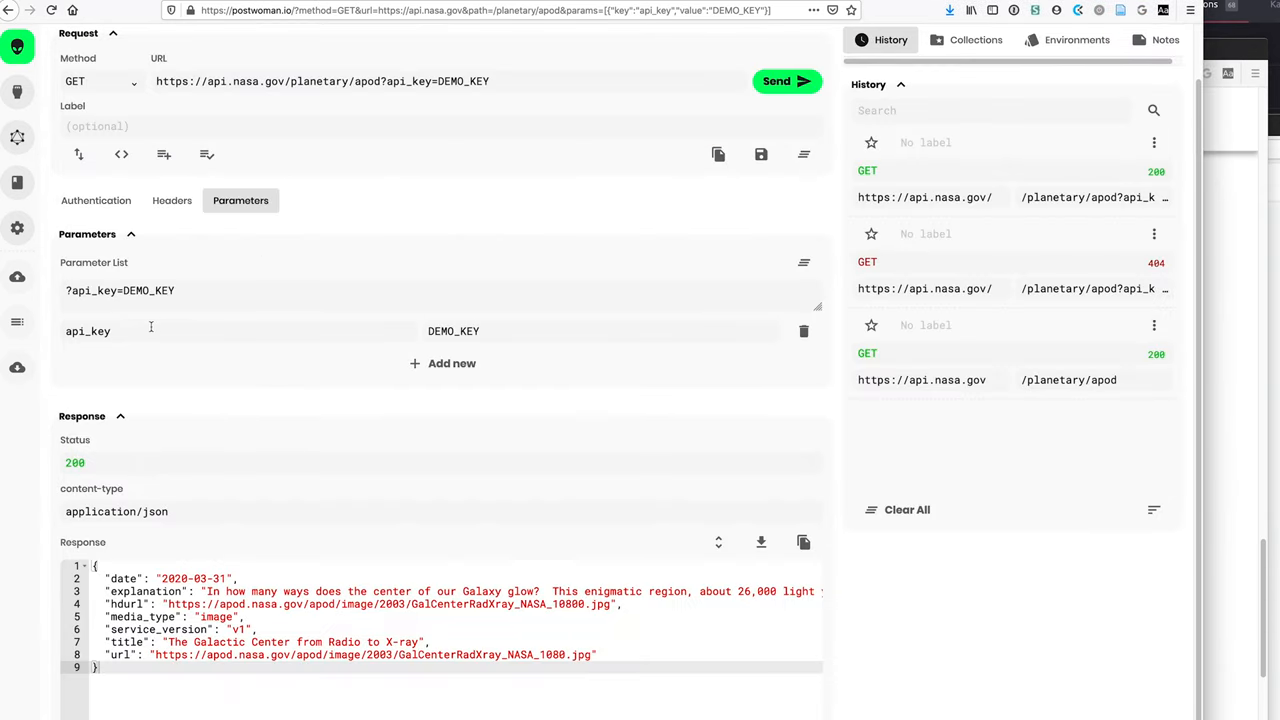
Add a 'date' query parameter with the value 2020-03-29.
click(451, 363)
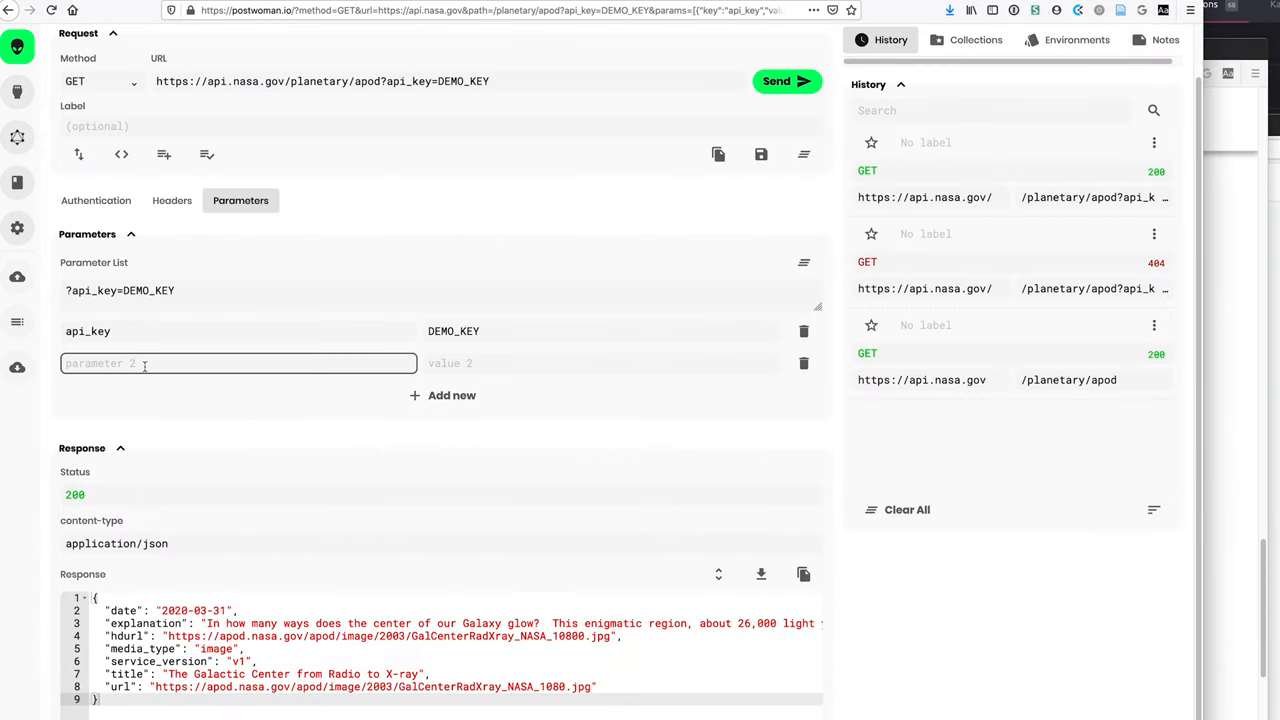
text(date)
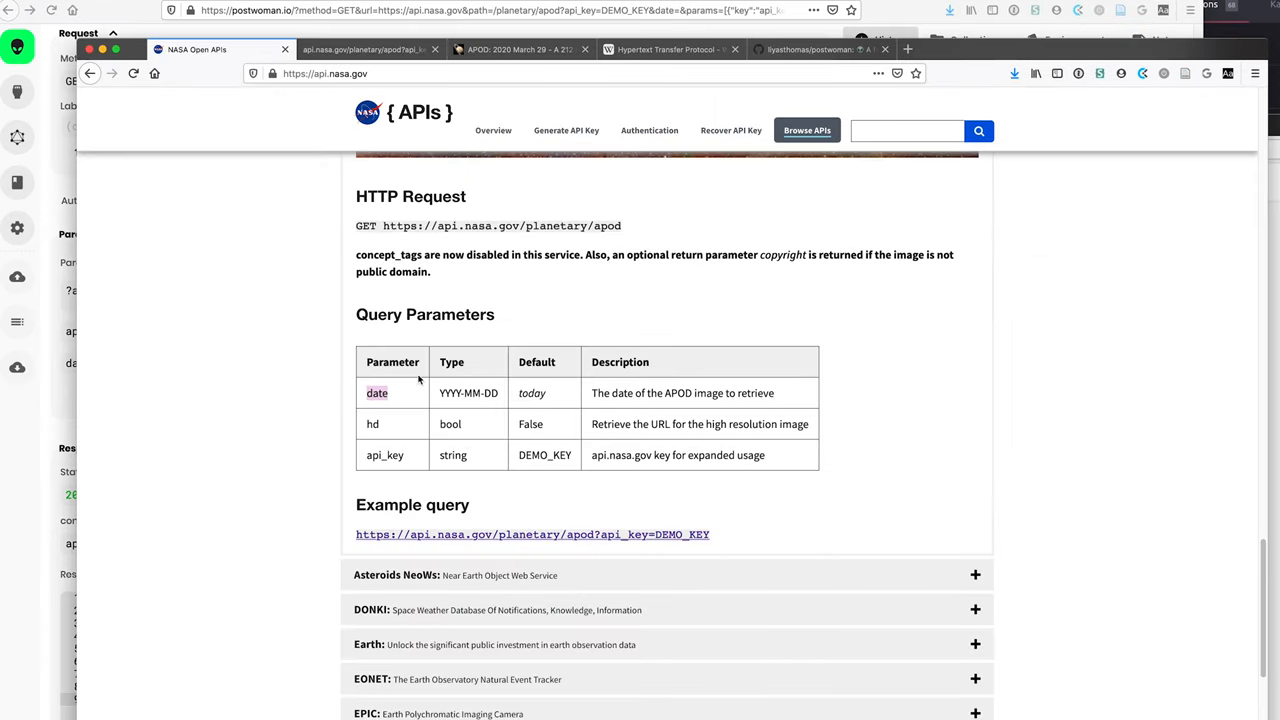
mouse_move(458, 393)
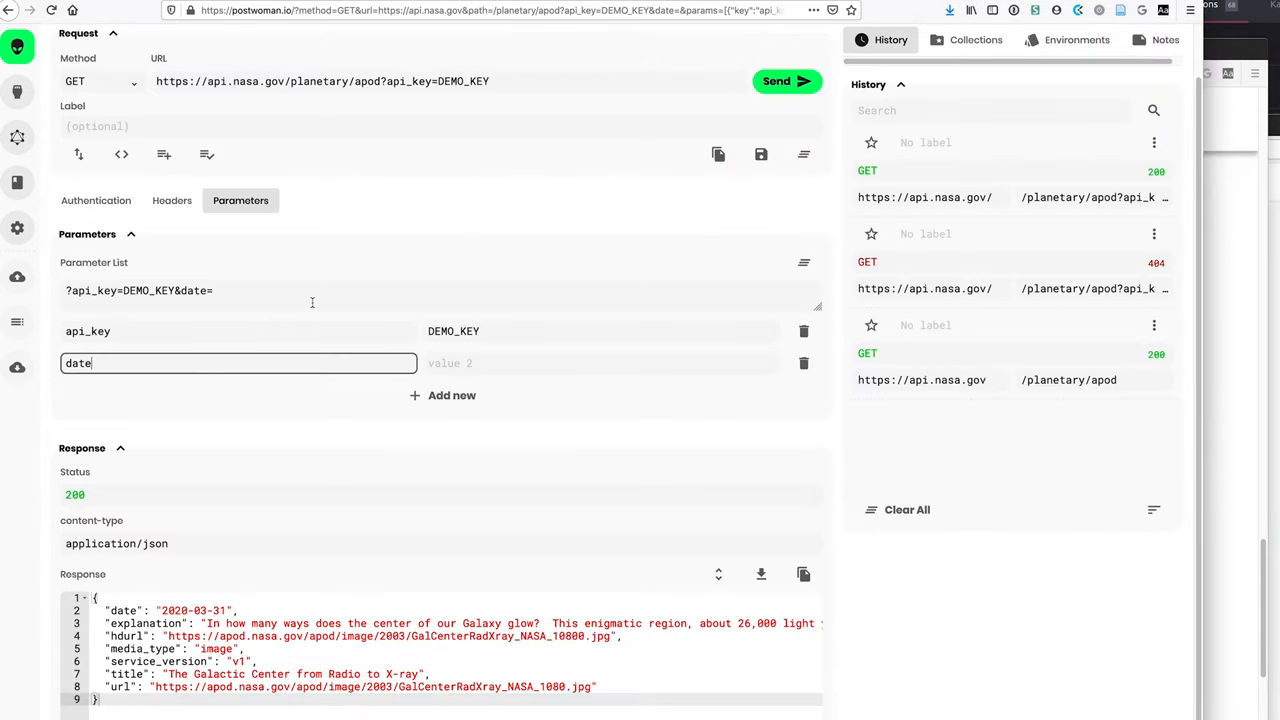
click(600, 363)
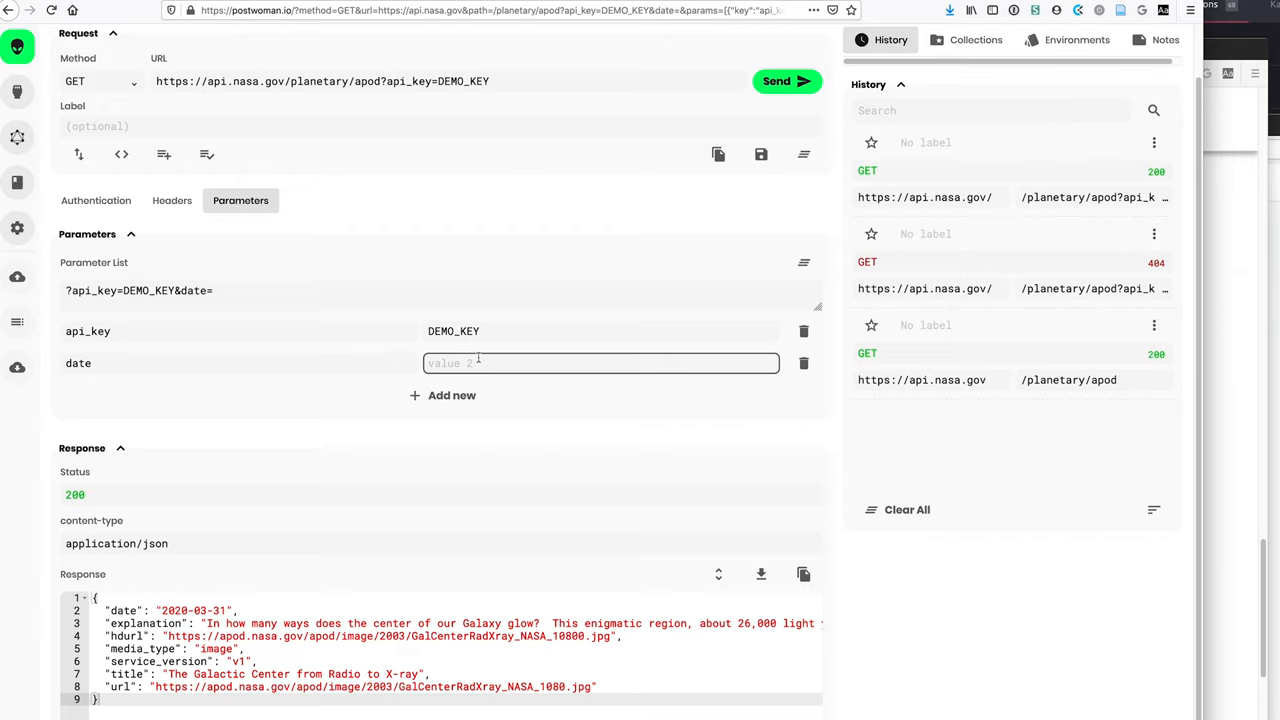
text(2020)
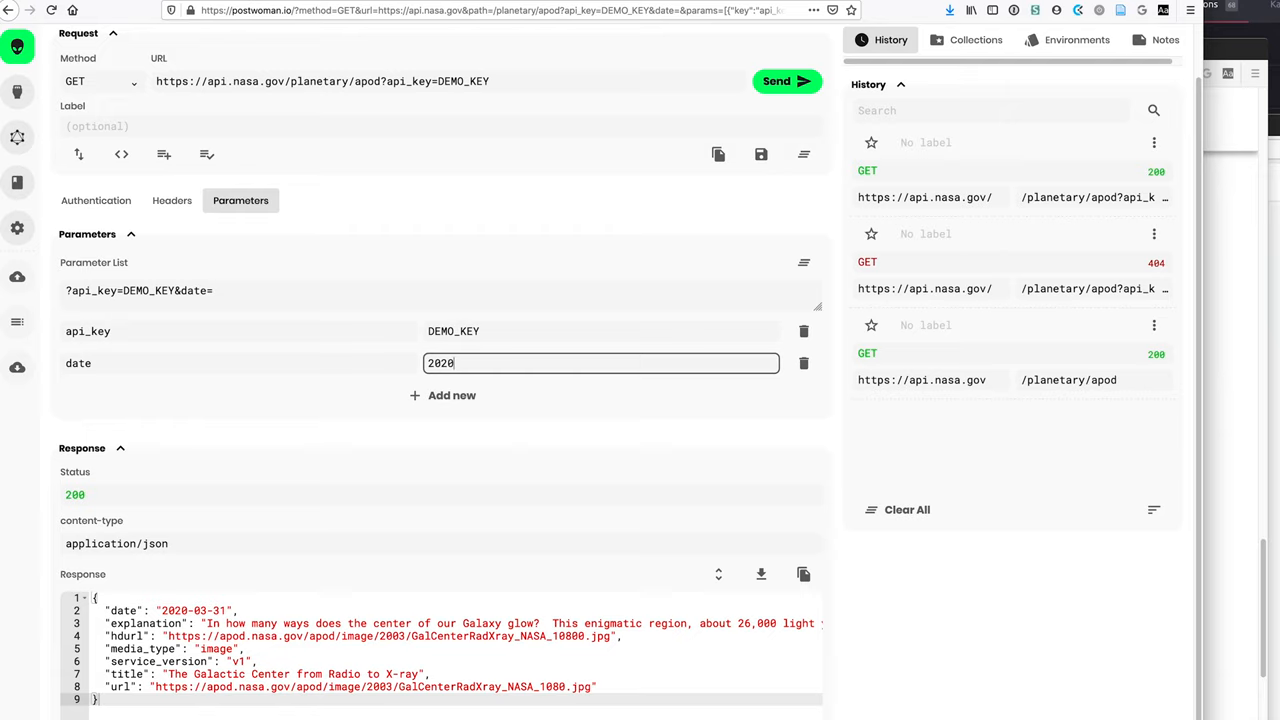
text(-)
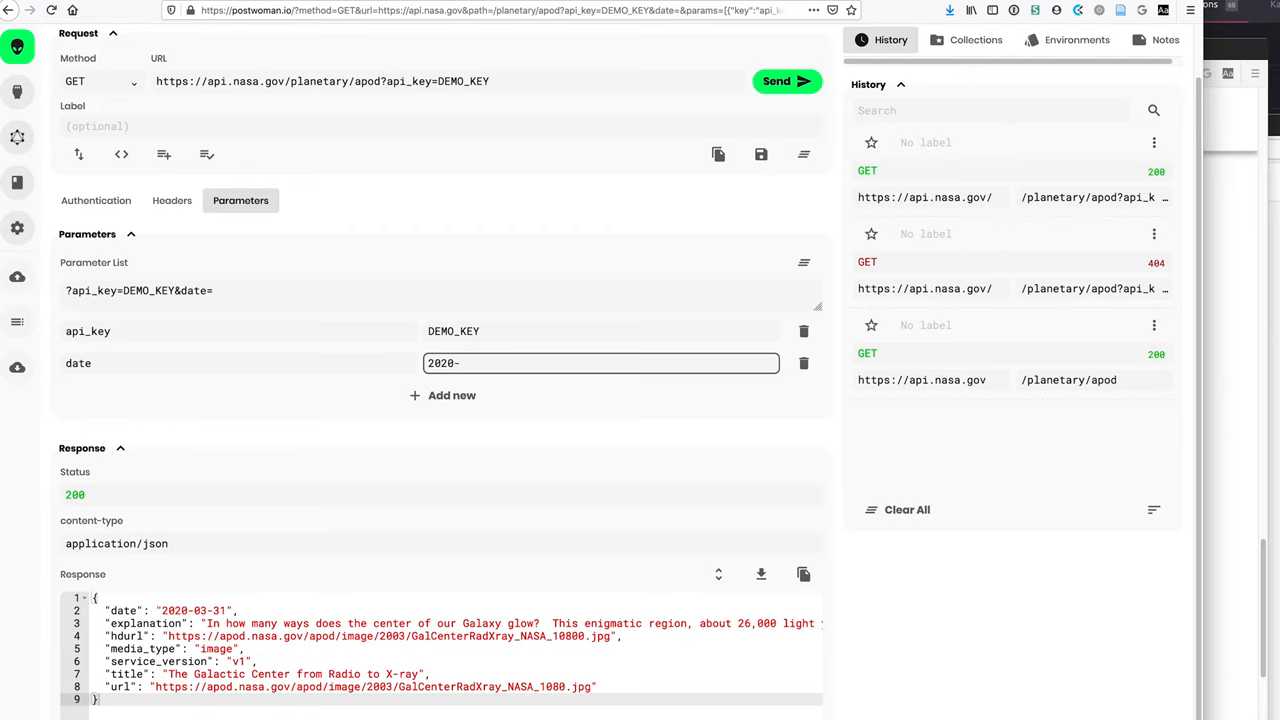
text(03-)
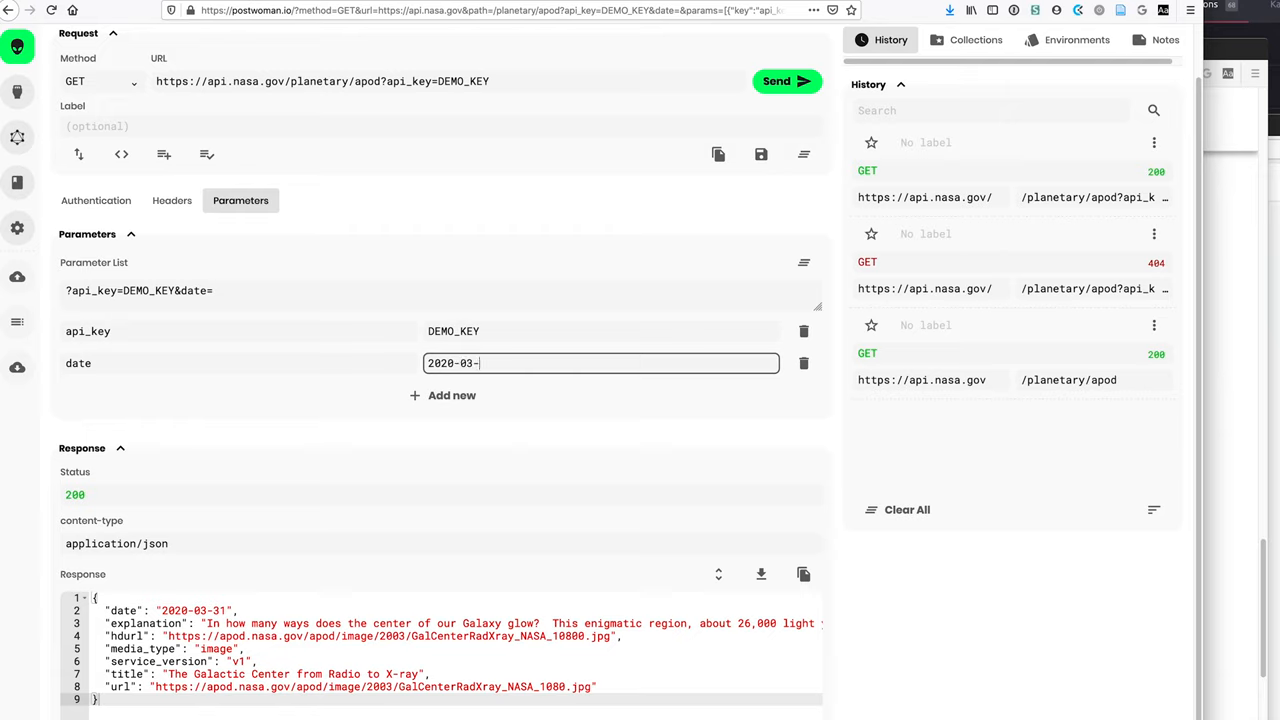
text(29)
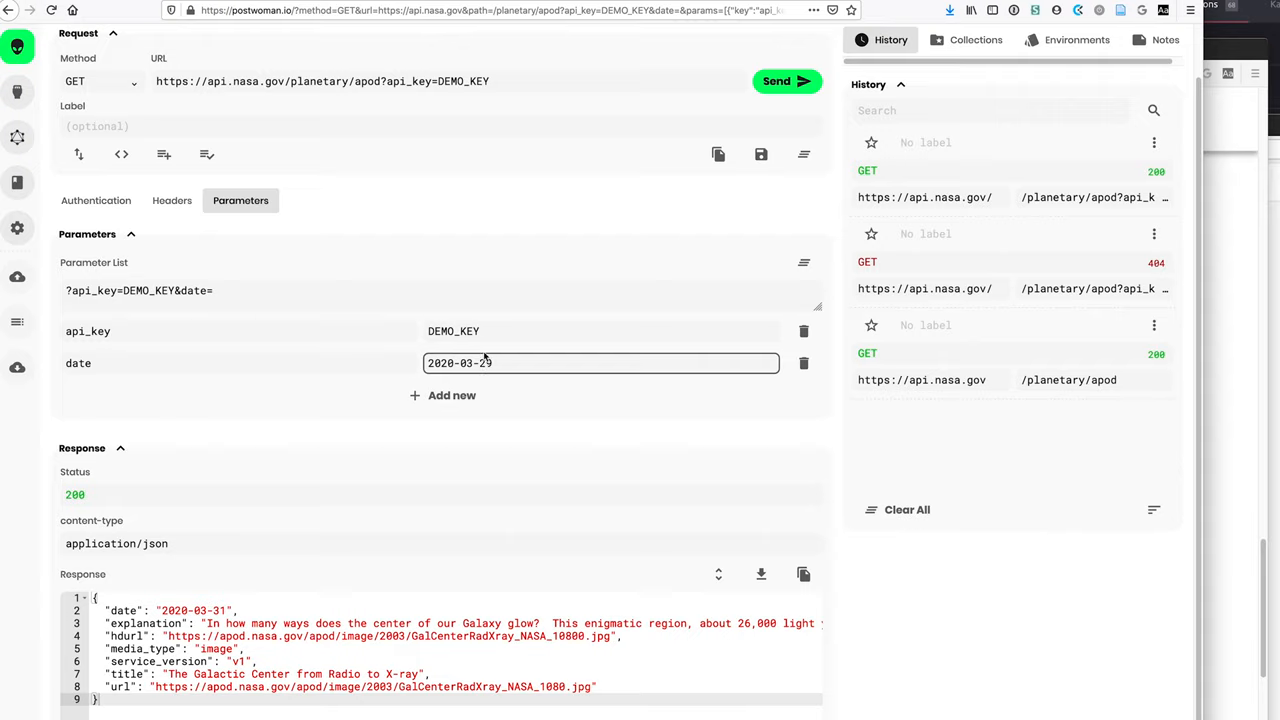
mouse_move(363, 536)
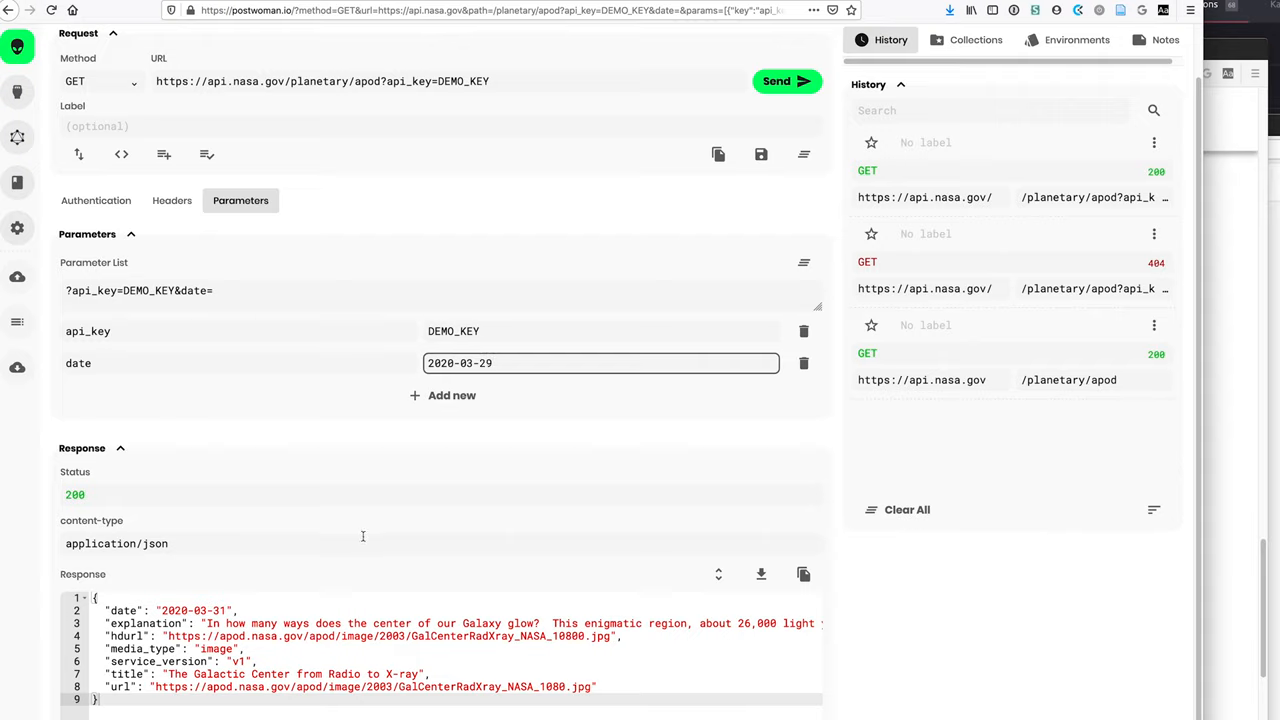
mouse_move(1242, 478)
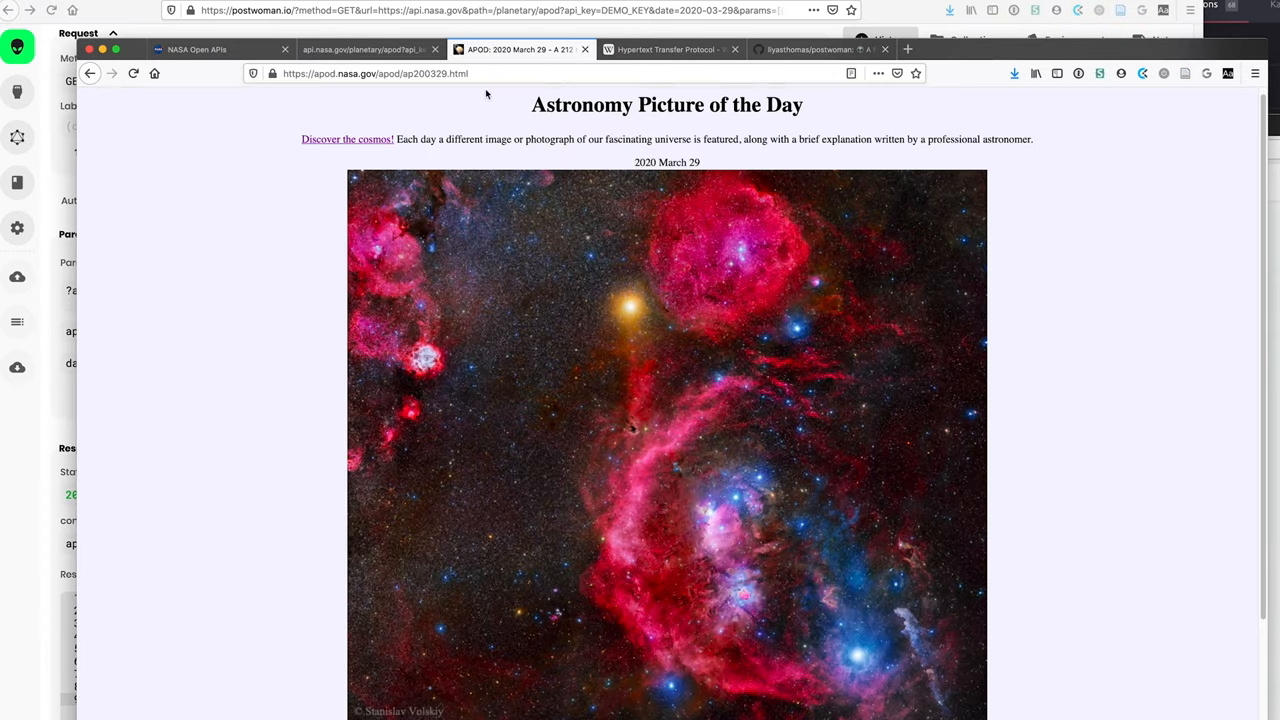
mouse_move(631, 161)
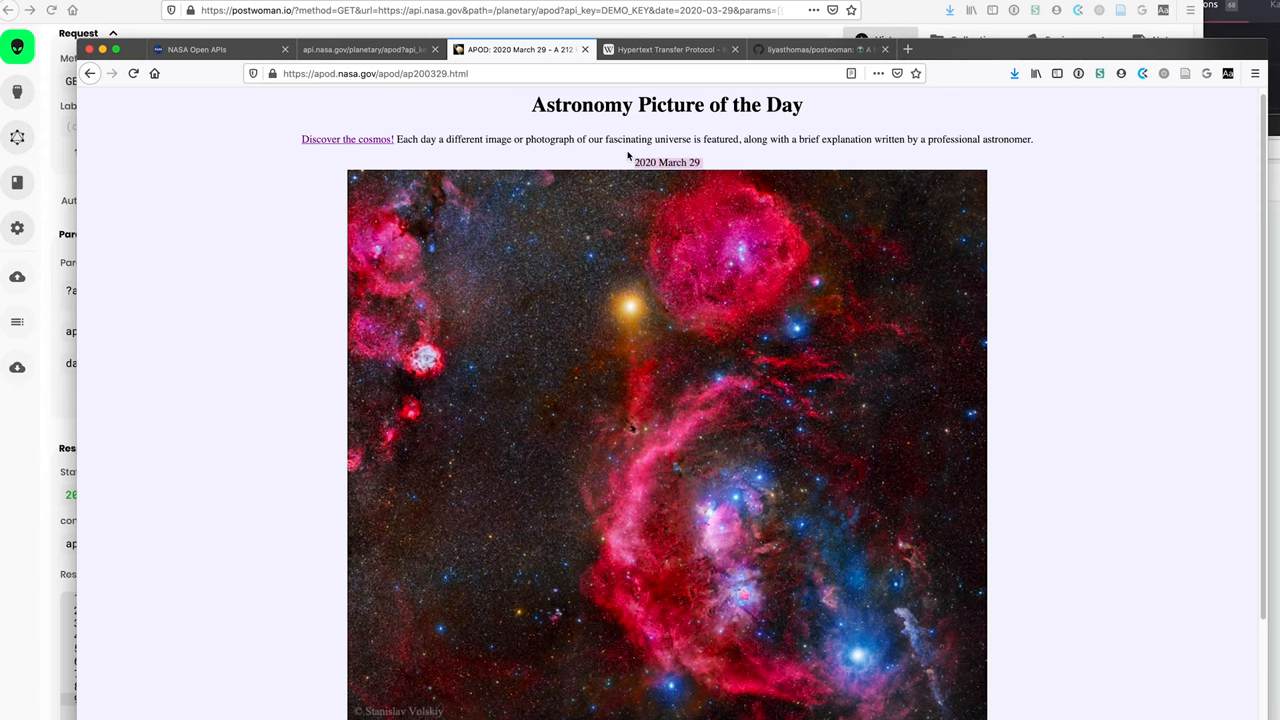
scroll(down, 3)
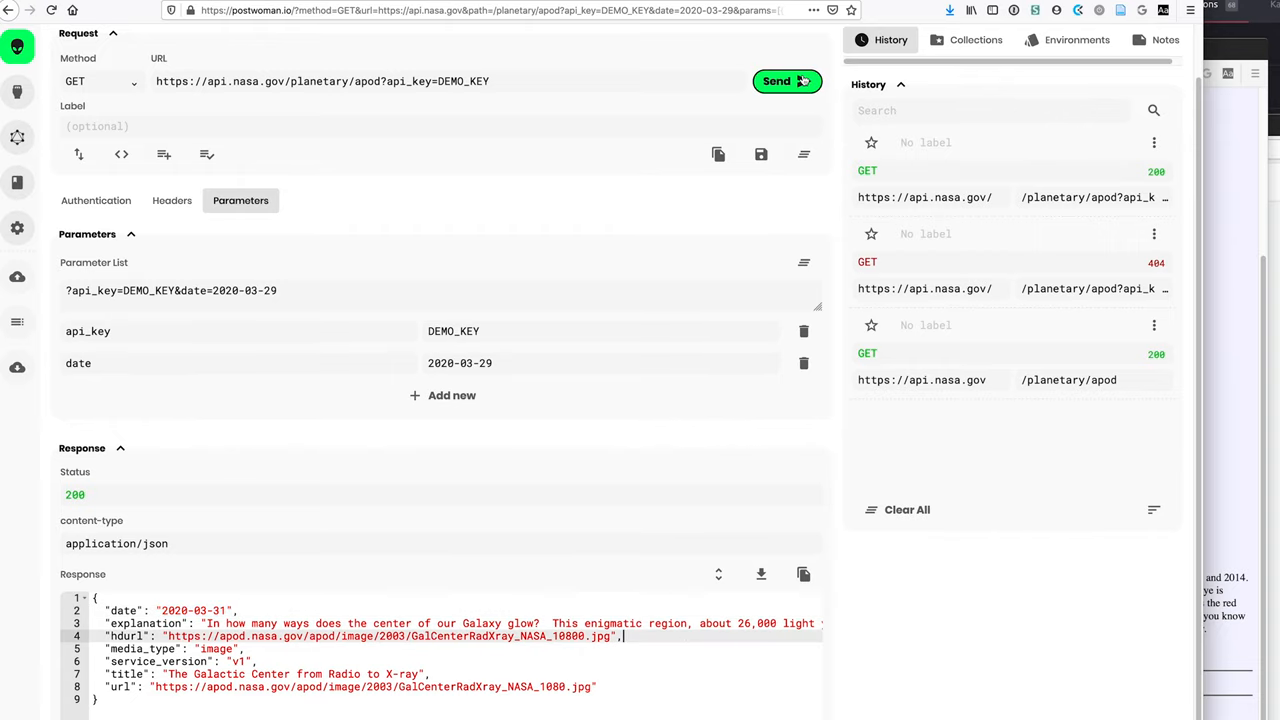
Send the GET request with date 2020-03-29, returning 200 JSON for the Orion exposure.
click(785, 81)
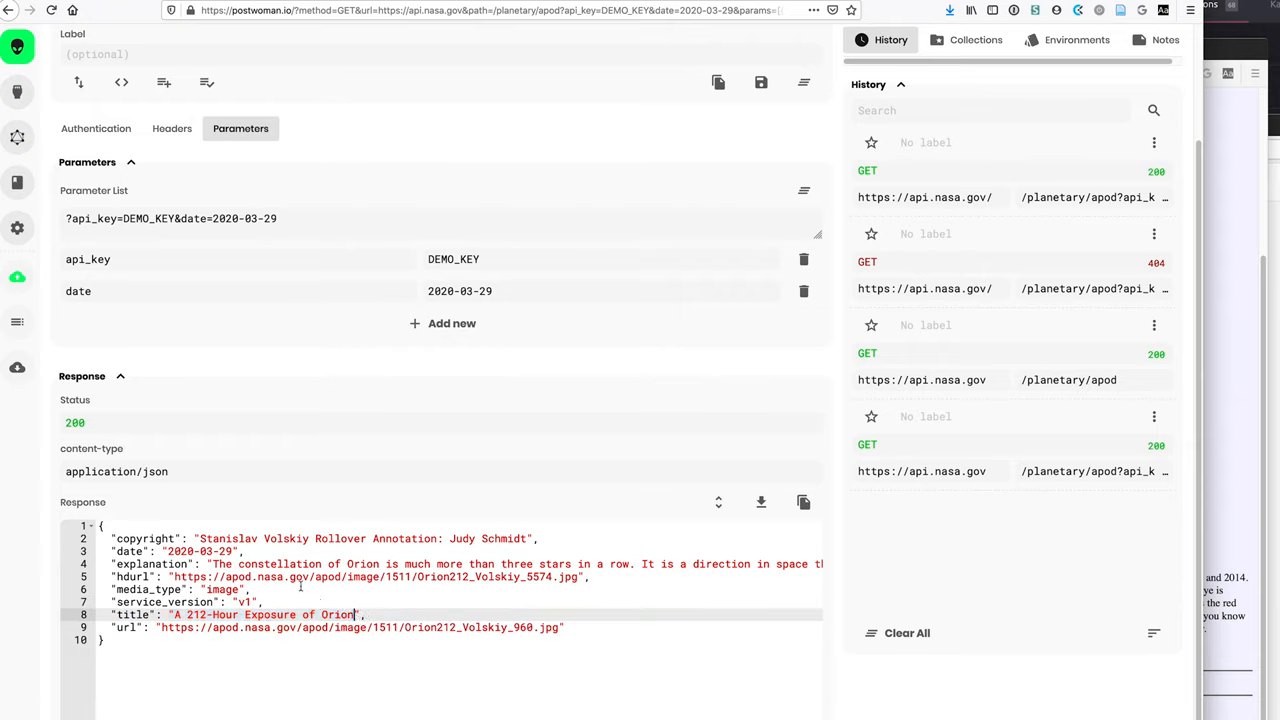
mouse_move(662, 224)
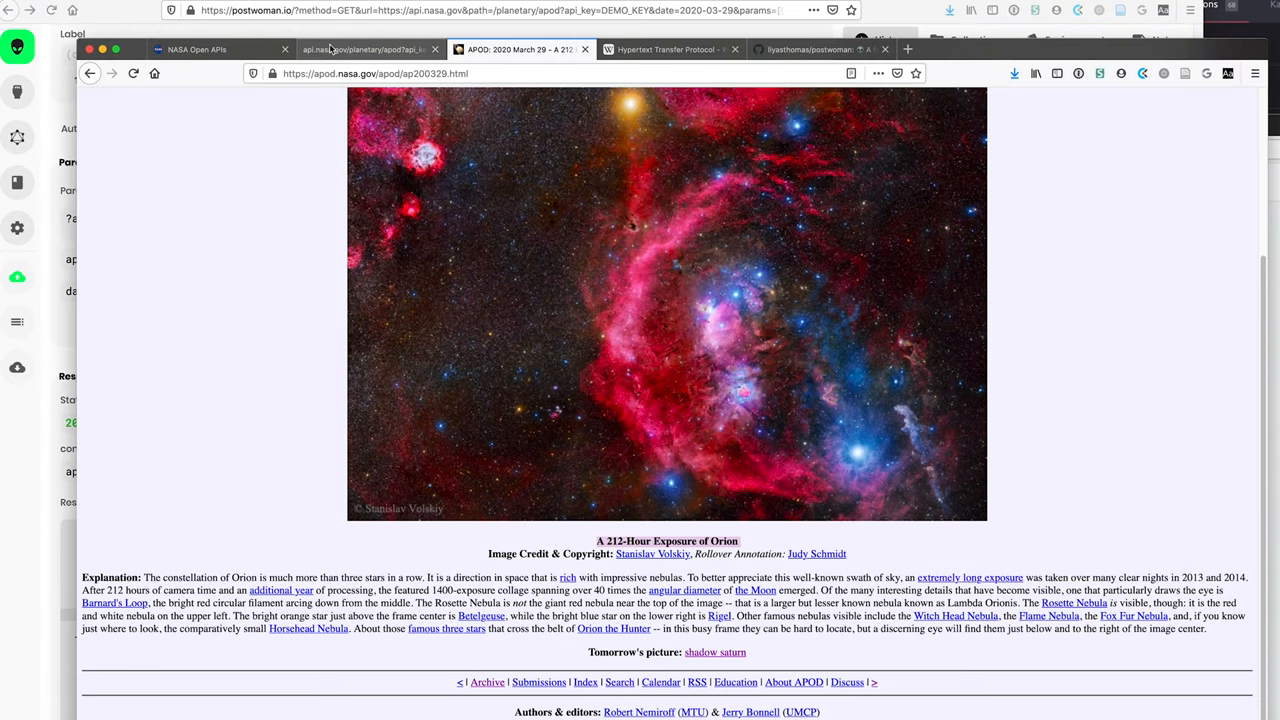
Highlight the 'hd' parameter in the NASA APOD docs' query parameters table.
click(196, 49)
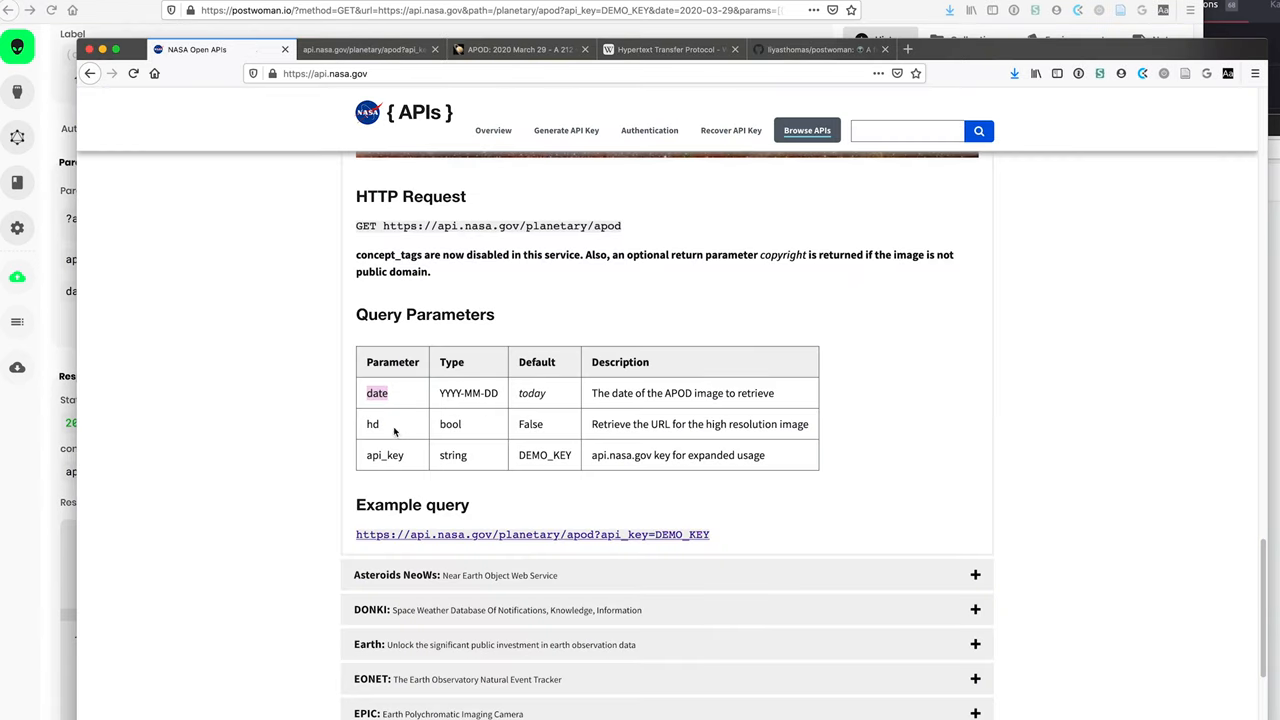
double_click(372, 424)
text(h)
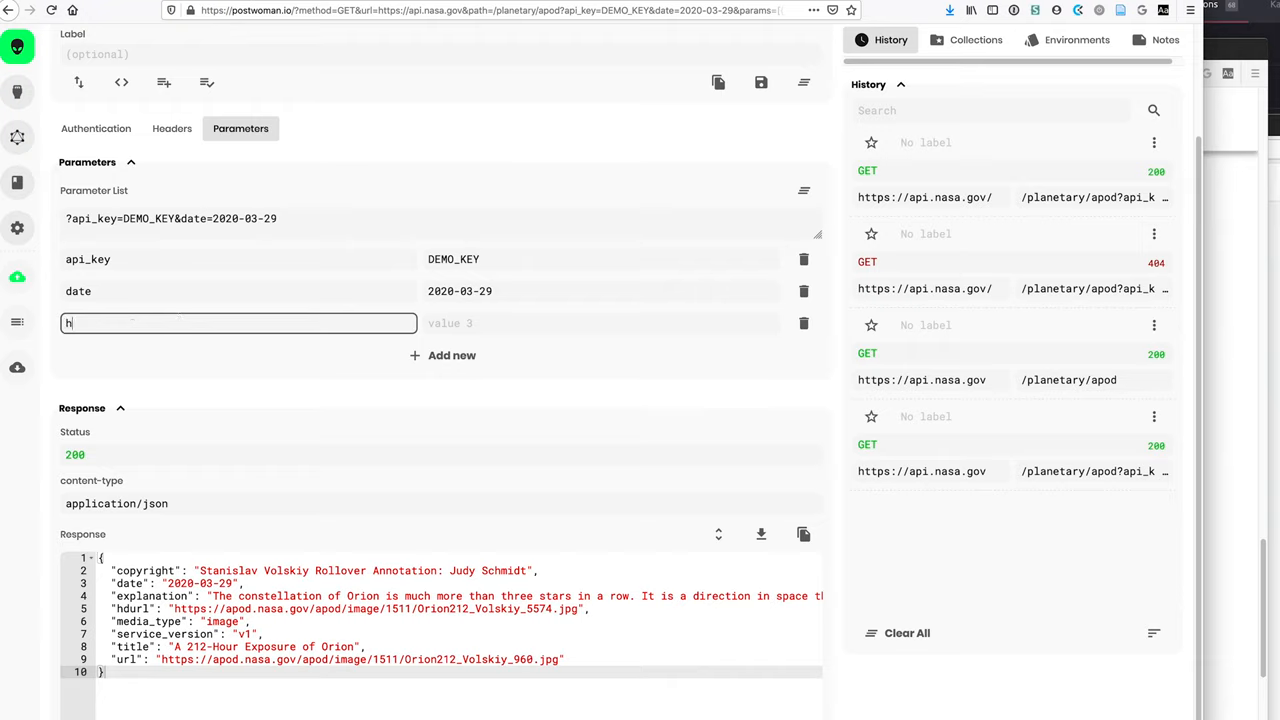
Finish the third parameter as hd with the value true.
text(d)
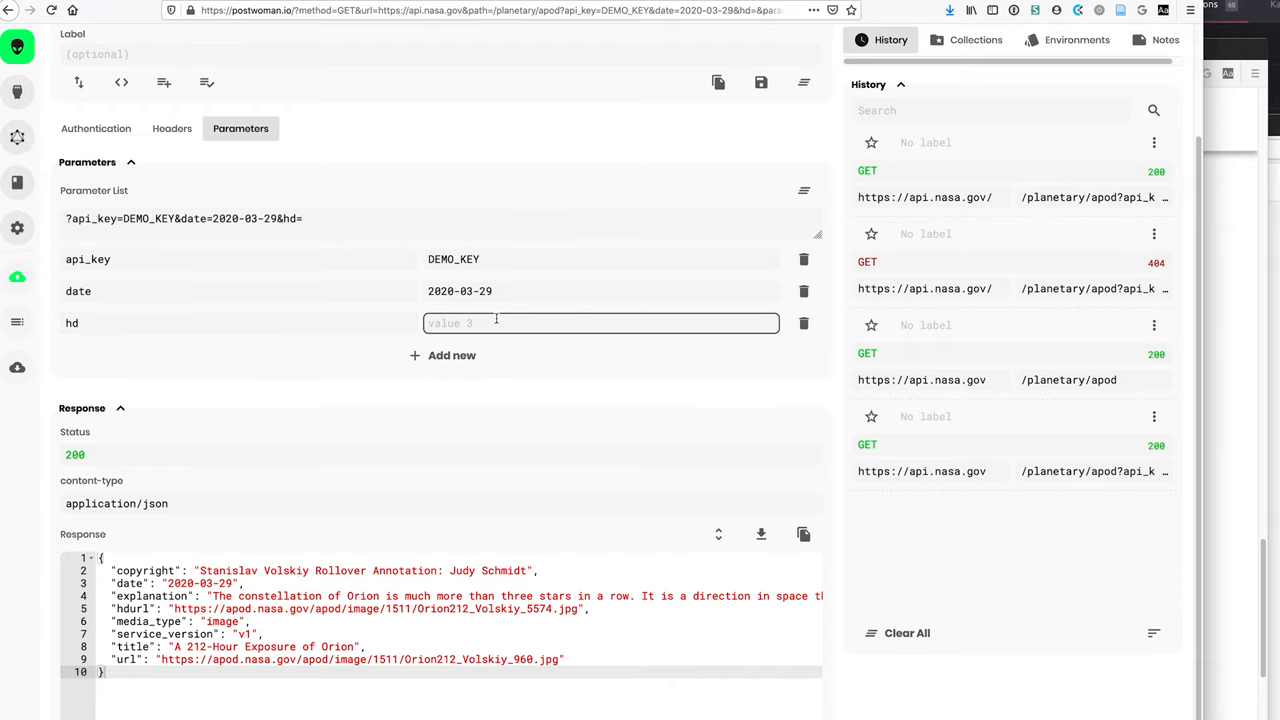
text(t)
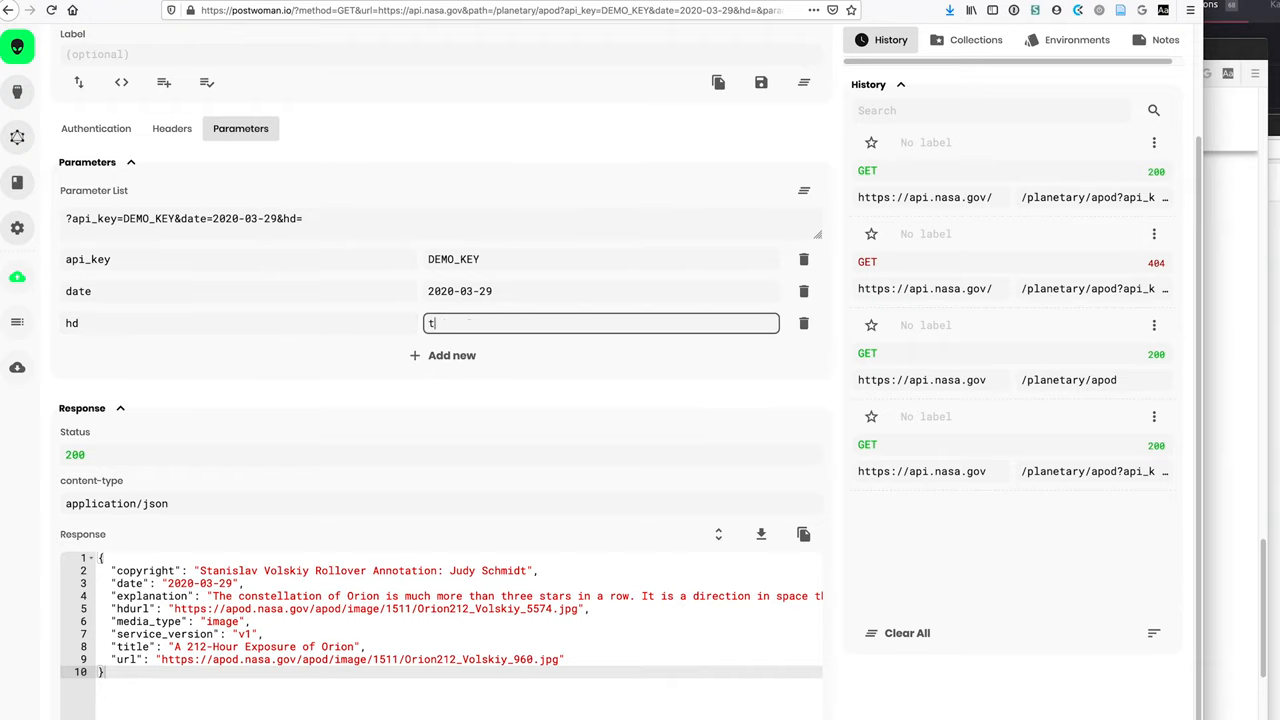
text(rue)
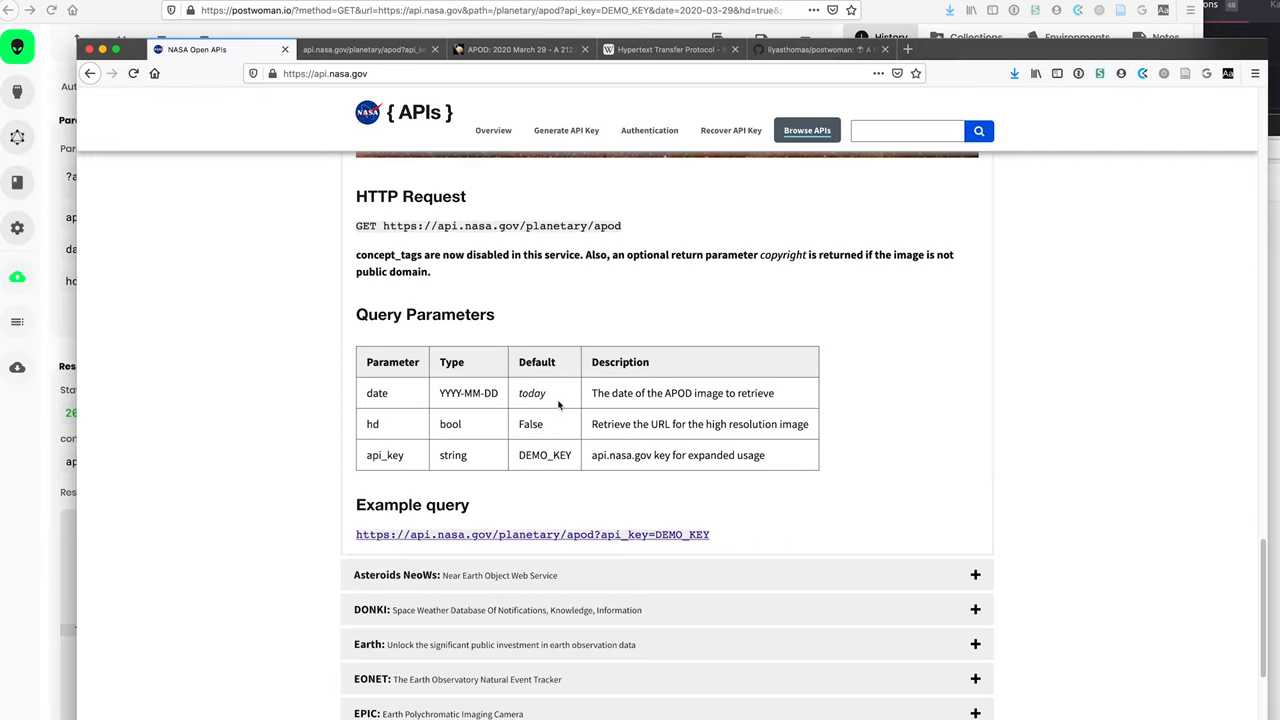
scroll(up, 3)
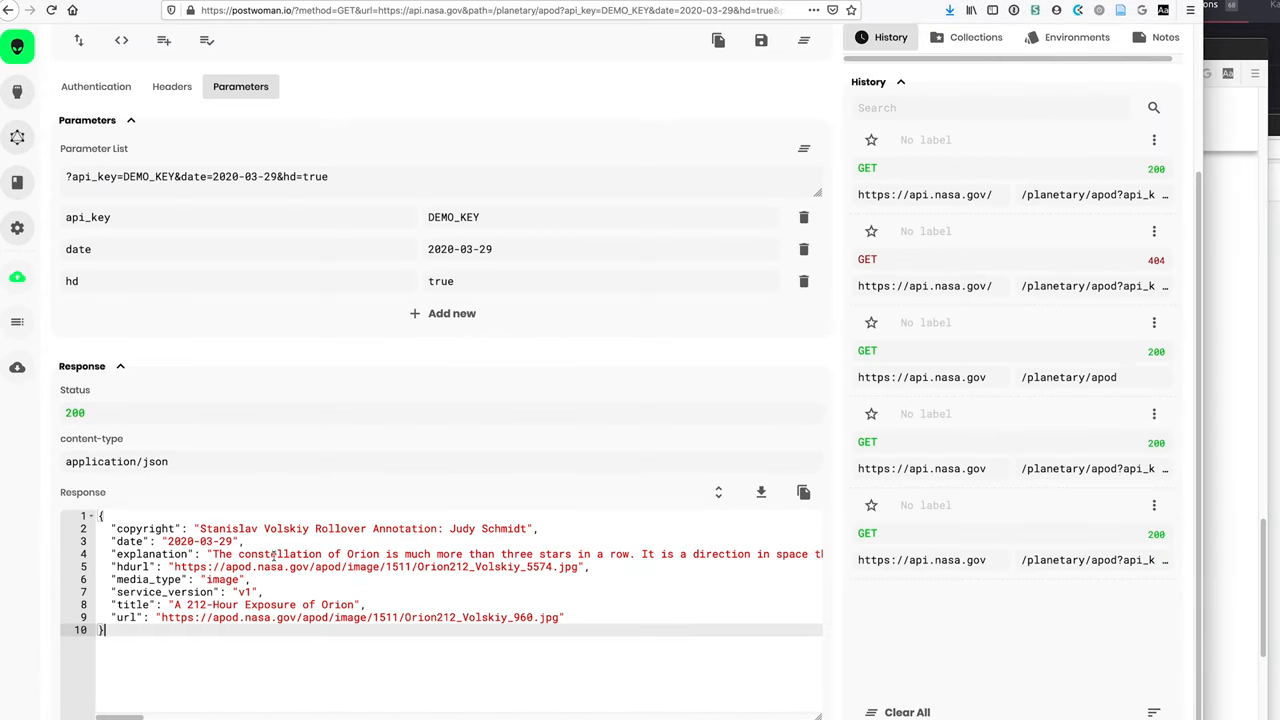
mouse_move(536, 478)
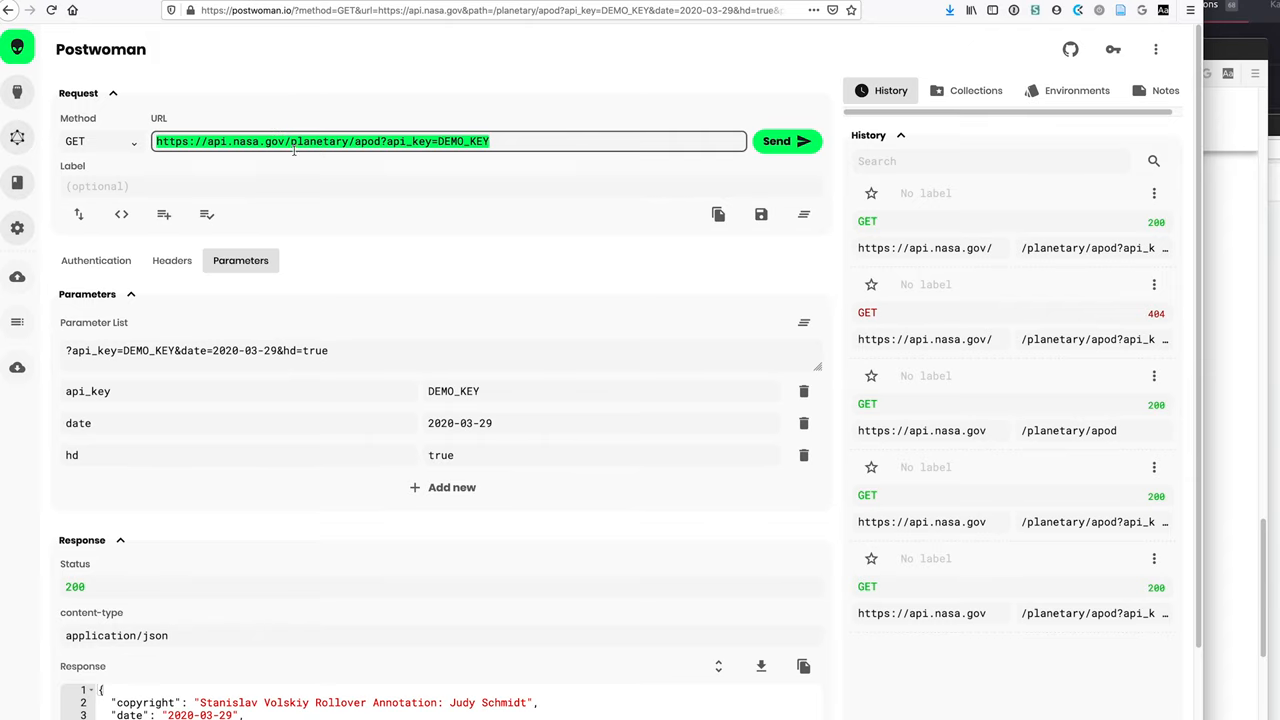
mouse_move(96, 265)
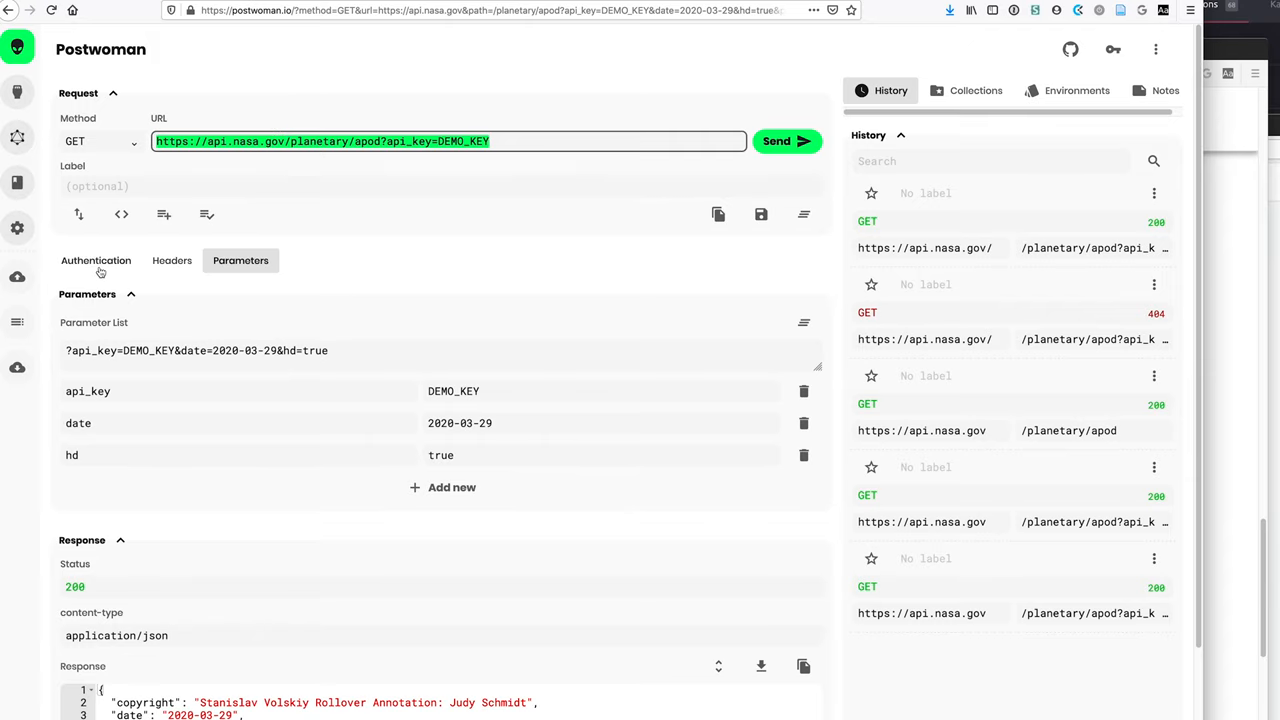
click(96, 260)
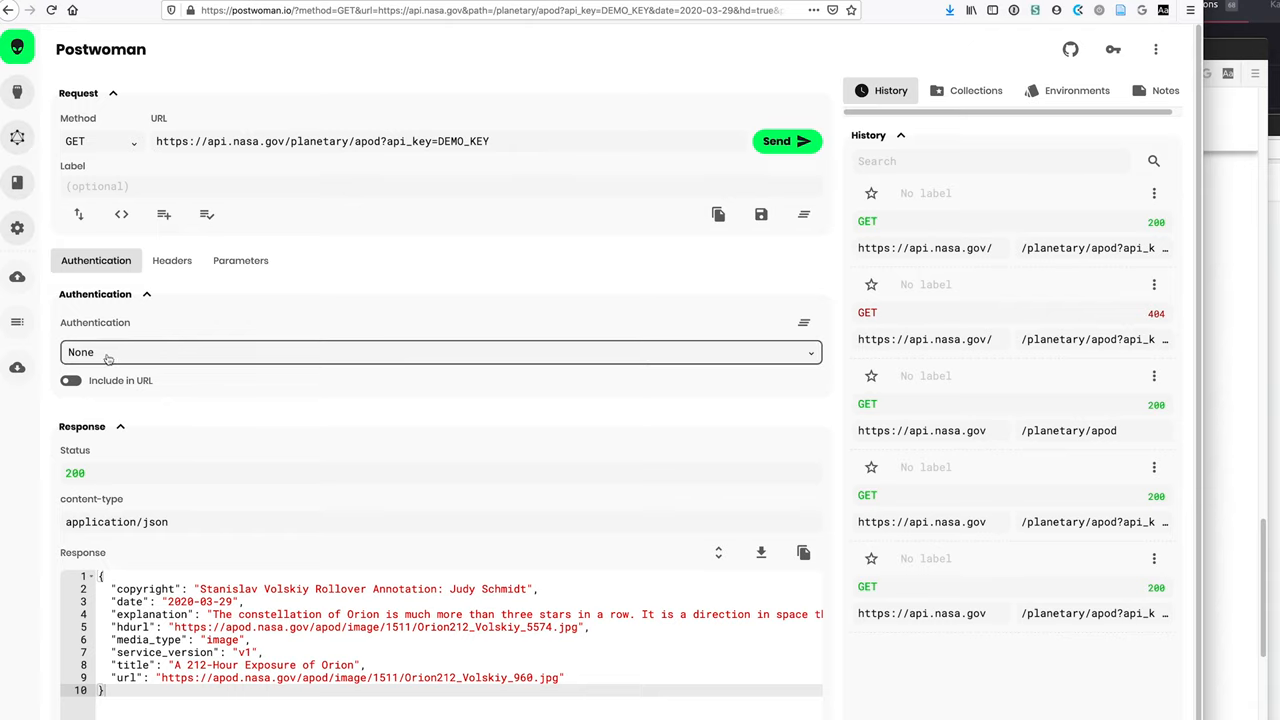
mouse_move(300, 293)
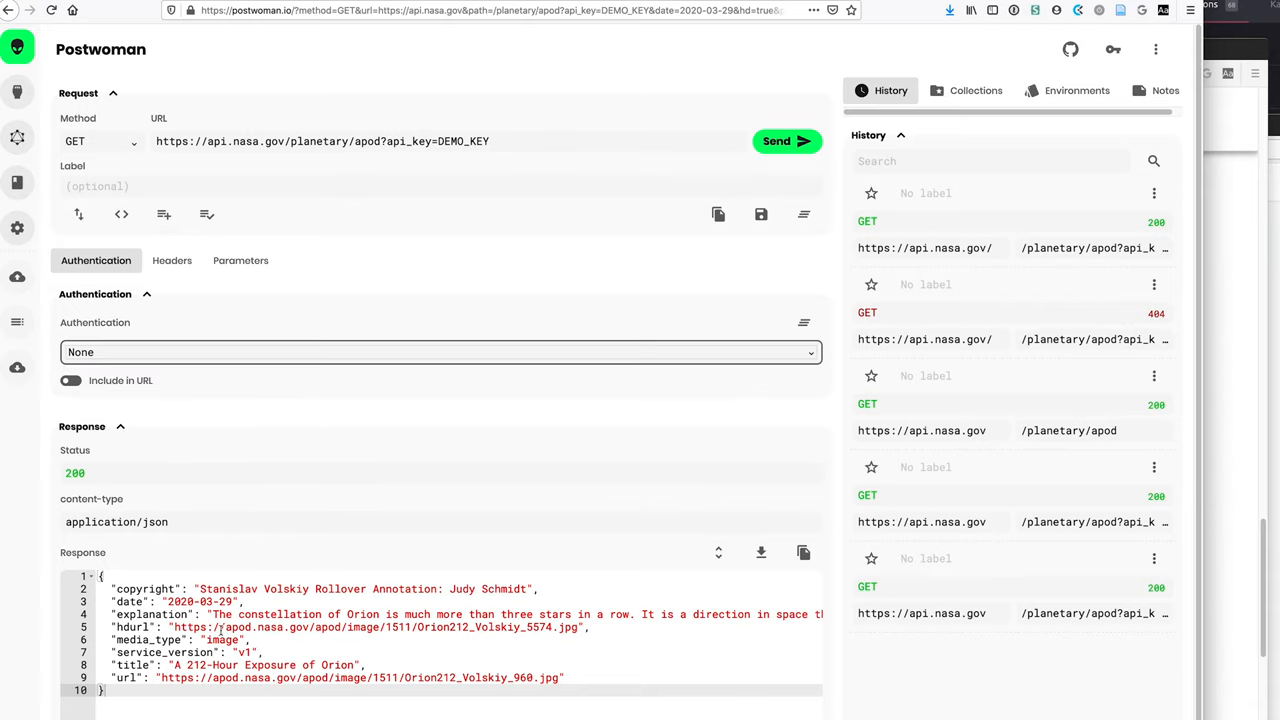
click(240, 260)
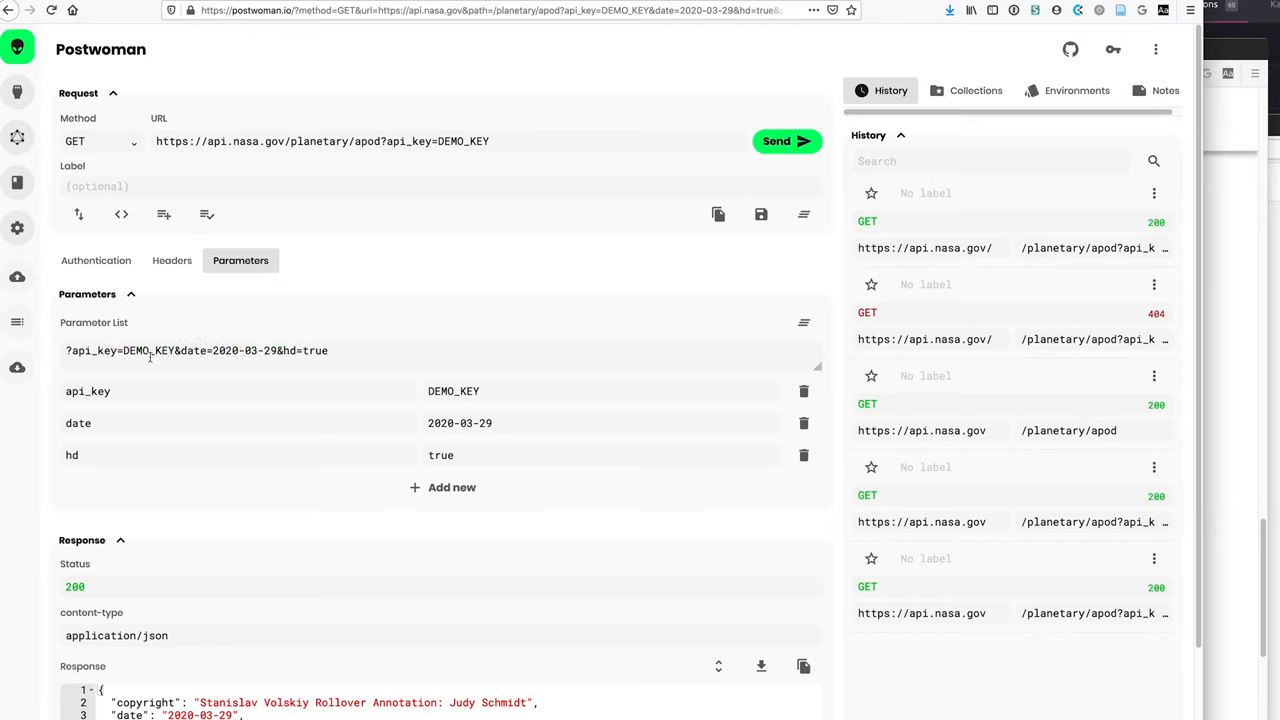
click(238, 422)
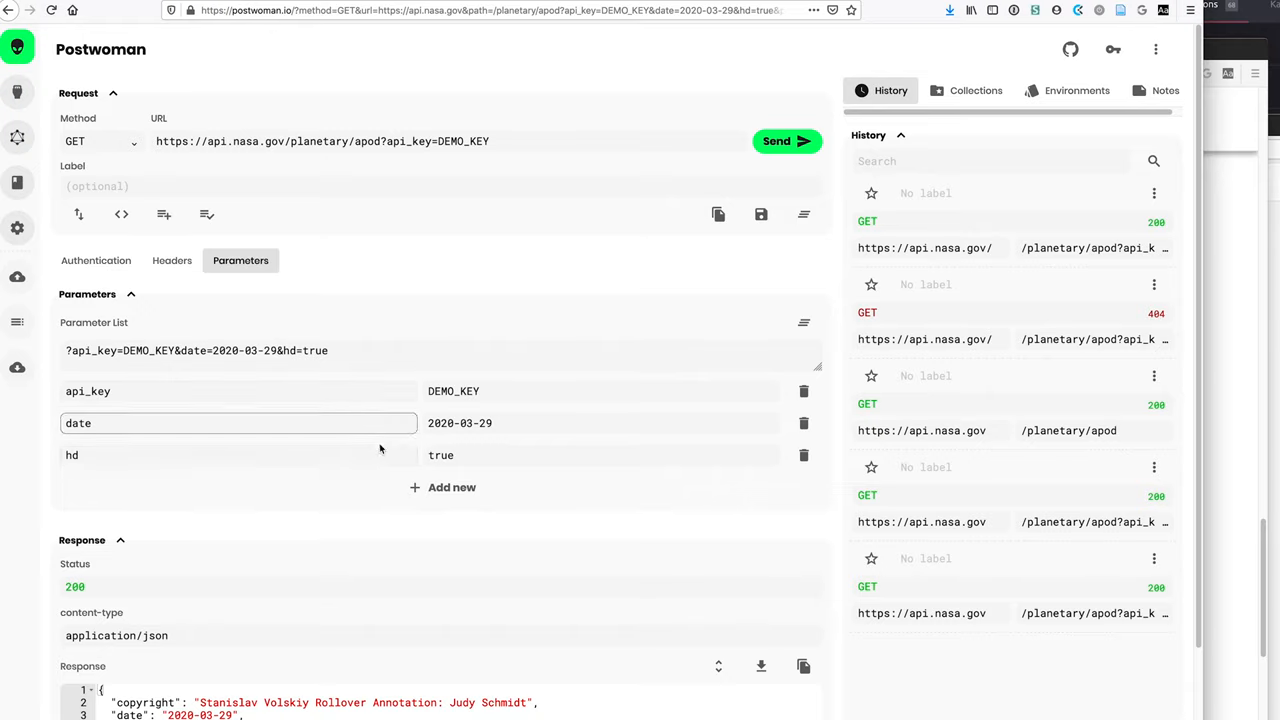
click(238, 455)
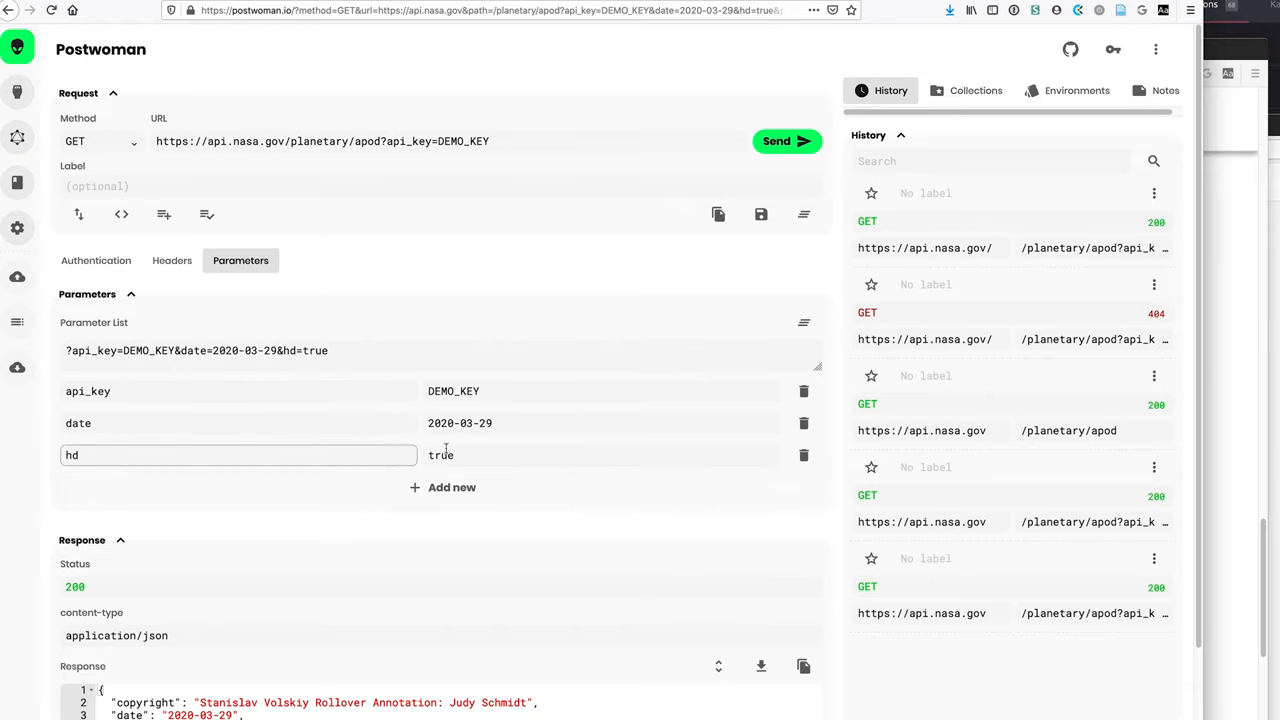
click(600, 455)
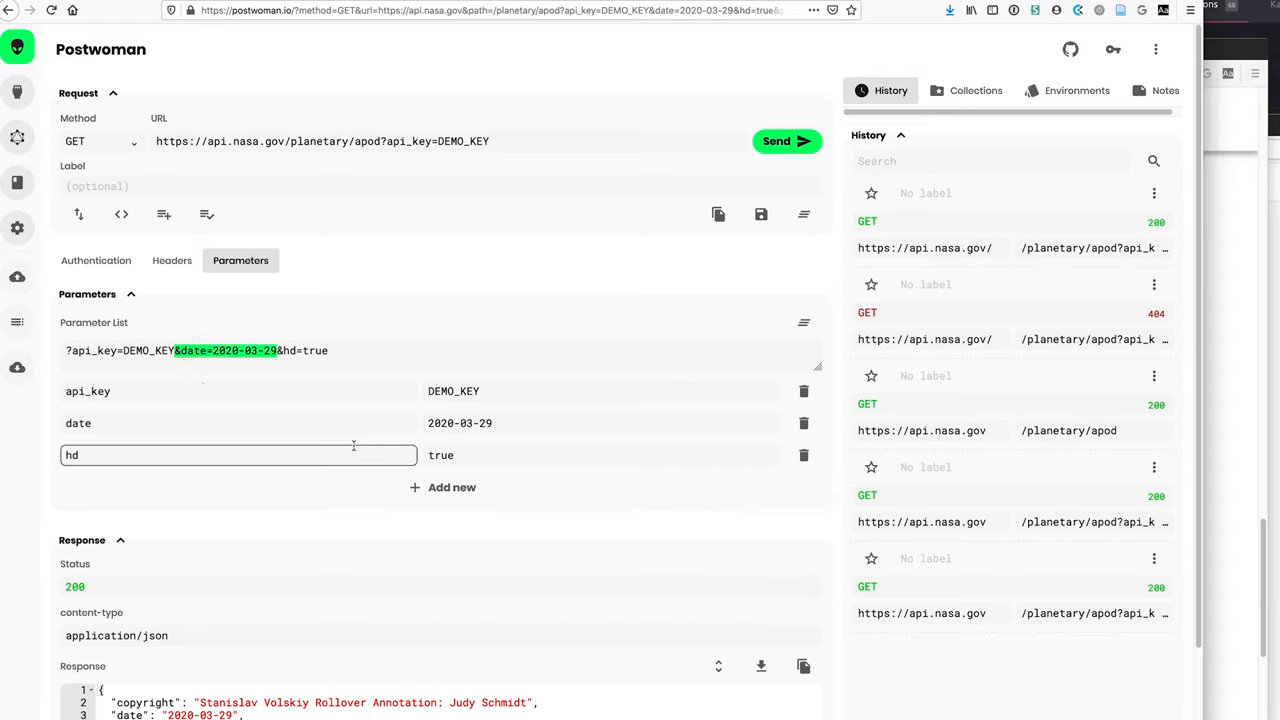
mouse_move(720, 97)
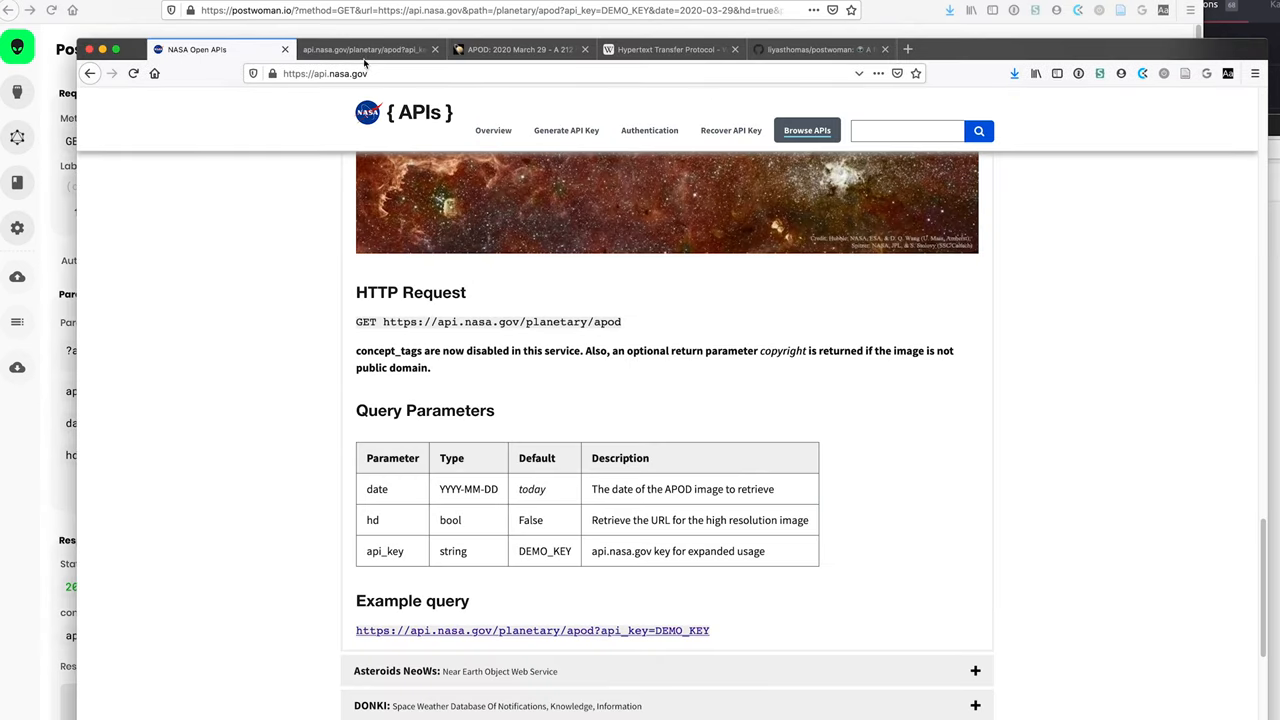
Load the APOD API URL with &date=2020-03-29 in the browser, then view the Wikipedia HTTP article.
click(365, 49)
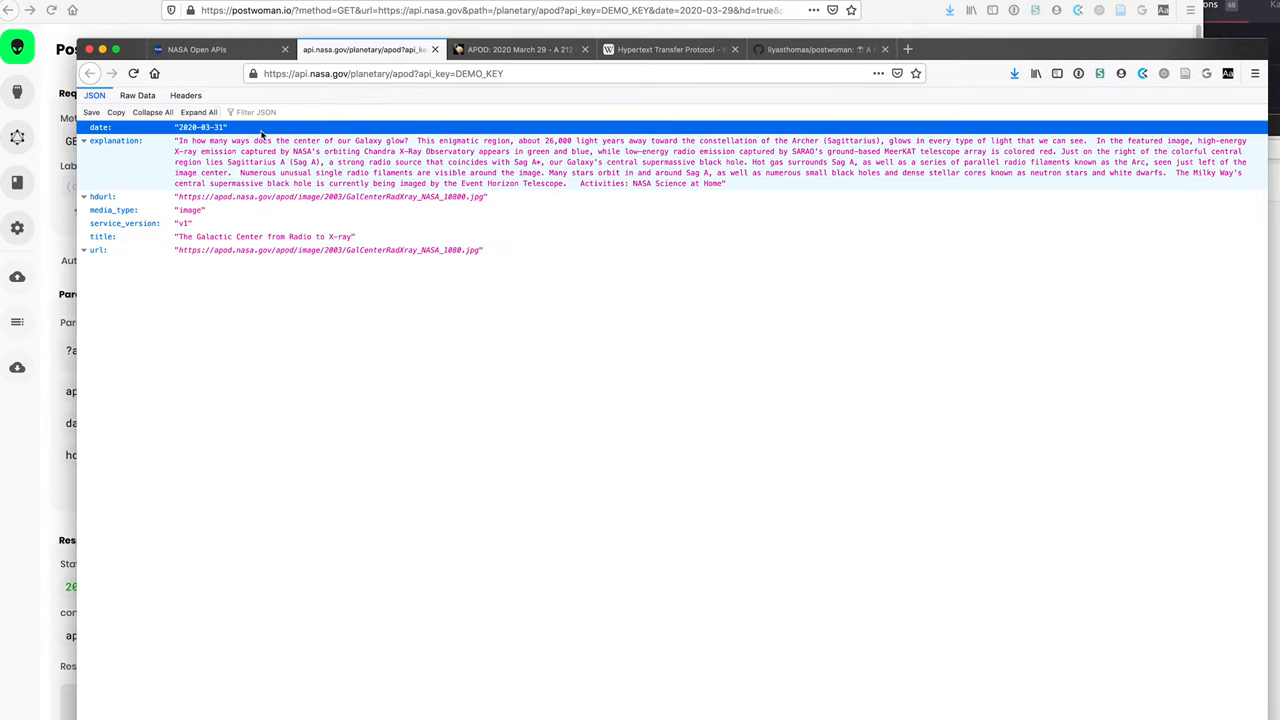
click(400, 73)
text(&date=2020-03-29)
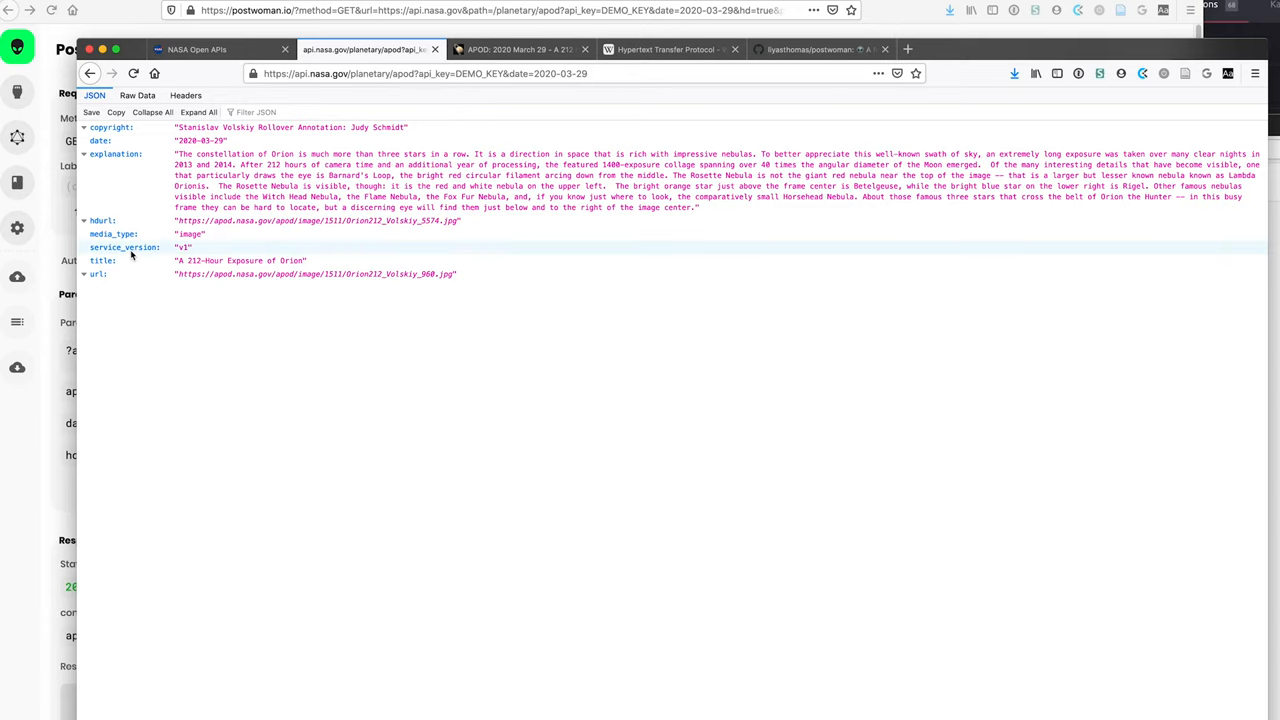
click(588, 73)
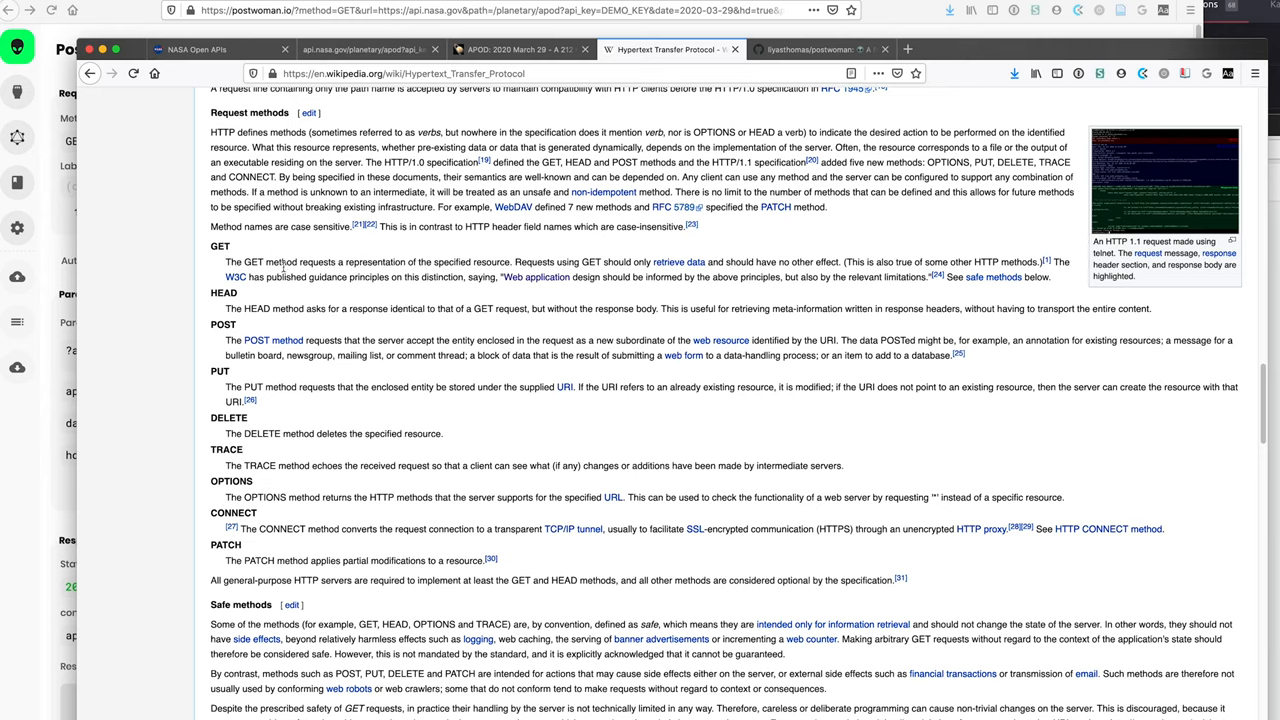
Open the httpstatuses.com explanation page for 200 OK.
scroll(up, 3)
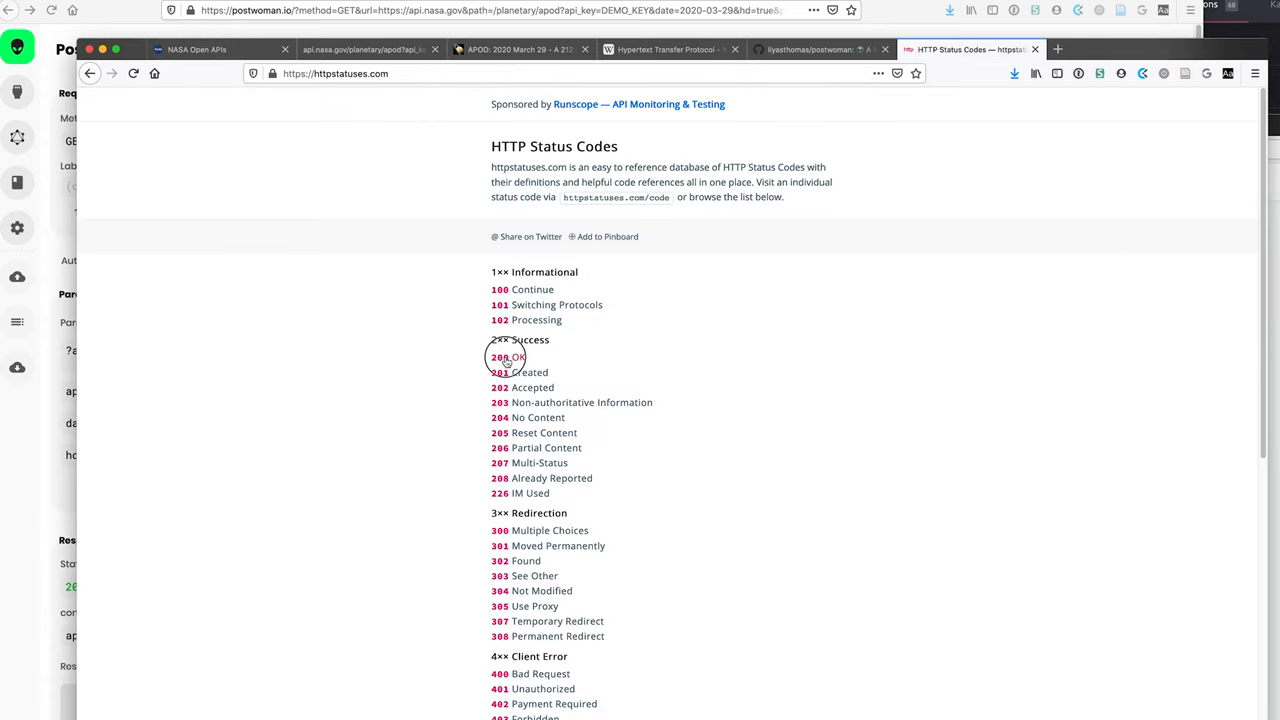
click(500, 357)
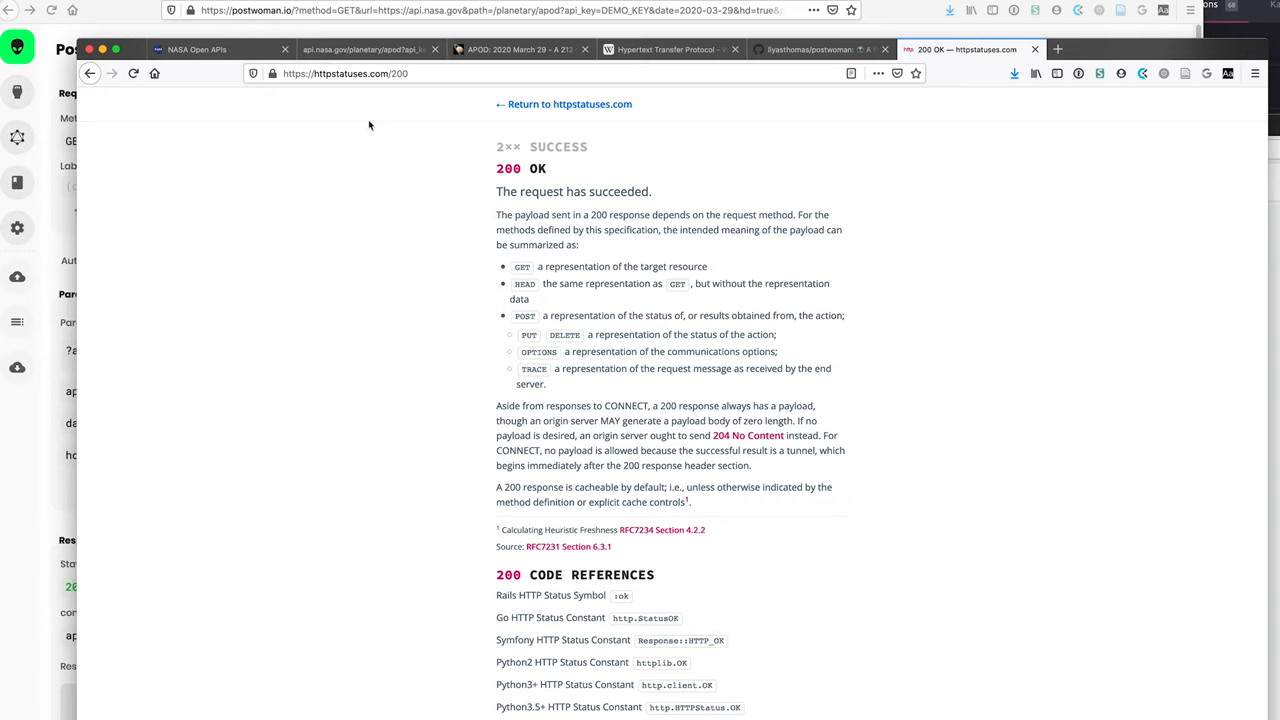